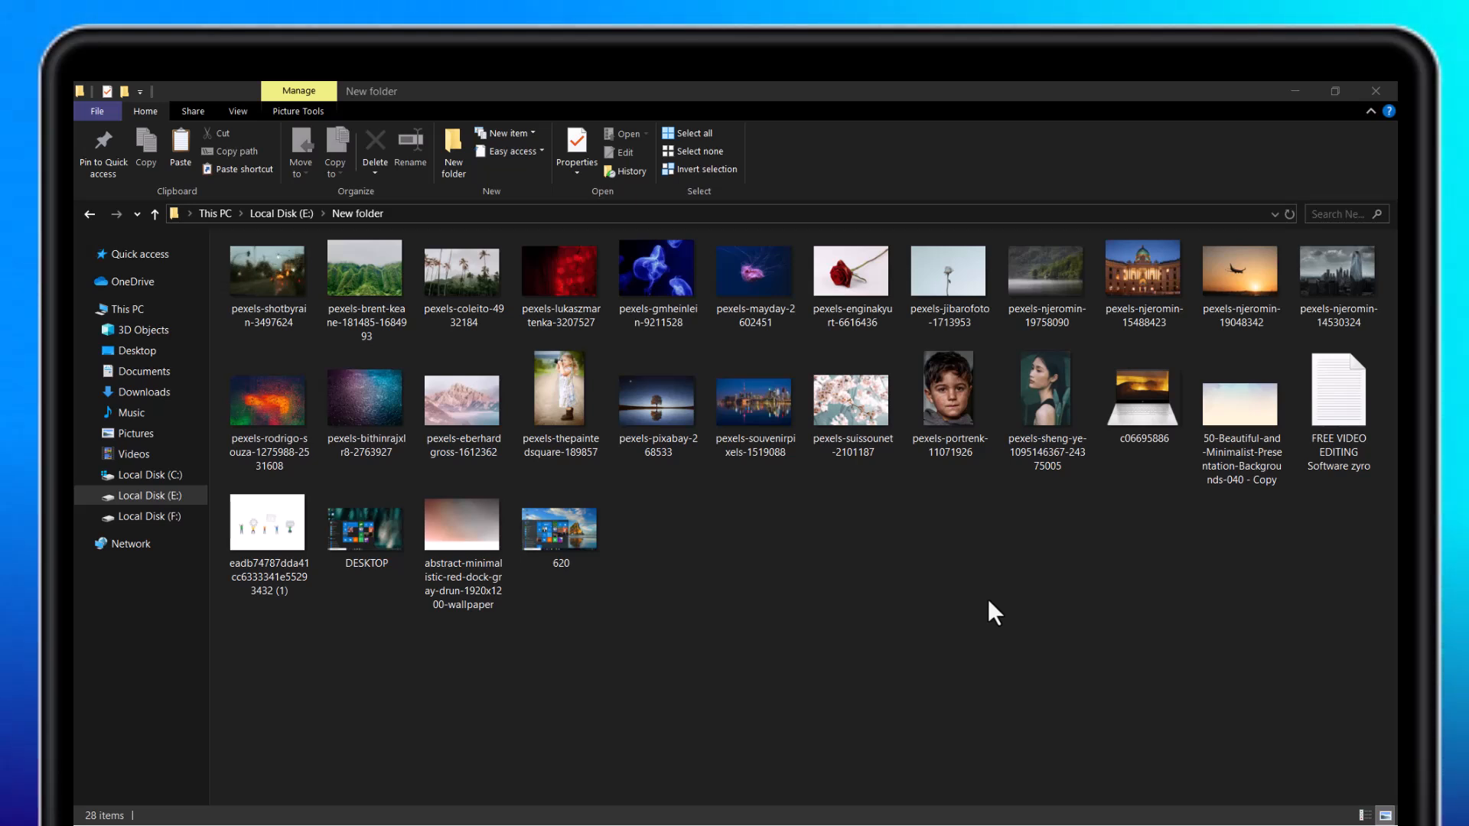
# - Browse Recoverit's main window, scrolling down through its content
pyautogui.click(1046, 388)
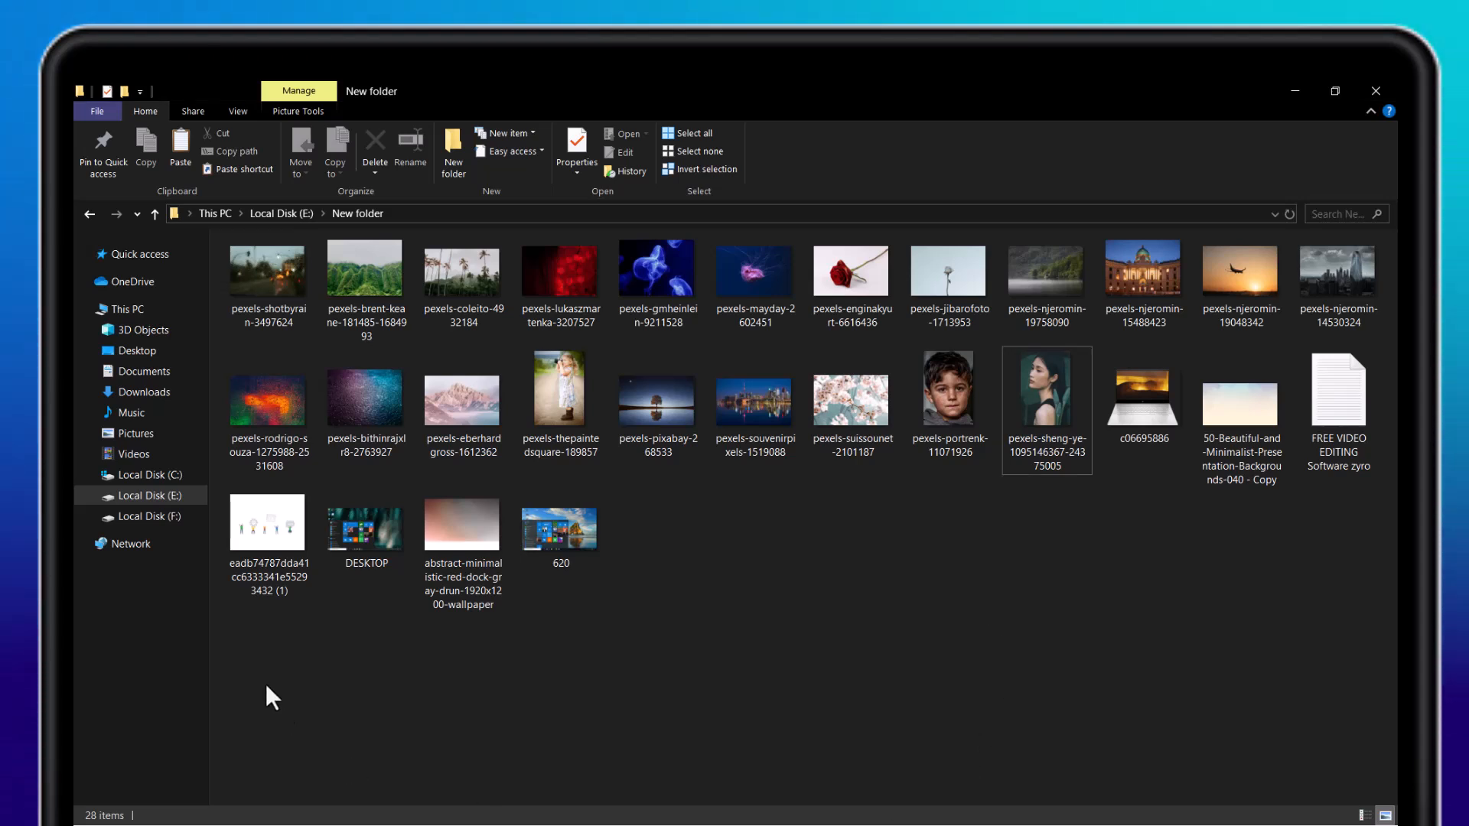
pyautogui.moveTo(1052, 664)
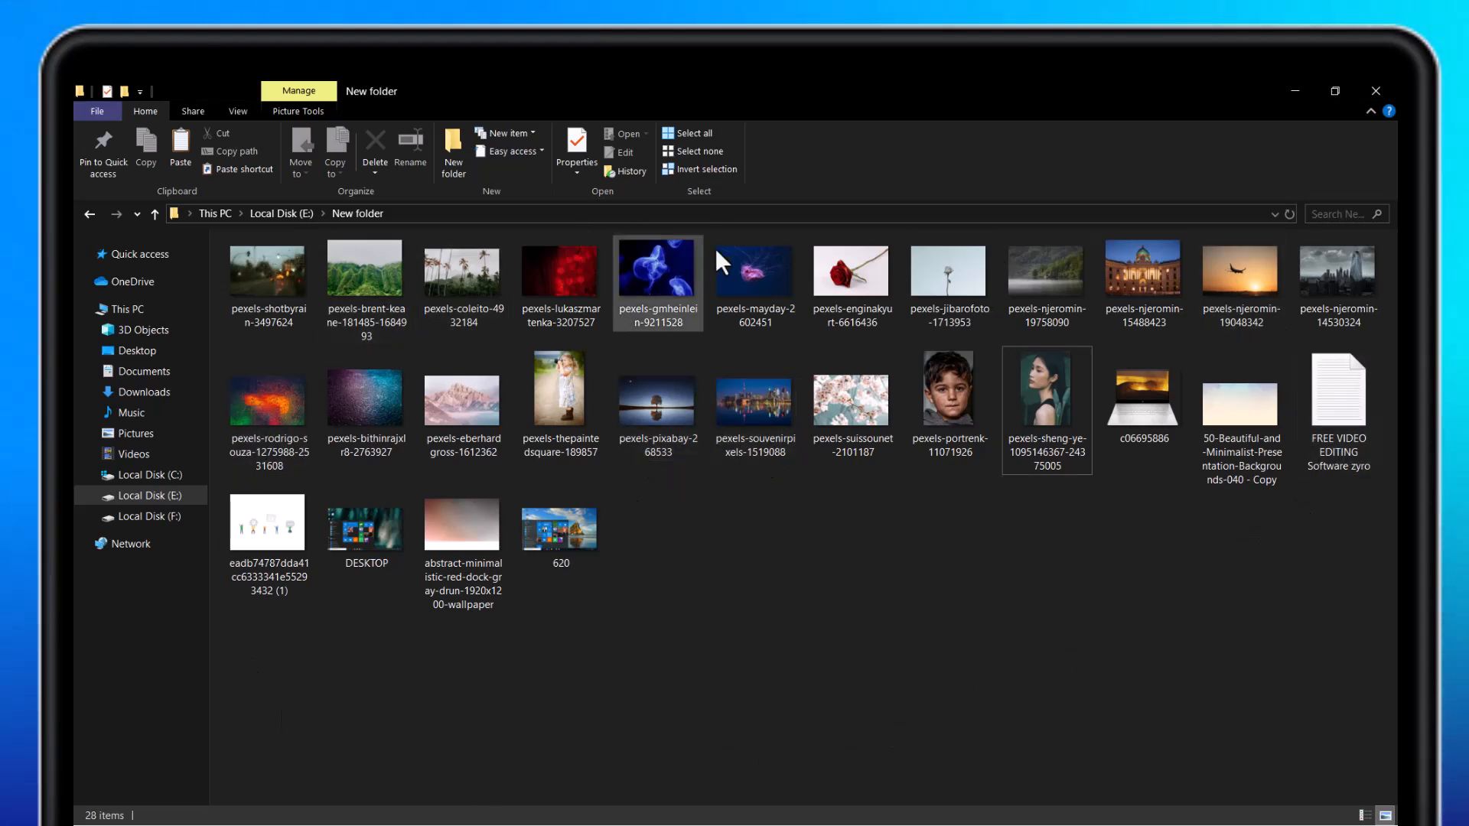
pyautogui.click(668, 567)
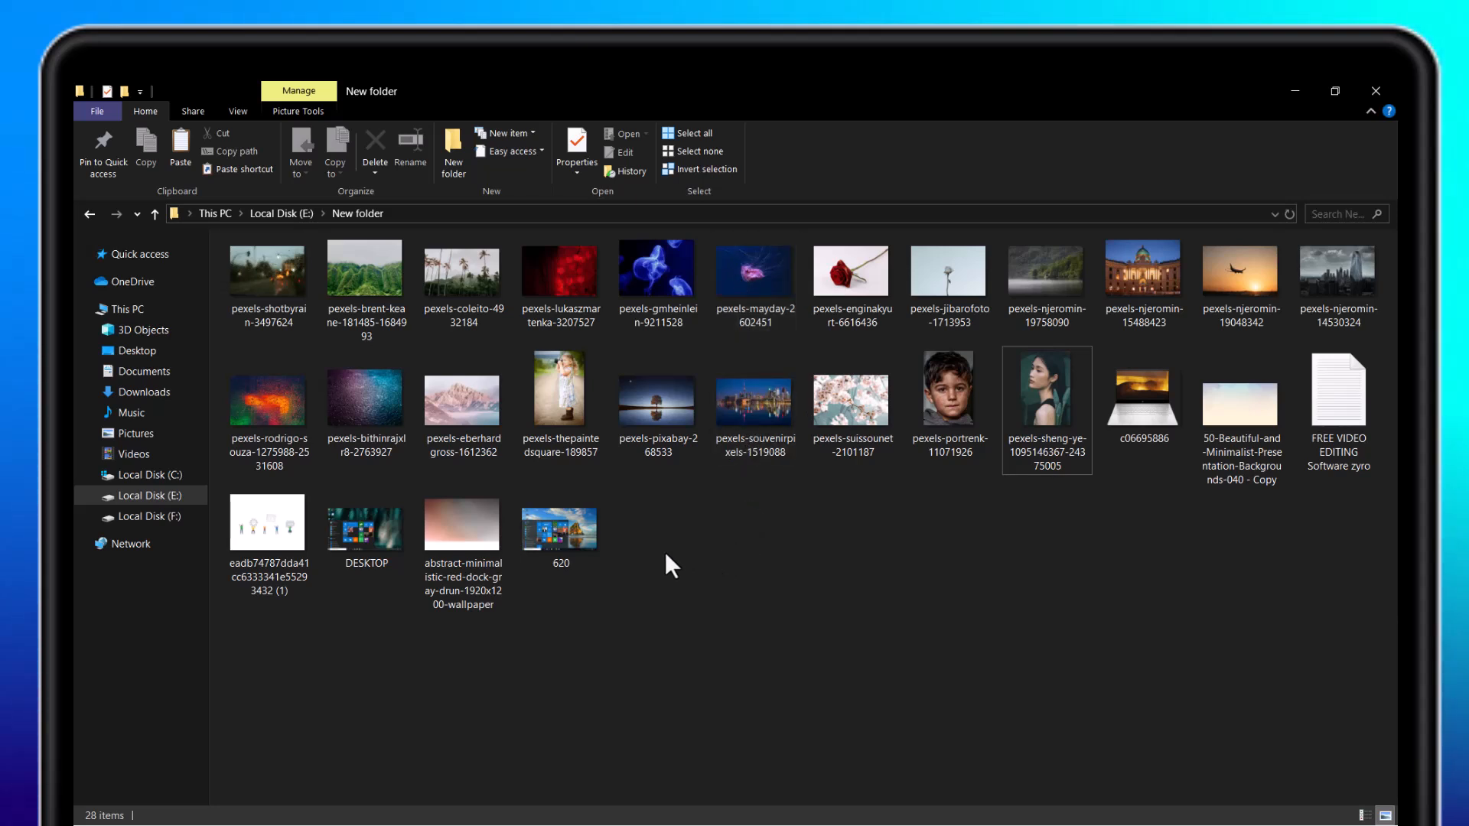
pyautogui.moveTo(319, 627)
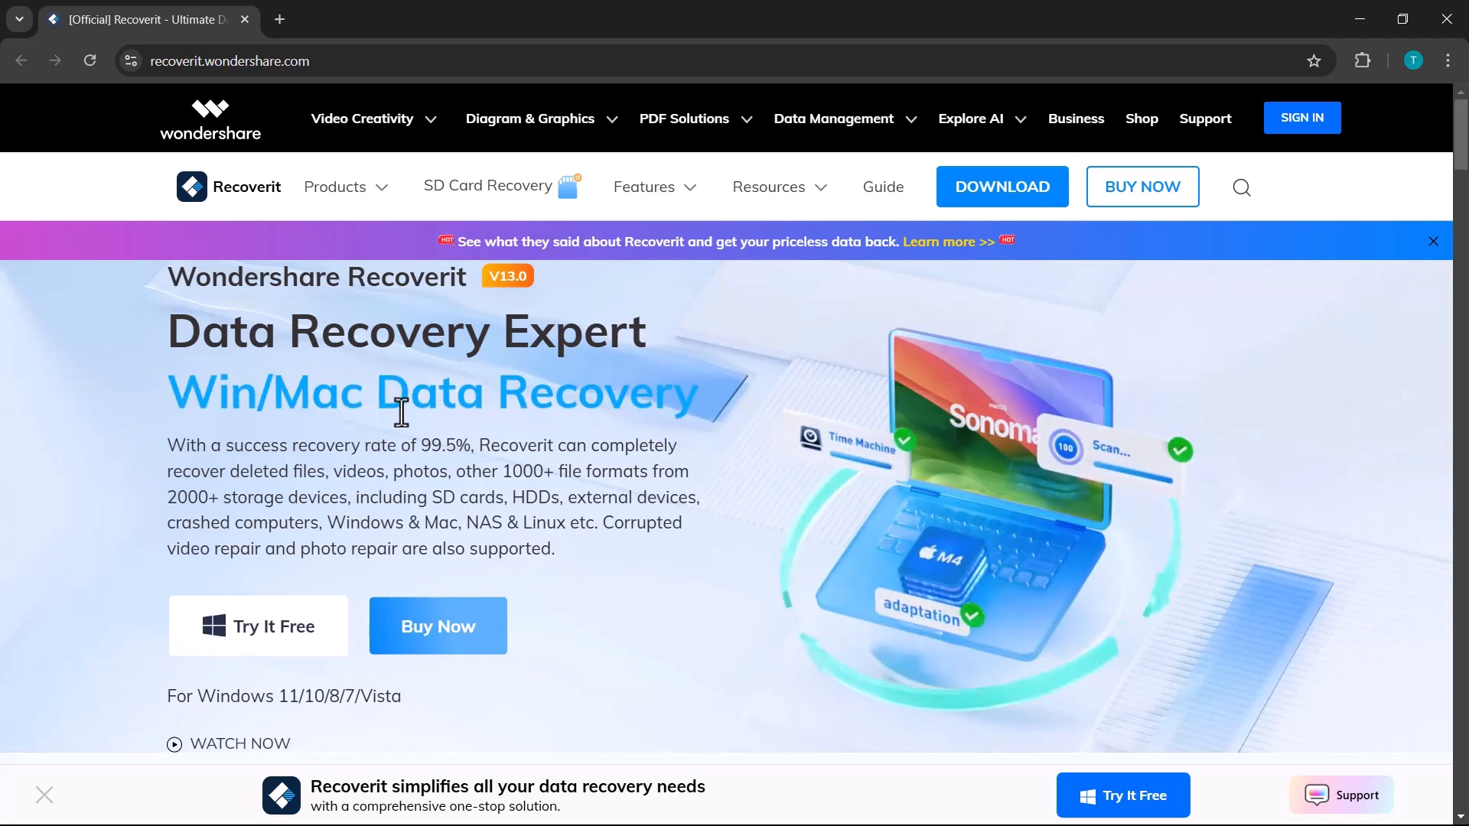
pyautogui.scroll(-3)
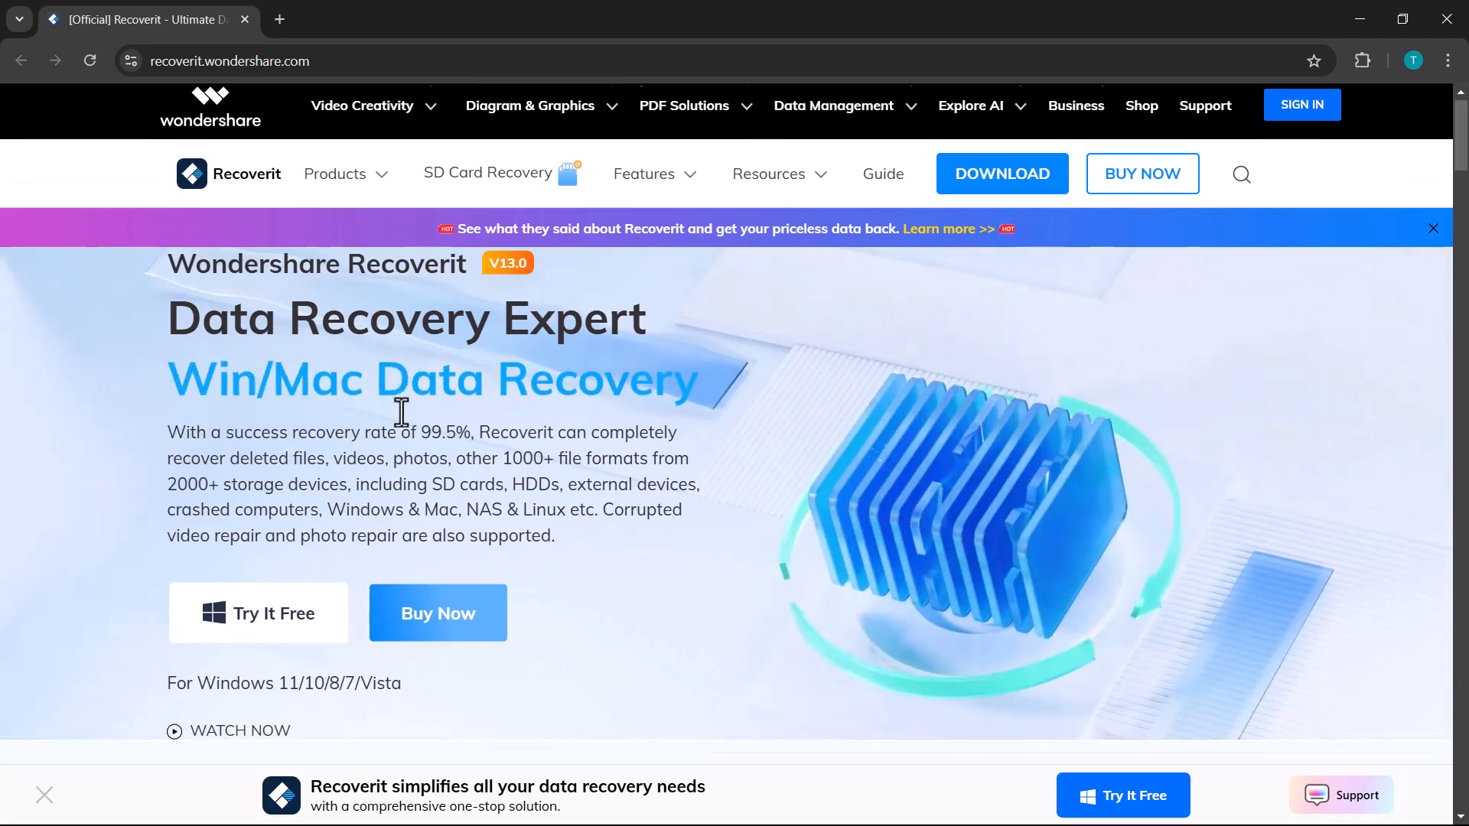
pyautogui.scroll(-3)
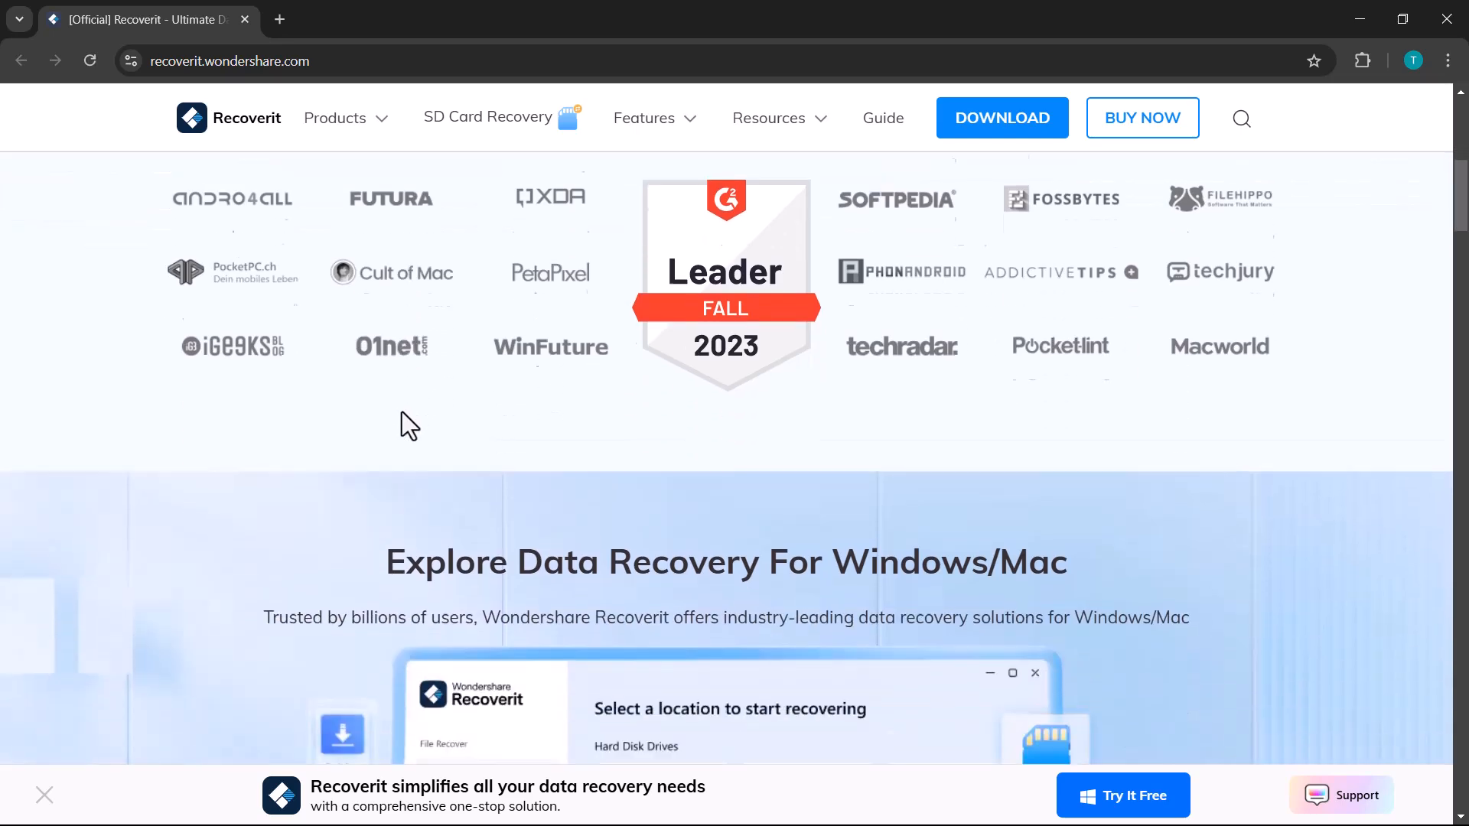
pyautogui.scroll(-3)
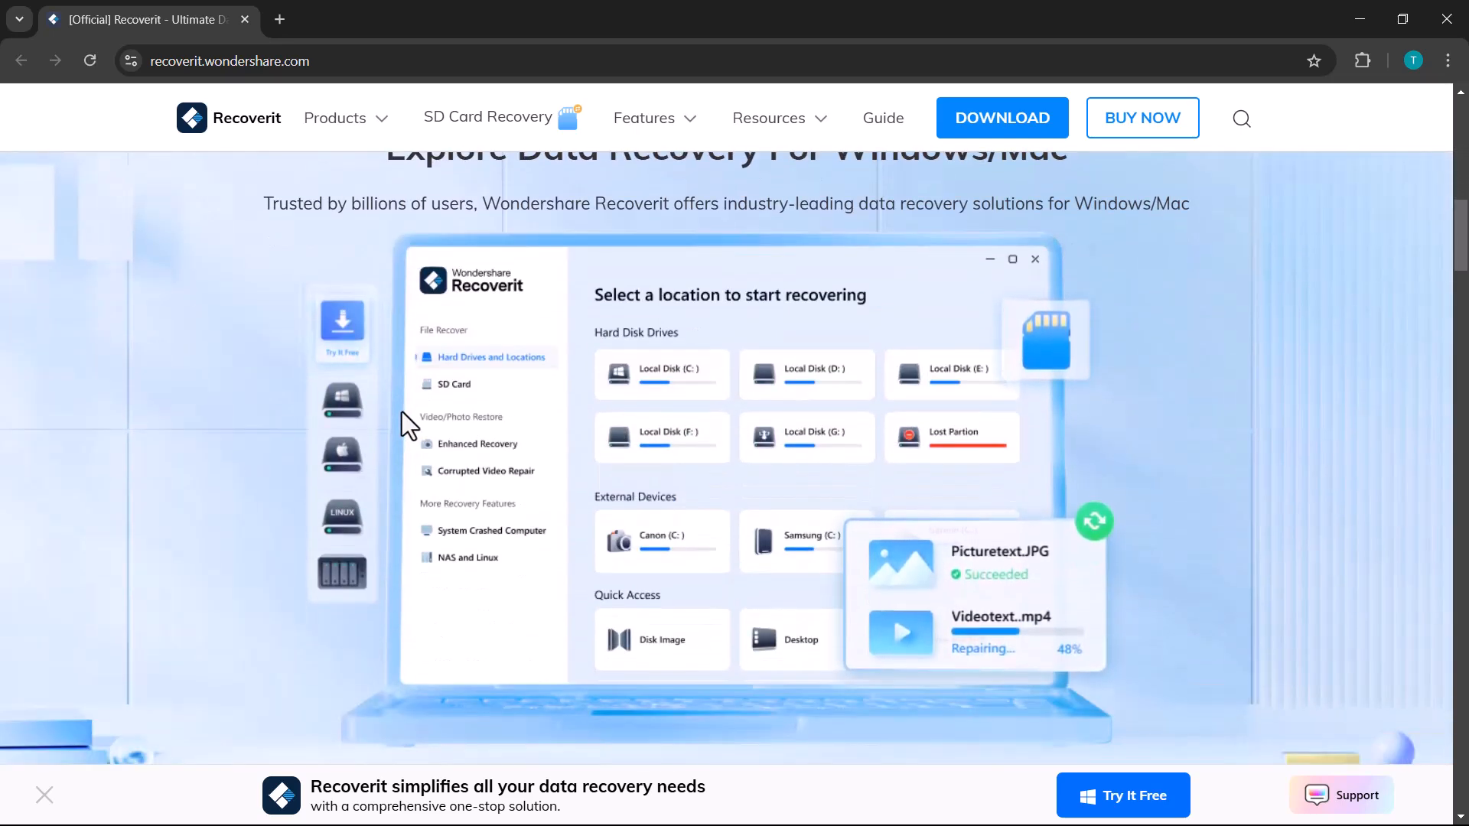
pyautogui.scroll(-3)
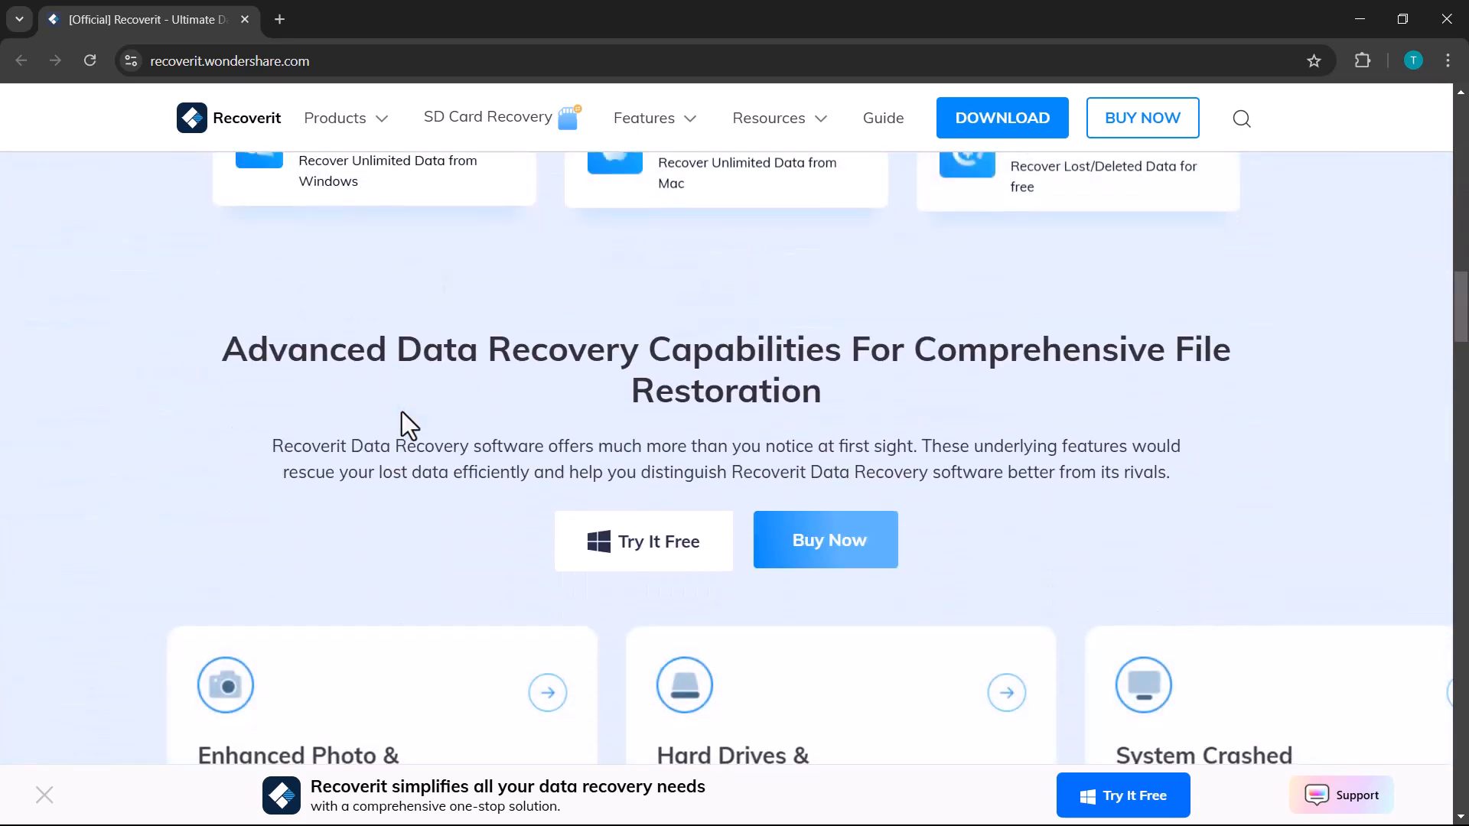
pyautogui.scroll(-3)
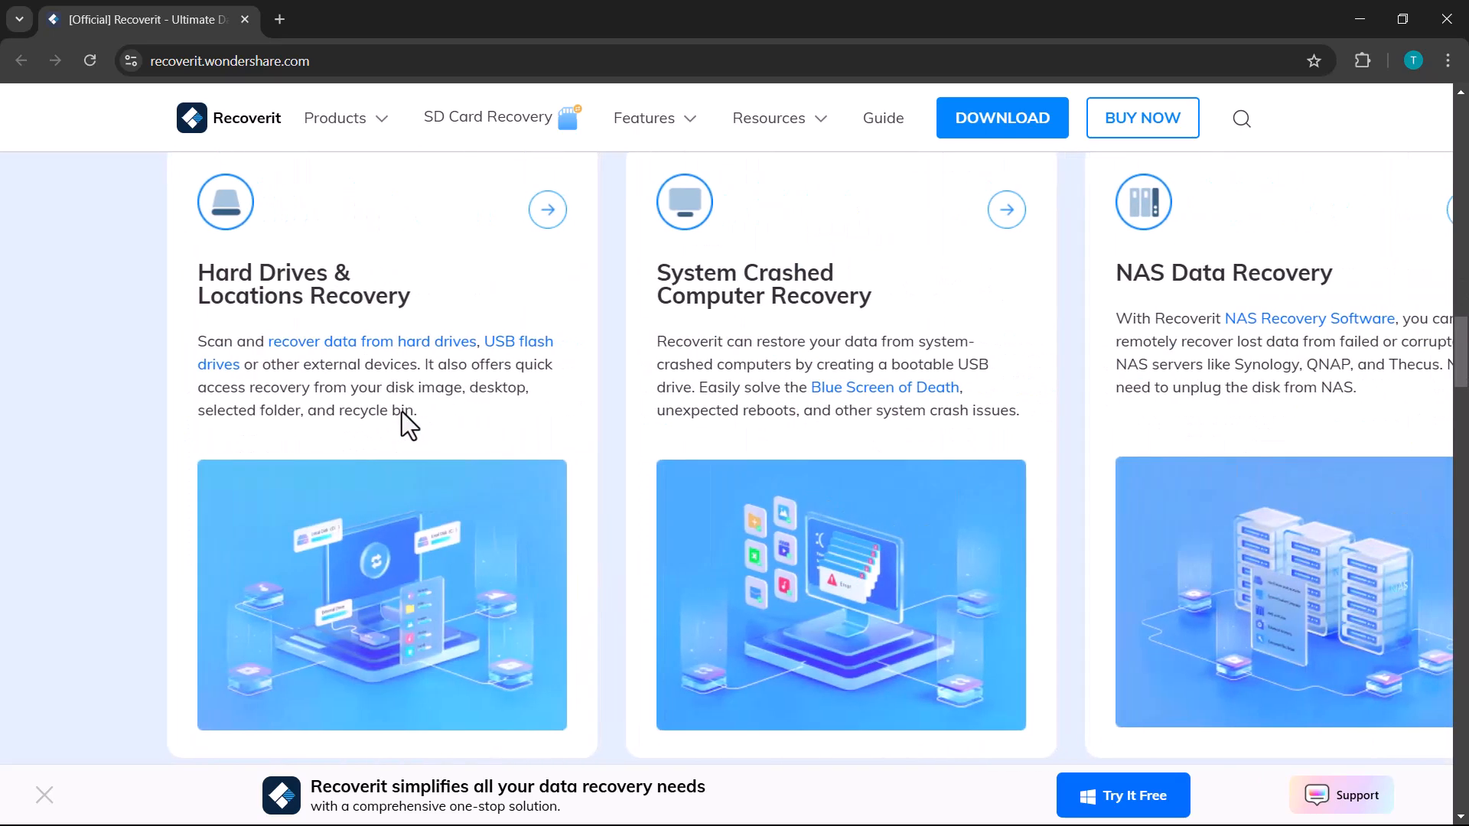
pyautogui.scroll(-3)
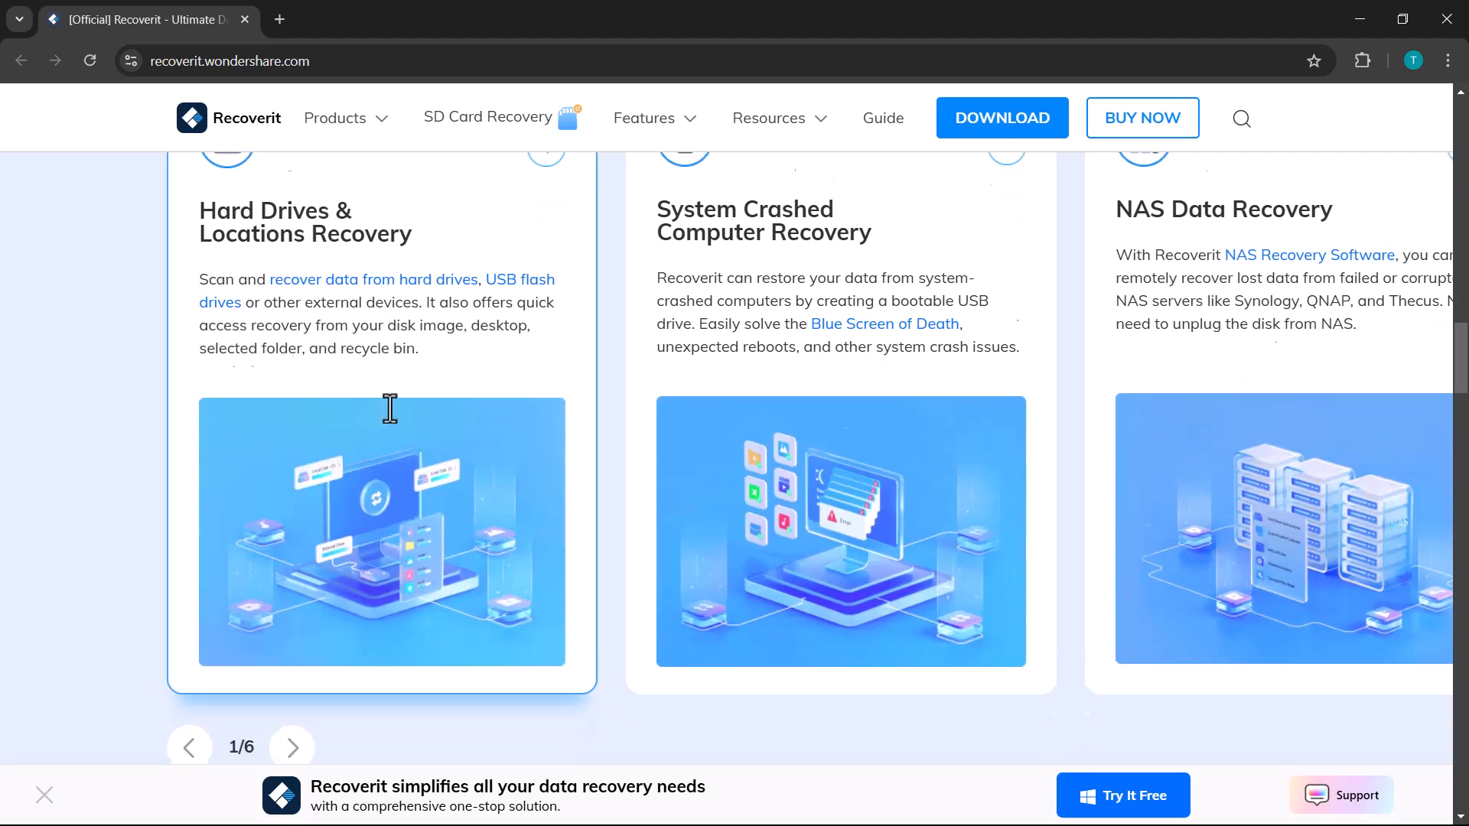
pyautogui.scroll(-3)
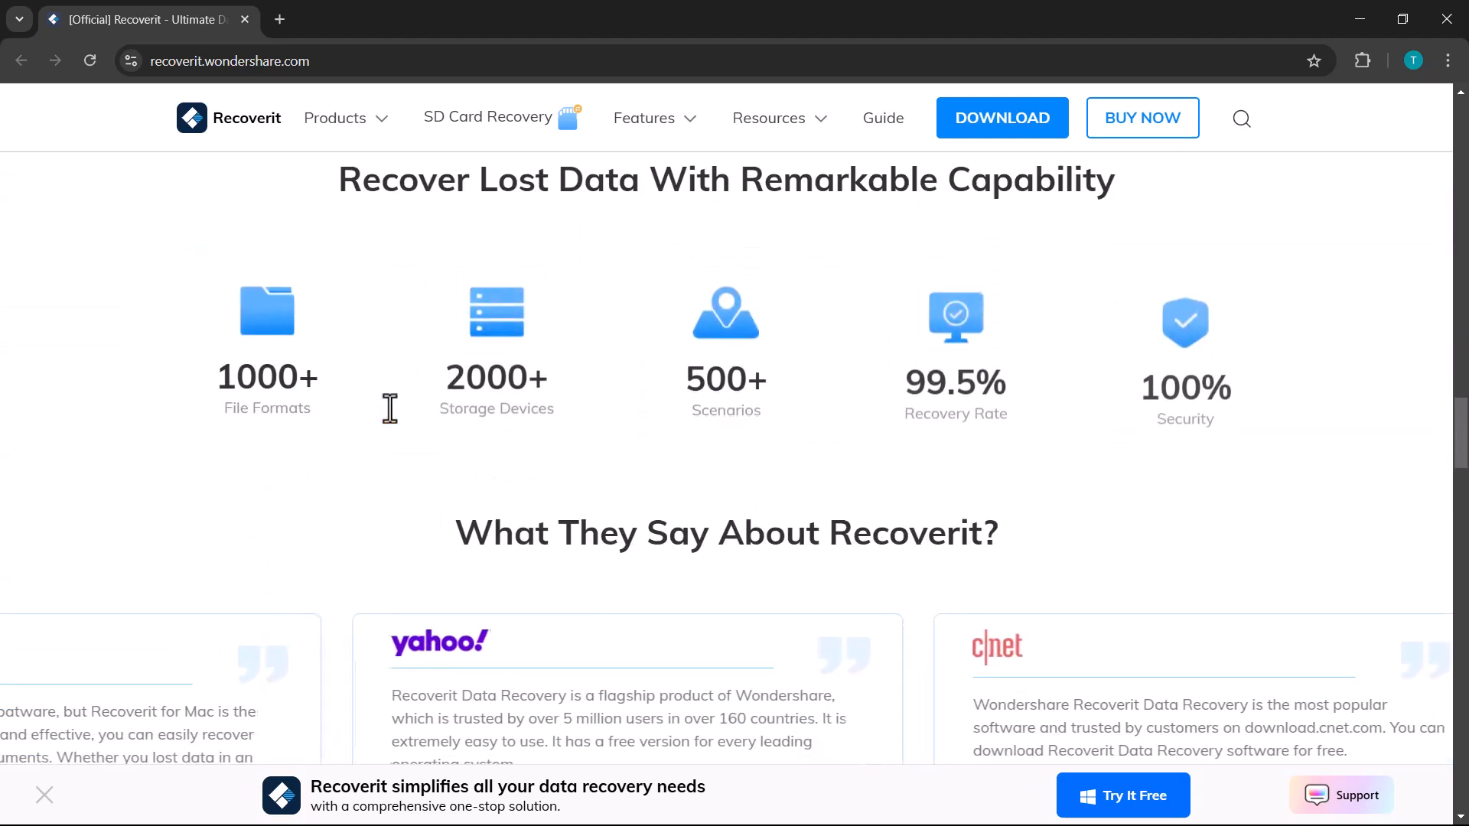
pyautogui.scroll(-3)
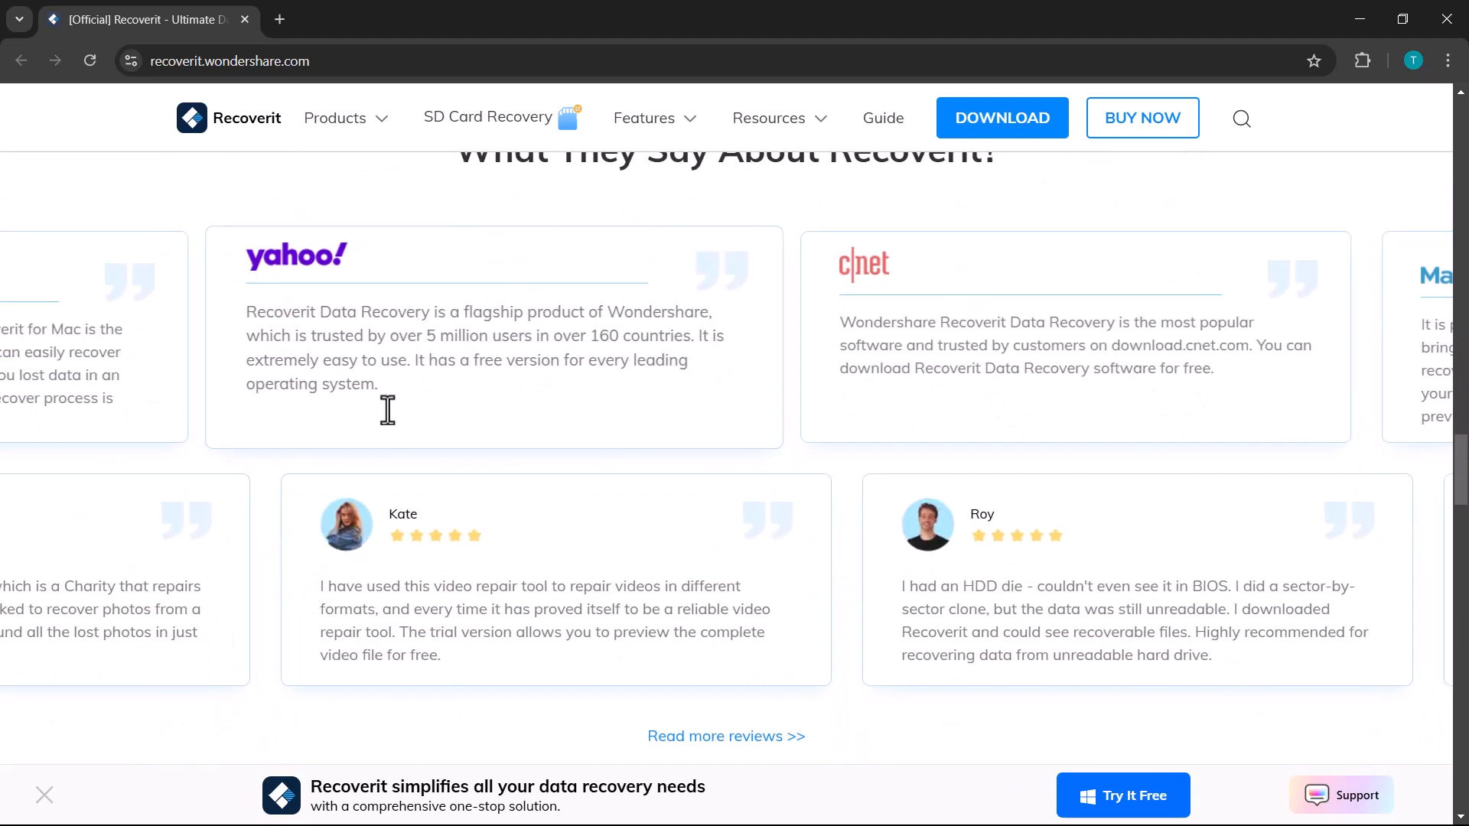
pyautogui.scroll(-3)
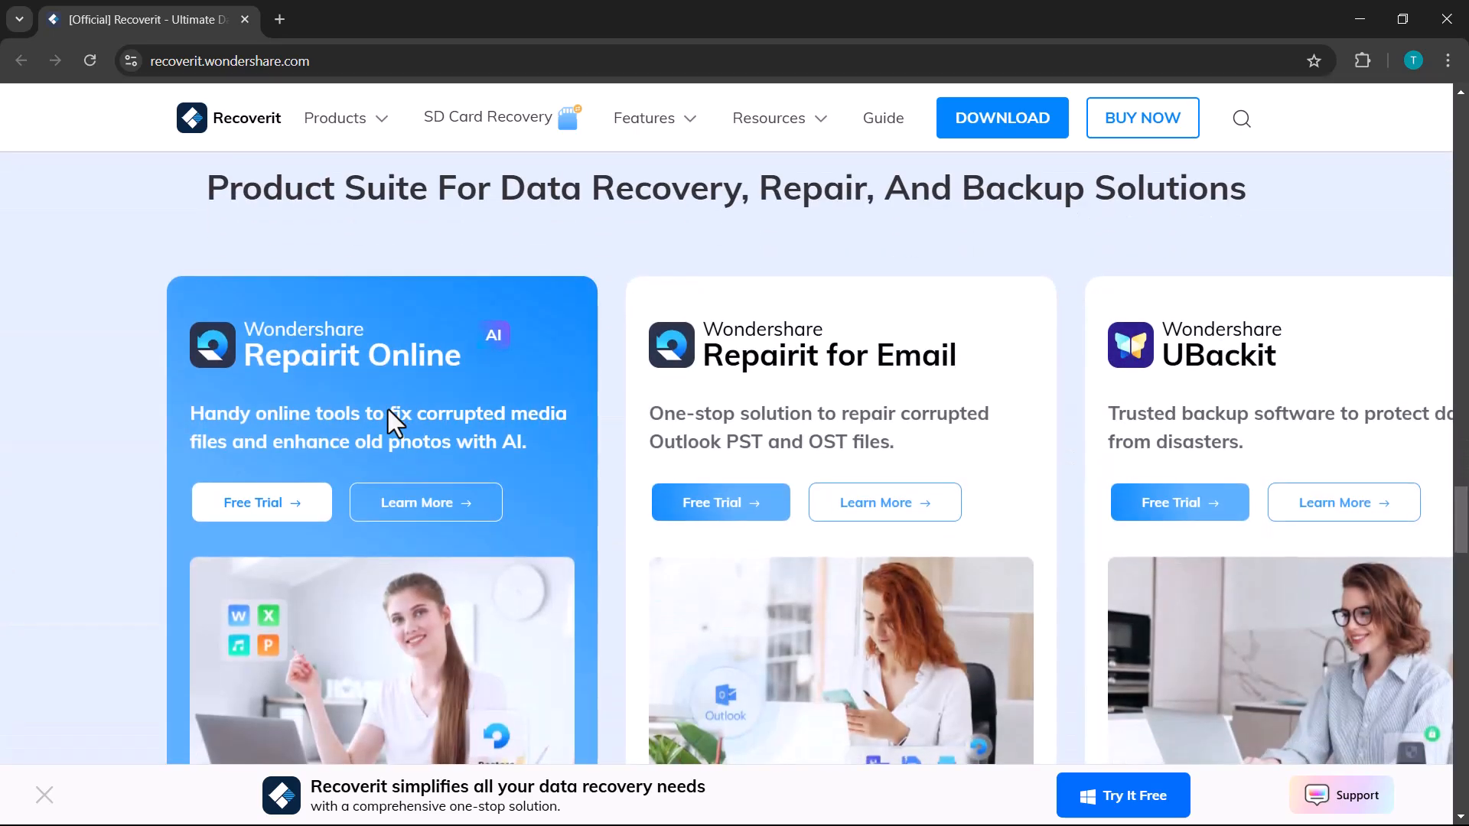
pyautogui.scroll(-3)
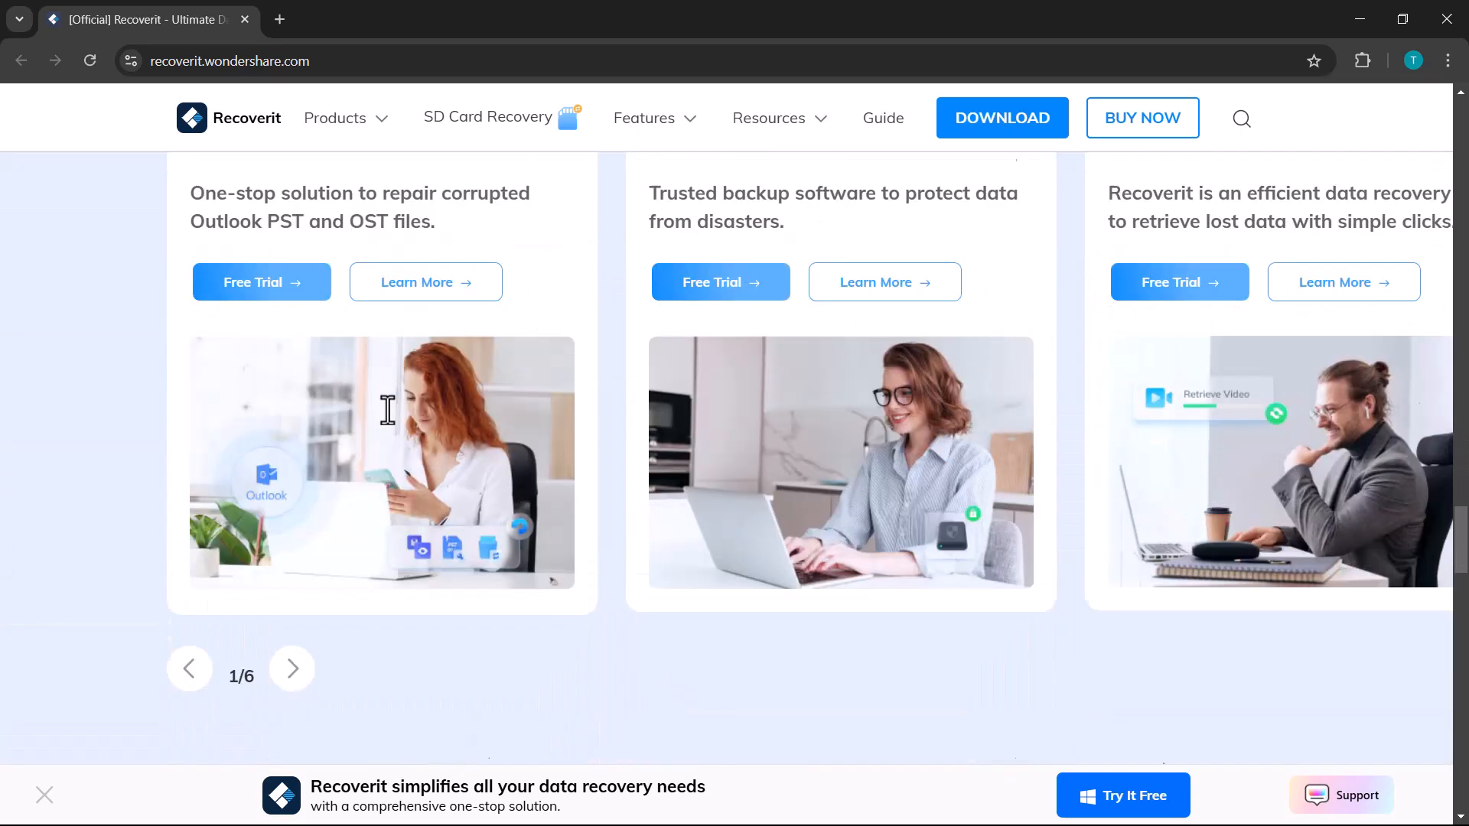
pyautogui.scroll(-3)
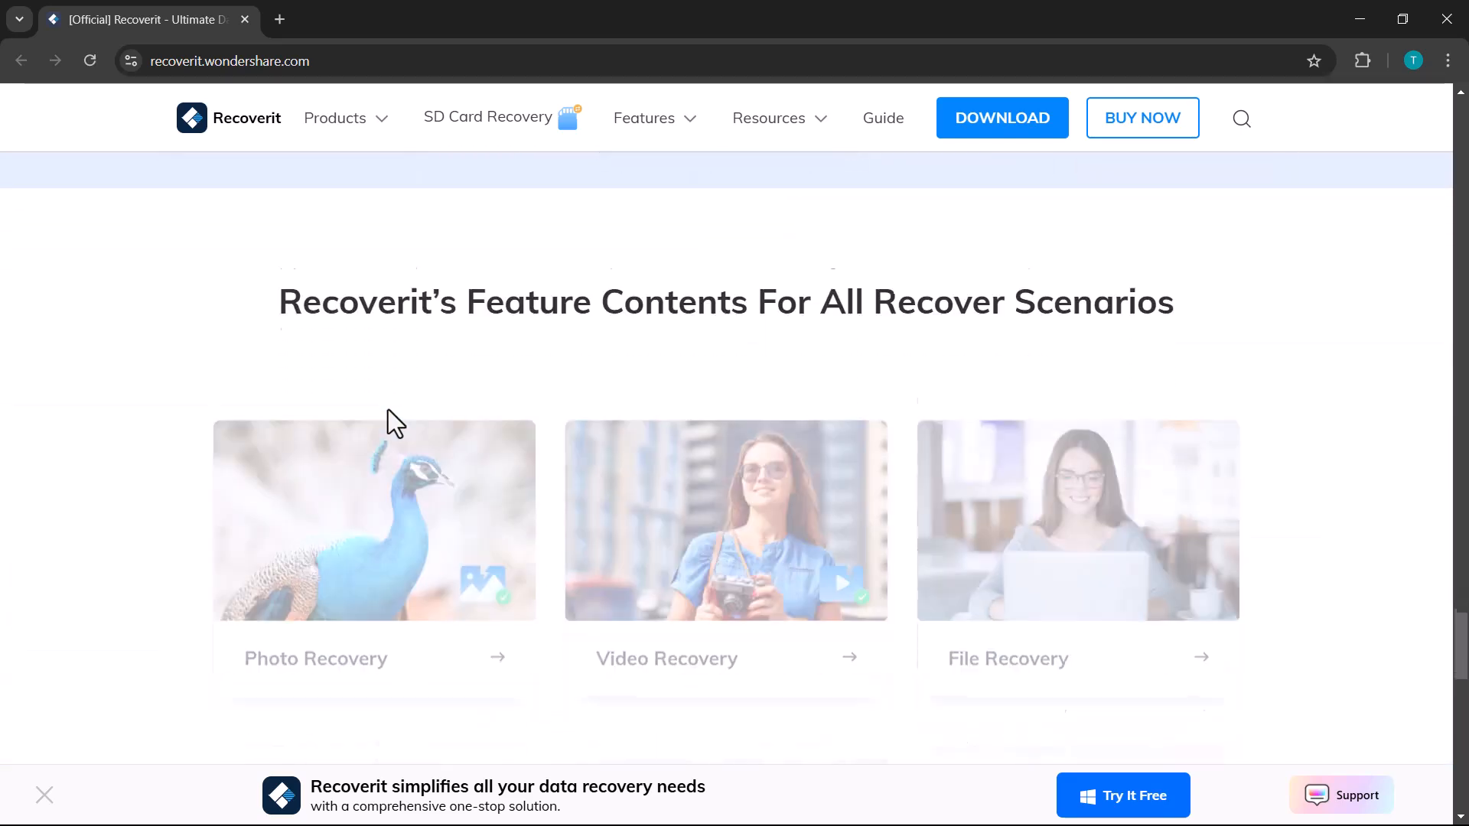
pyautogui.scroll(-3)
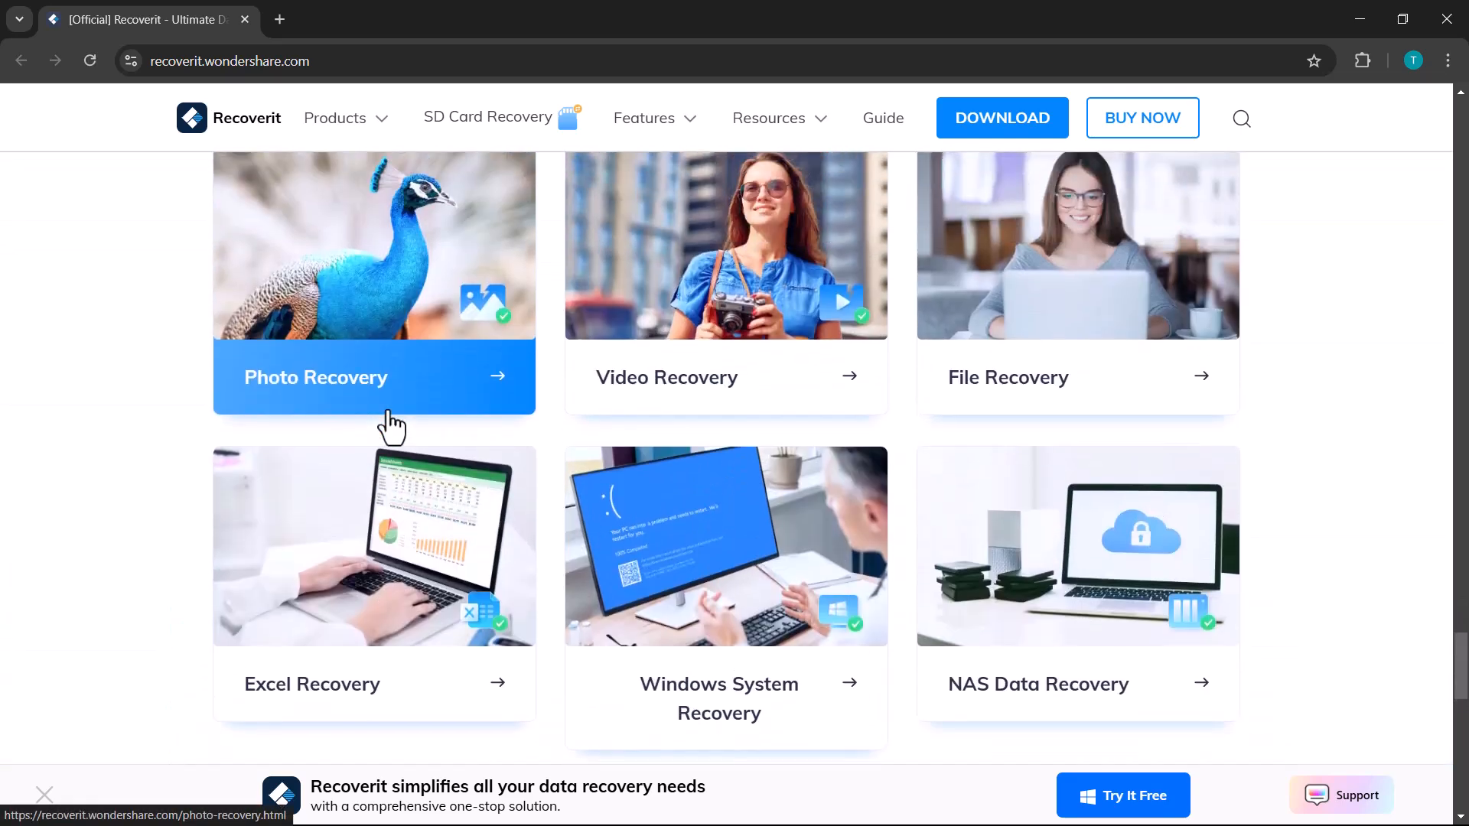
# - Scroll back and open the SD Card Recovery page from the sidebar
pyautogui.scroll(3)
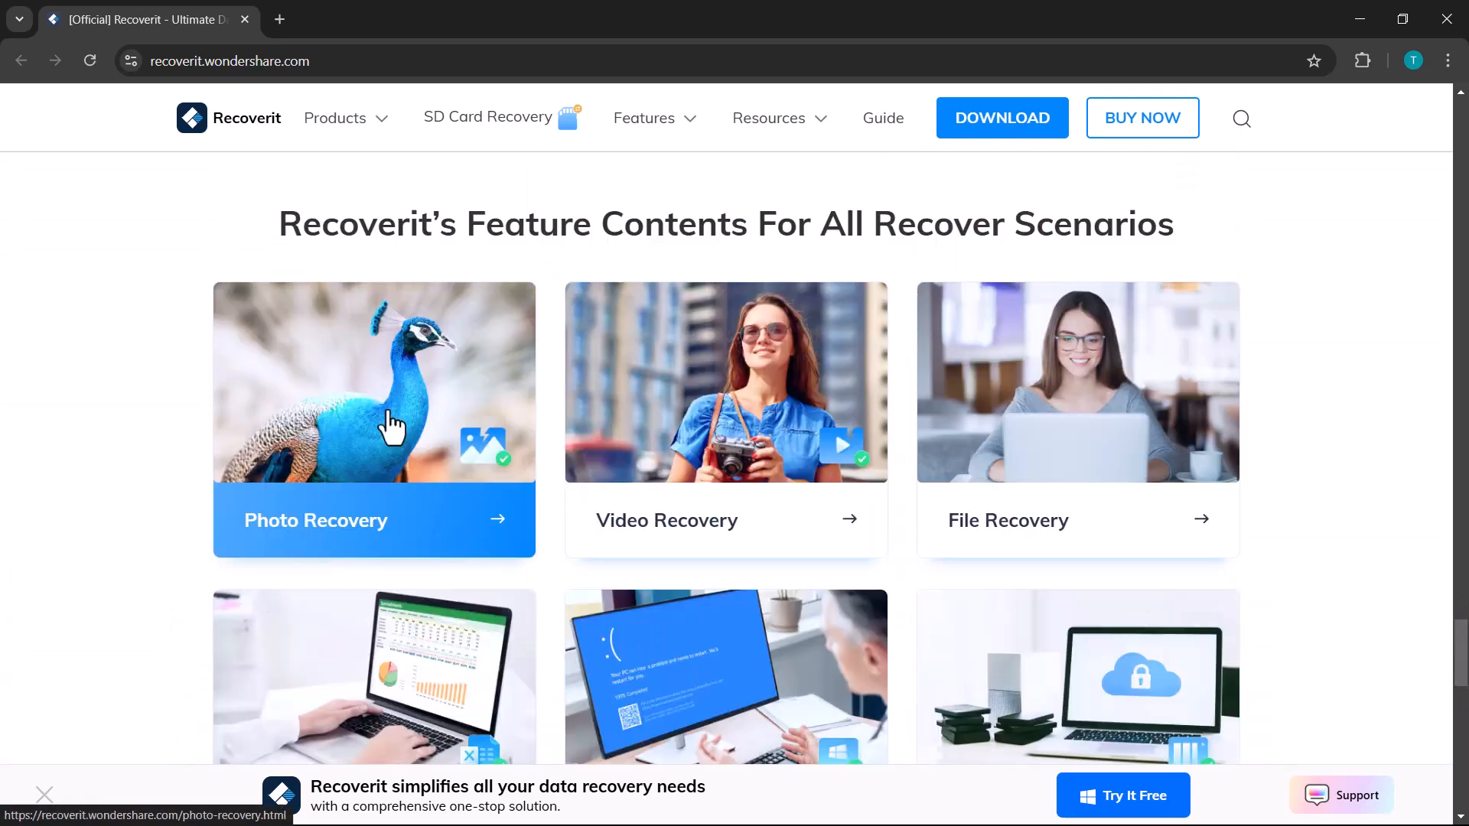
pyautogui.scroll(-3)
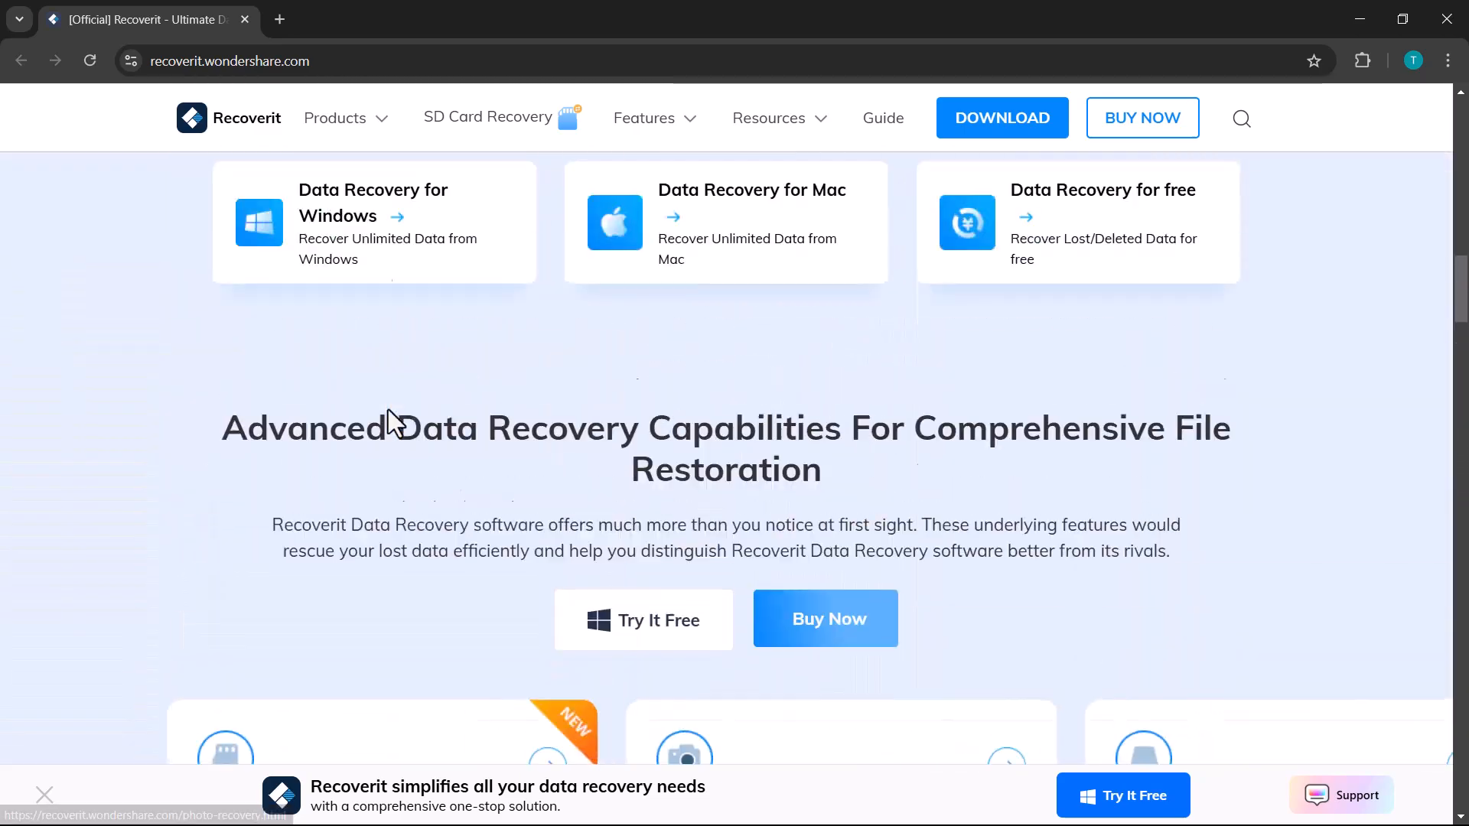
pyautogui.scroll(-3)
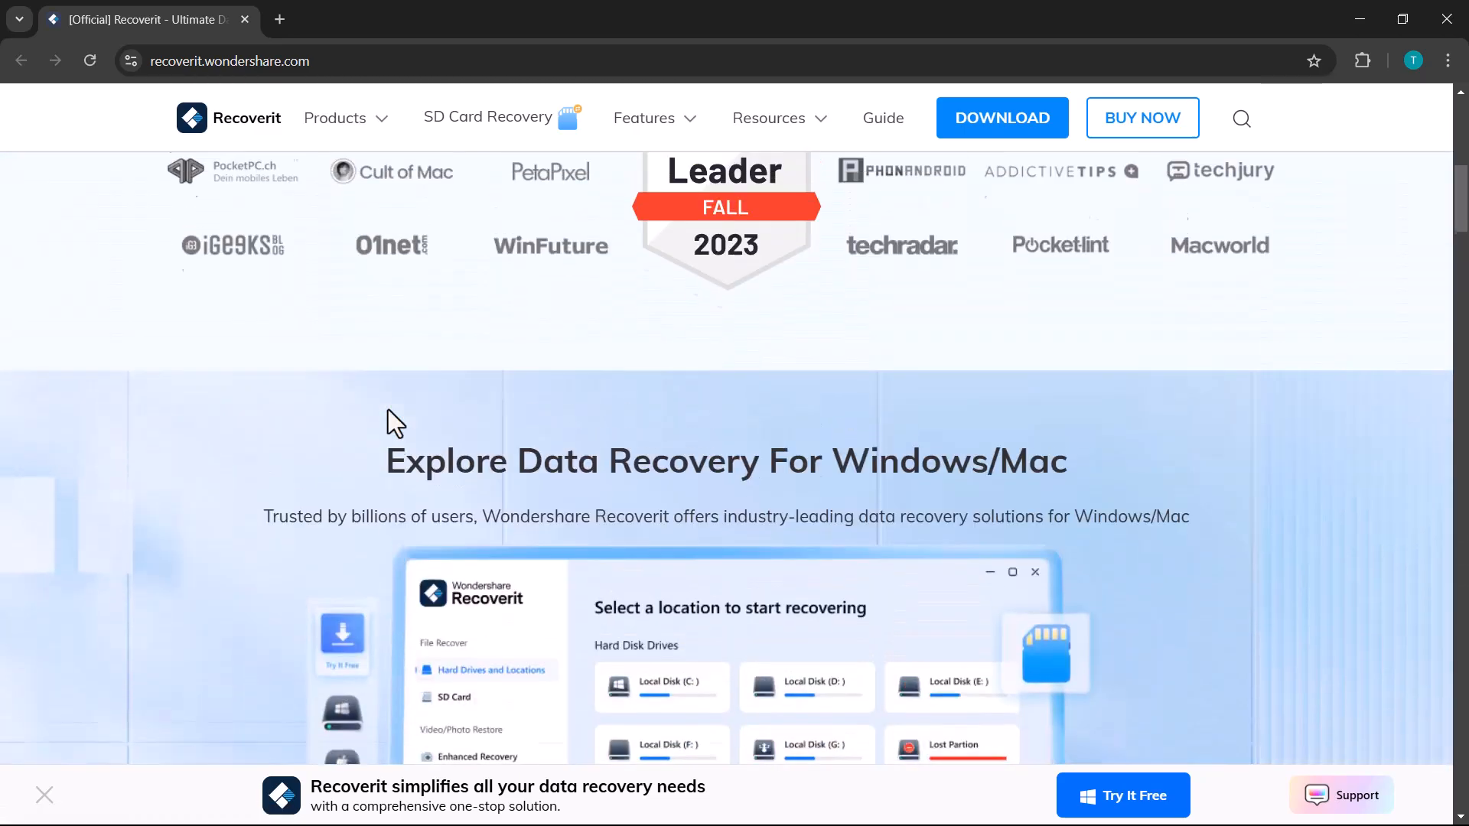
pyautogui.scroll(3)
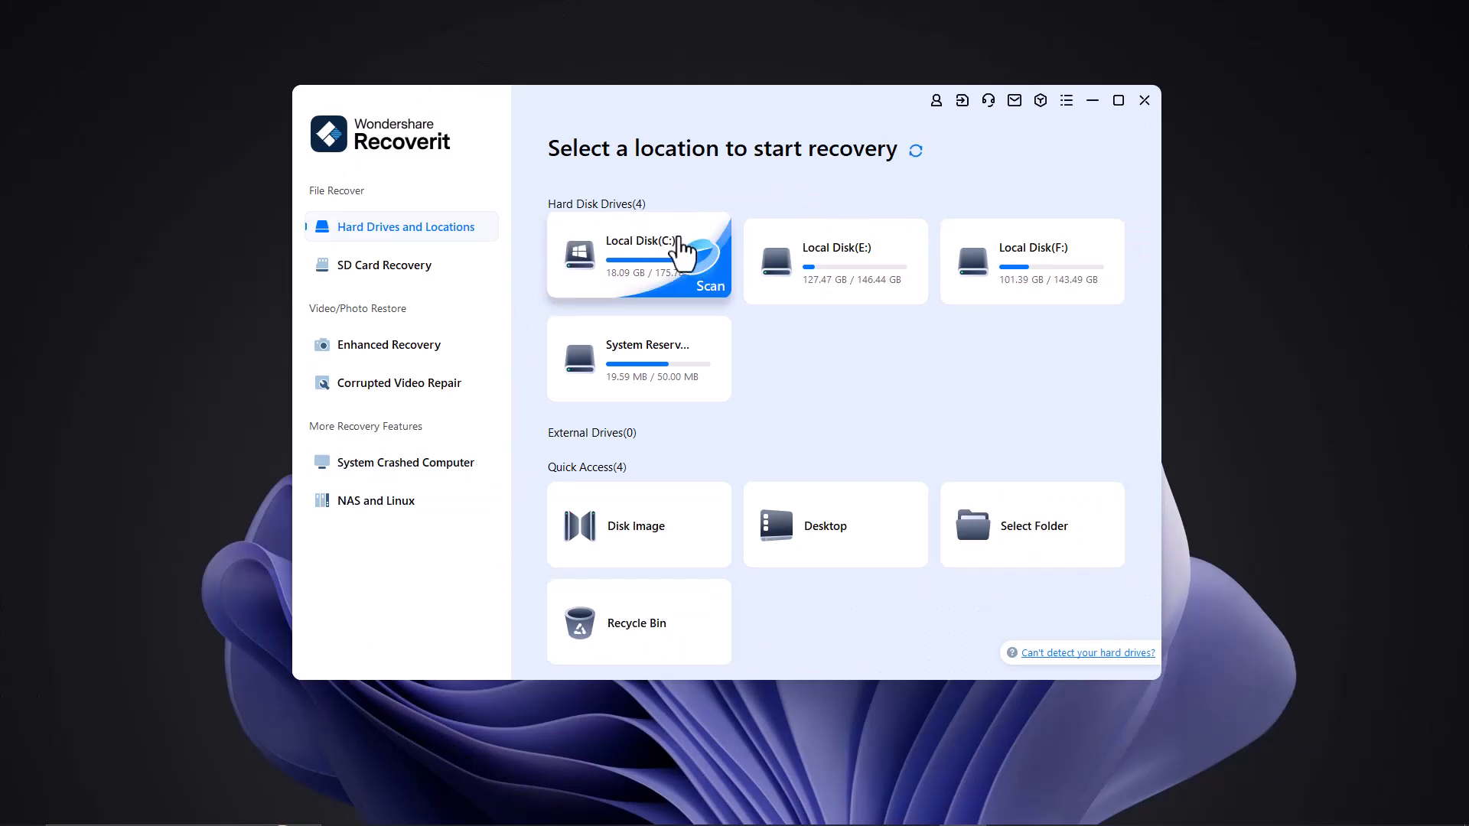
pyautogui.moveTo(749, 285)
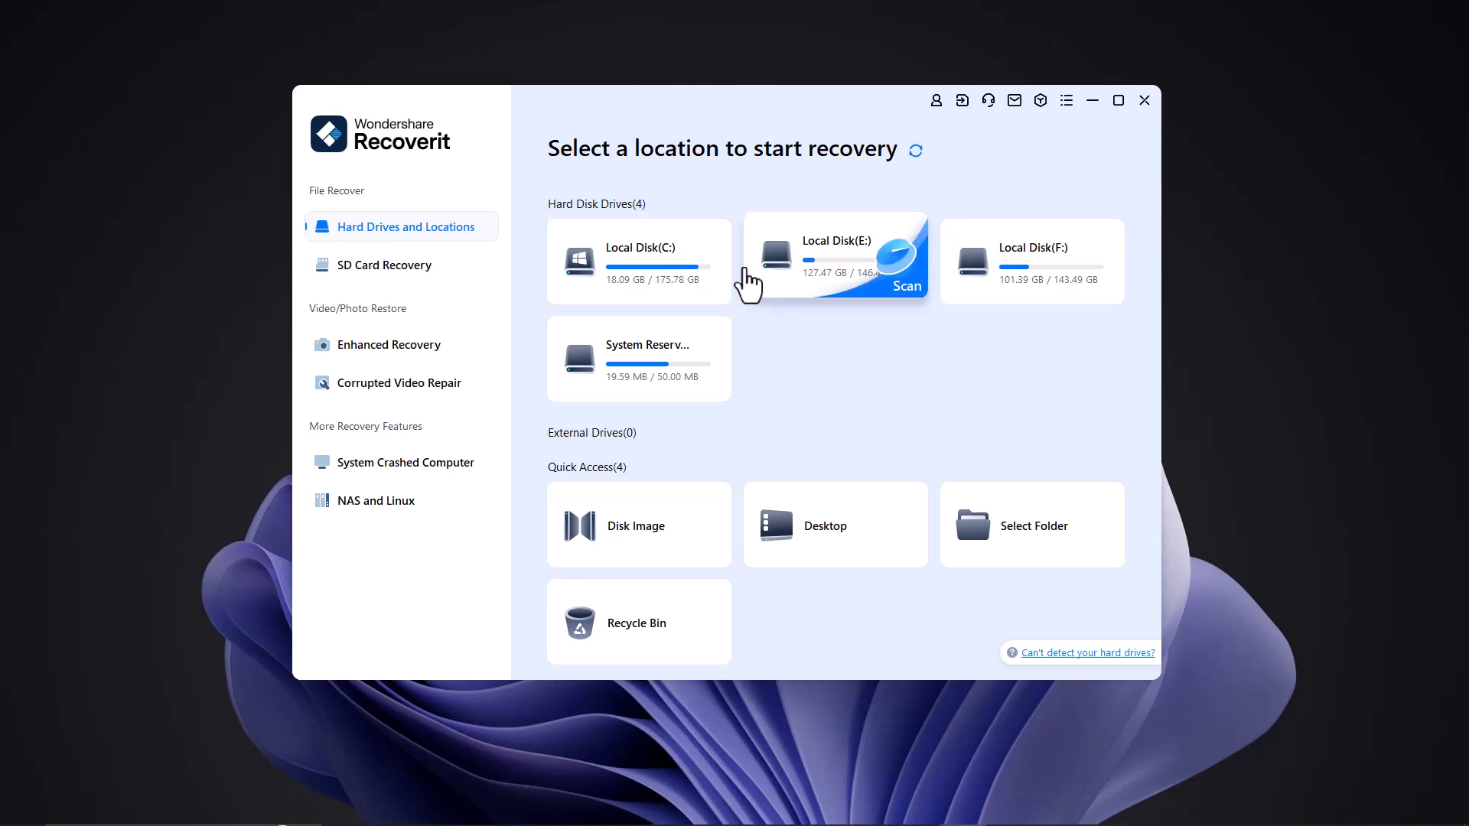
pyautogui.moveTo(993, 294)
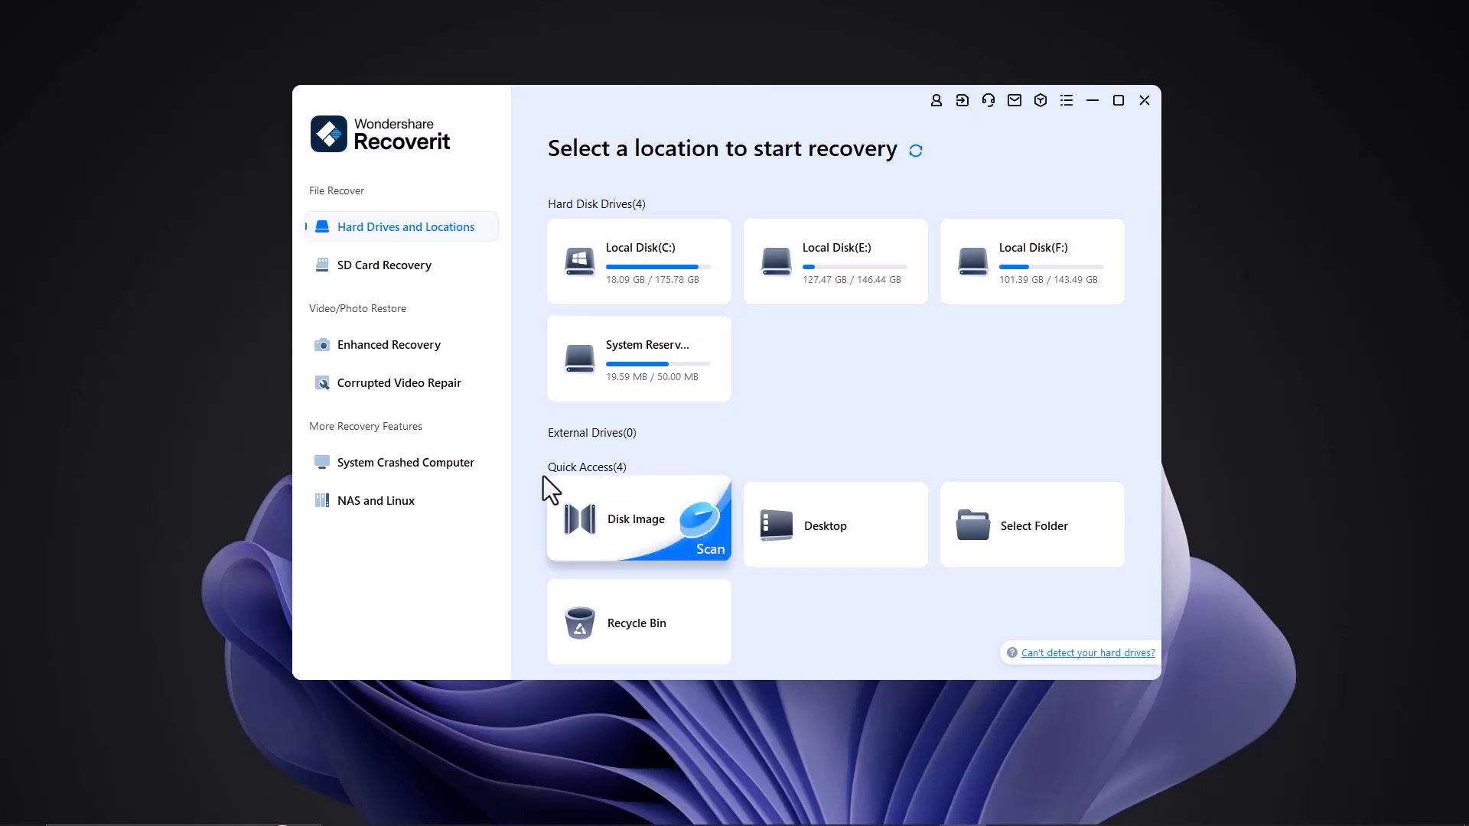
pyautogui.moveTo(729, 544)
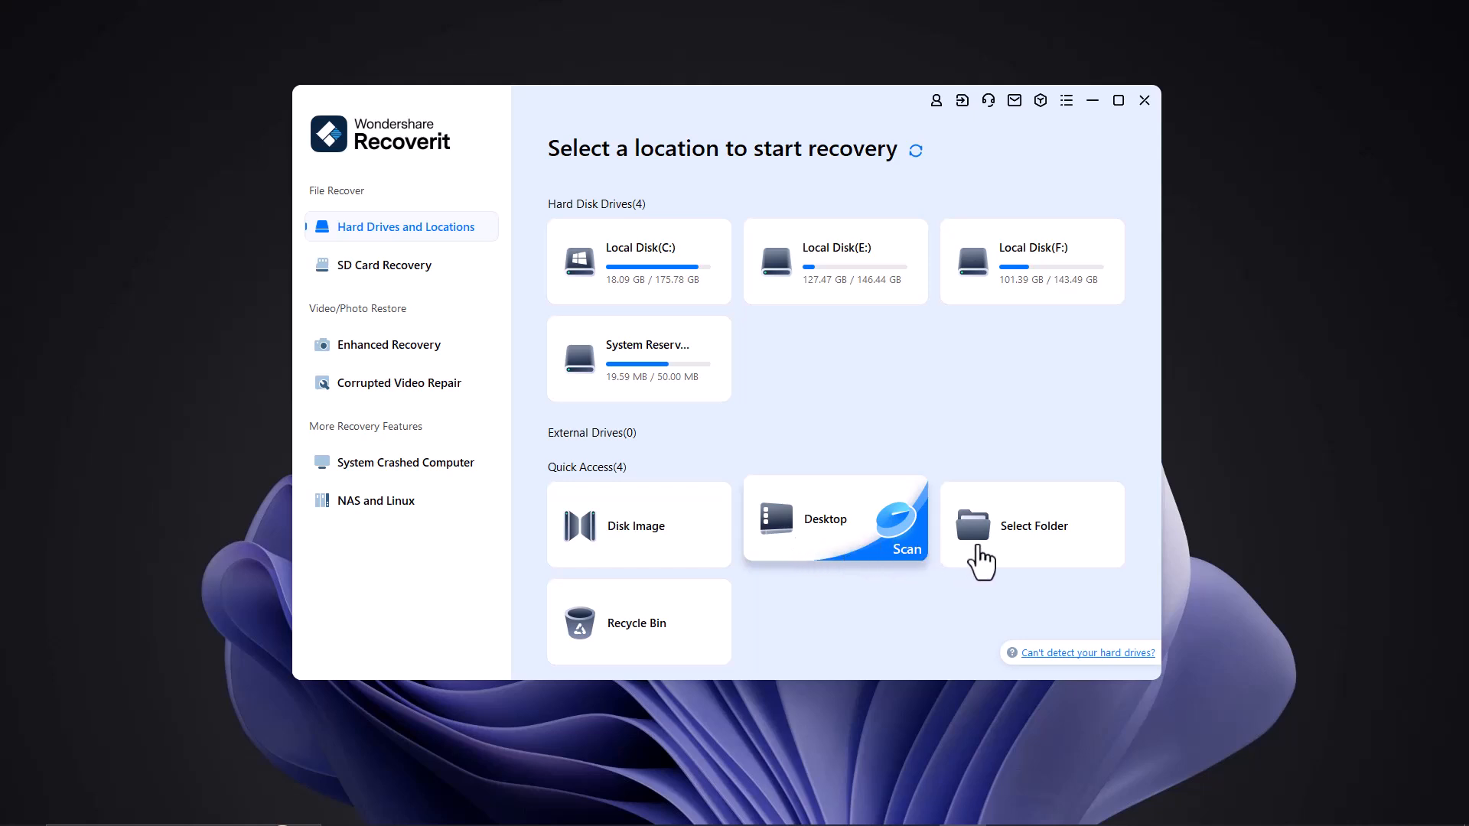
pyautogui.moveTo(748, 633)
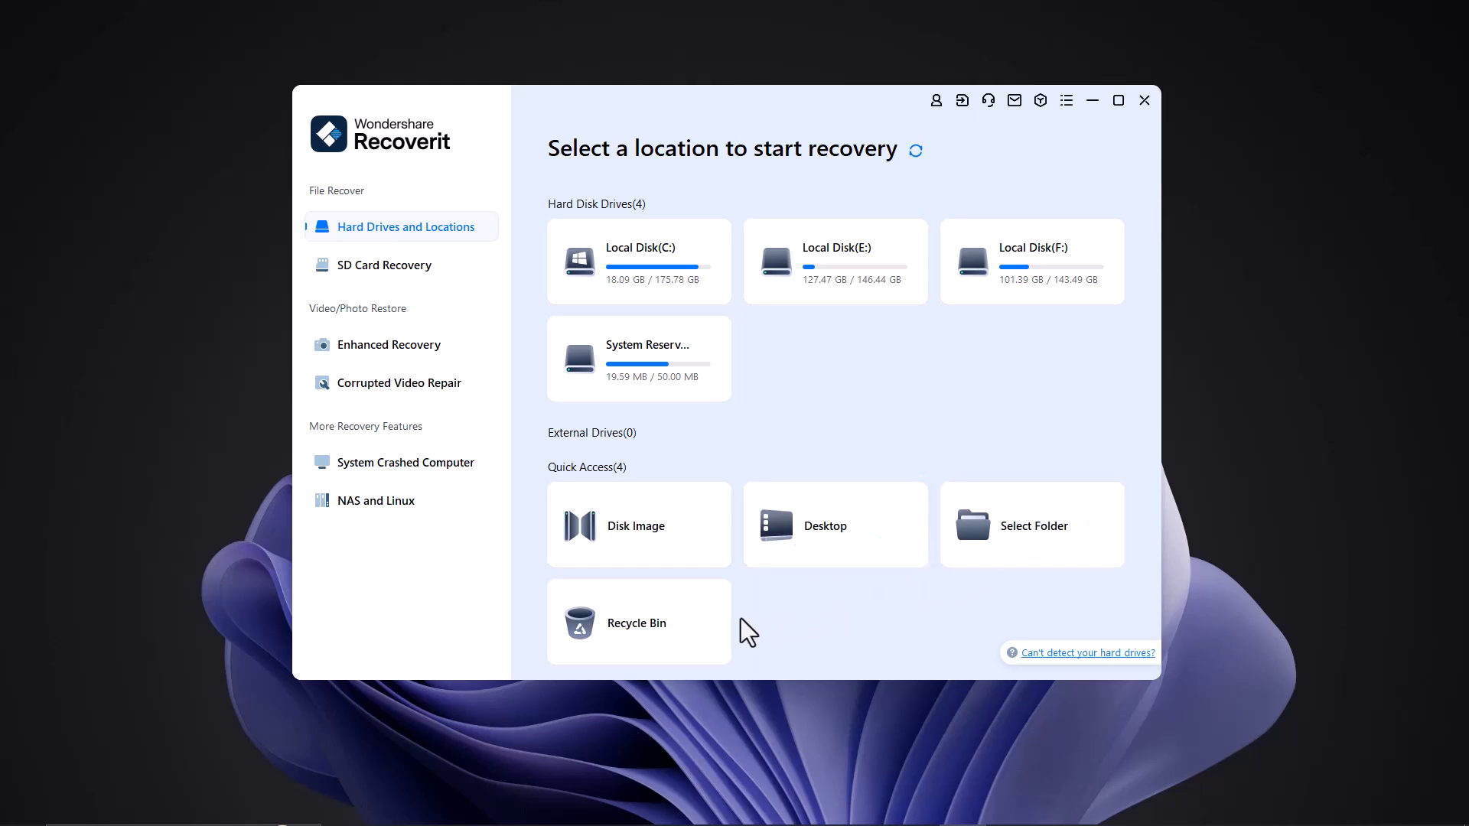
pyautogui.moveTo(417, 290)
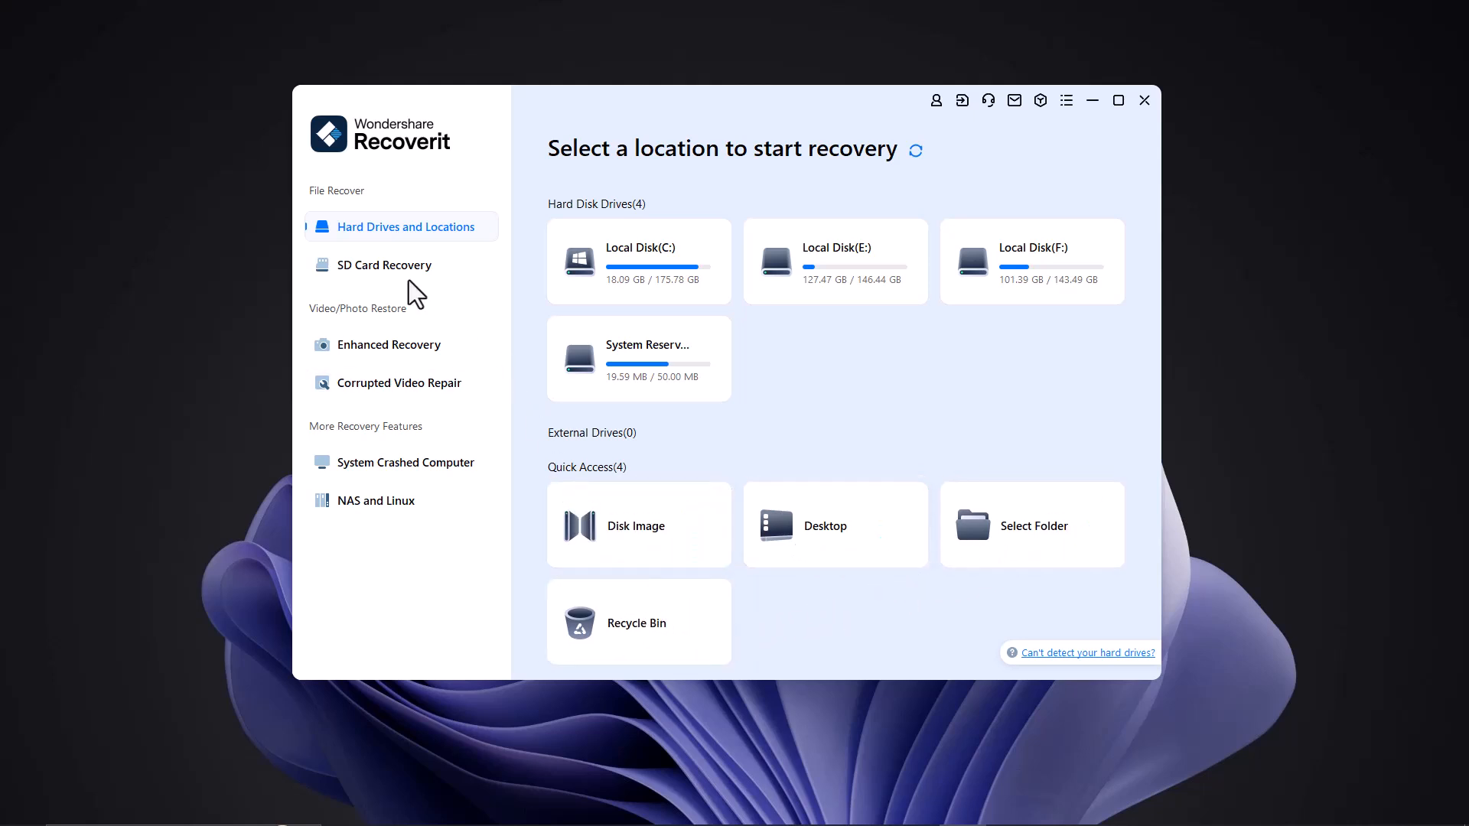
pyautogui.click(384, 265)
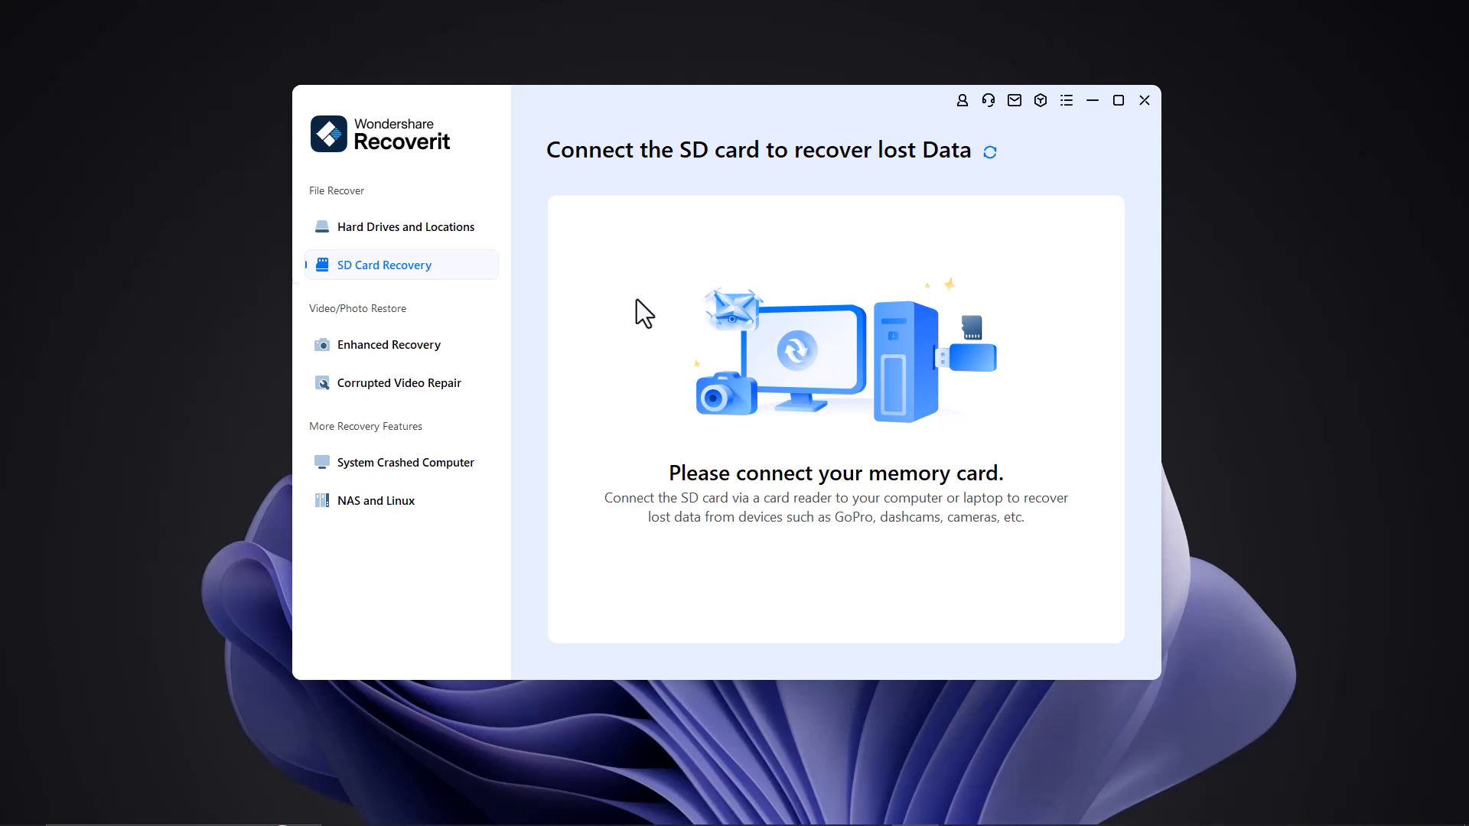
pyautogui.moveTo(671, 328)
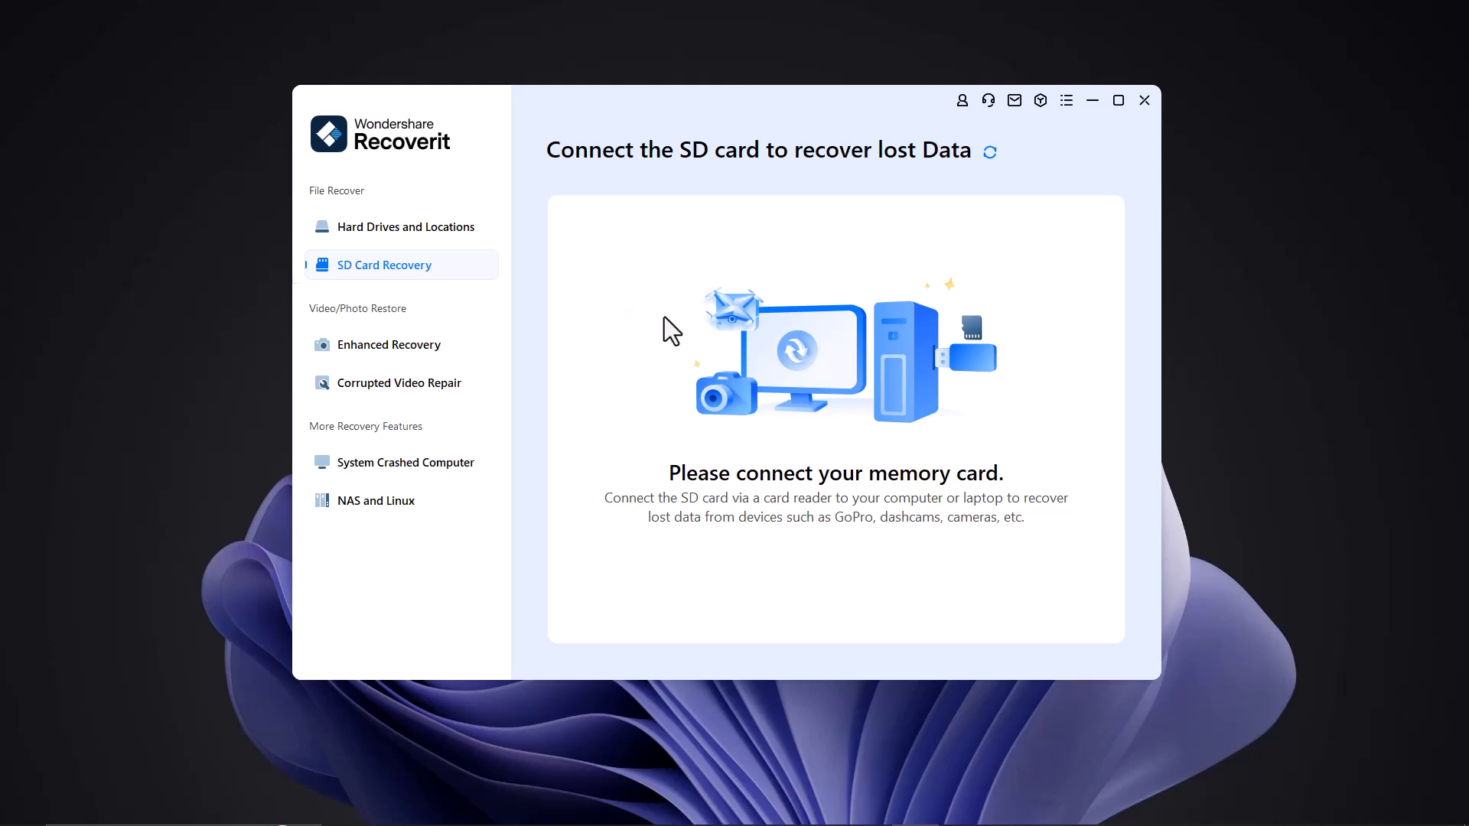
pyautogui.moveTo(688, 354)
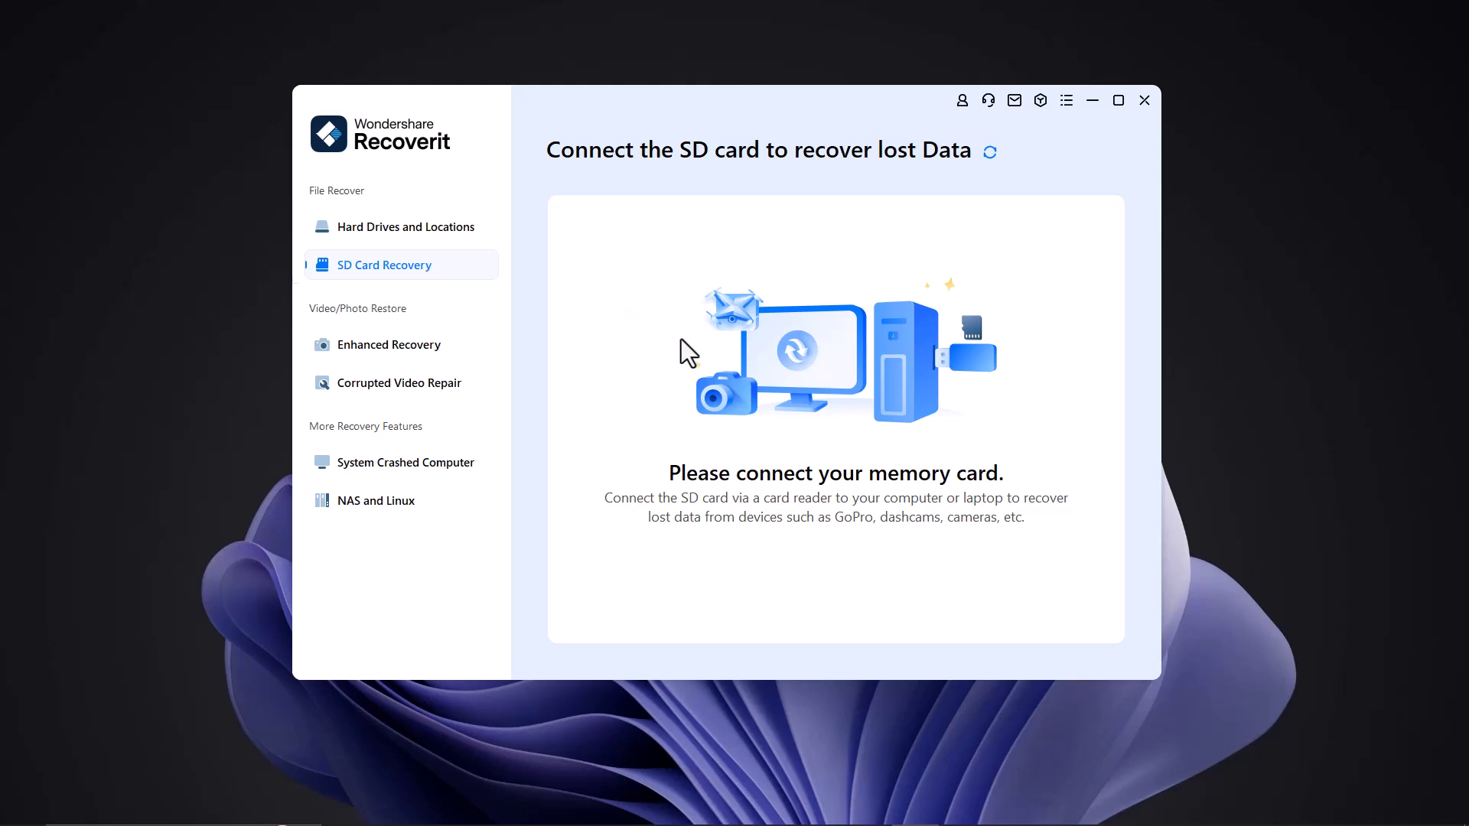
pyautogui.moveTo(488, 394)
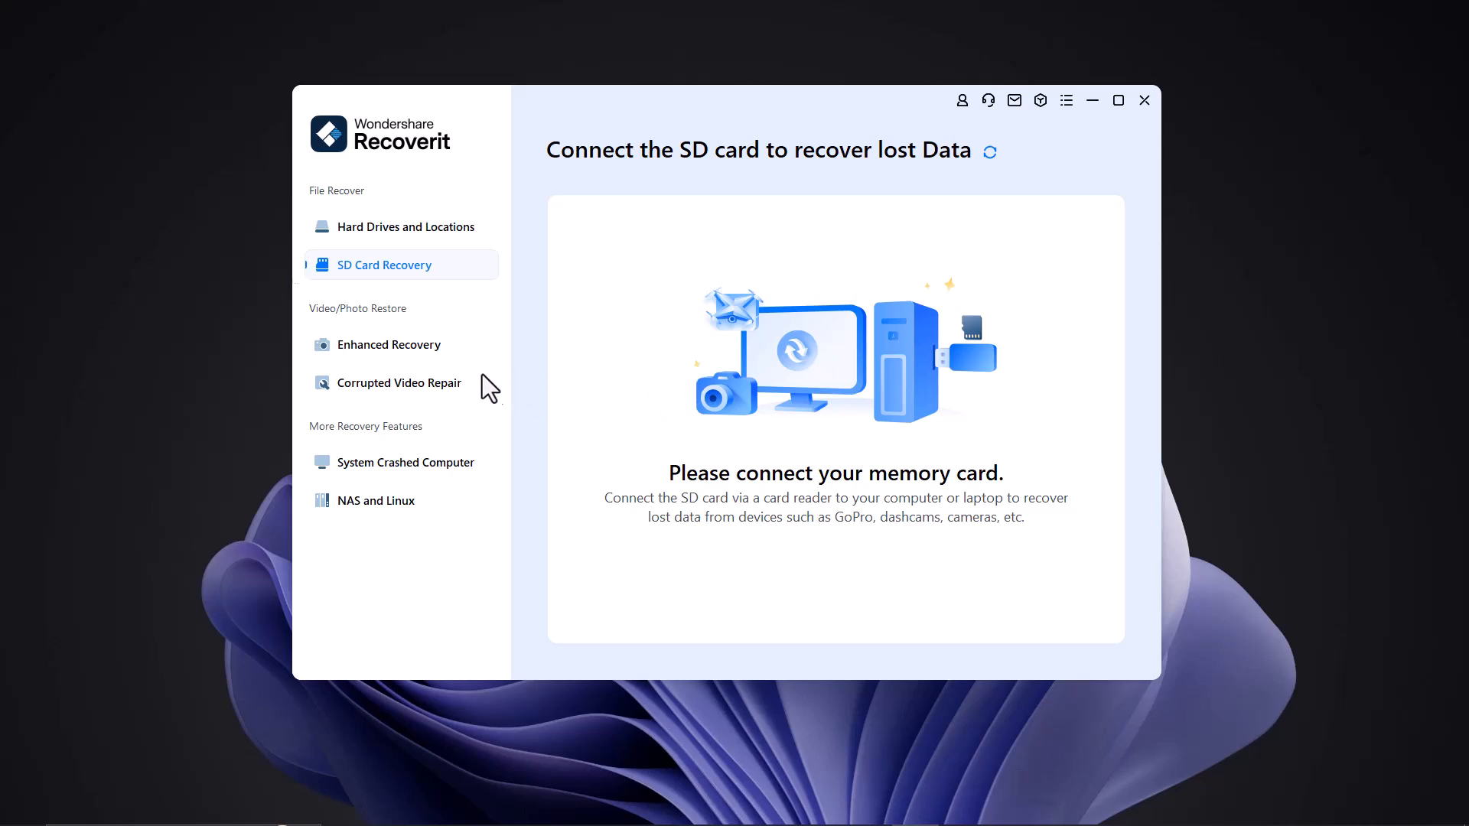
pyautogui.click(388, 344)
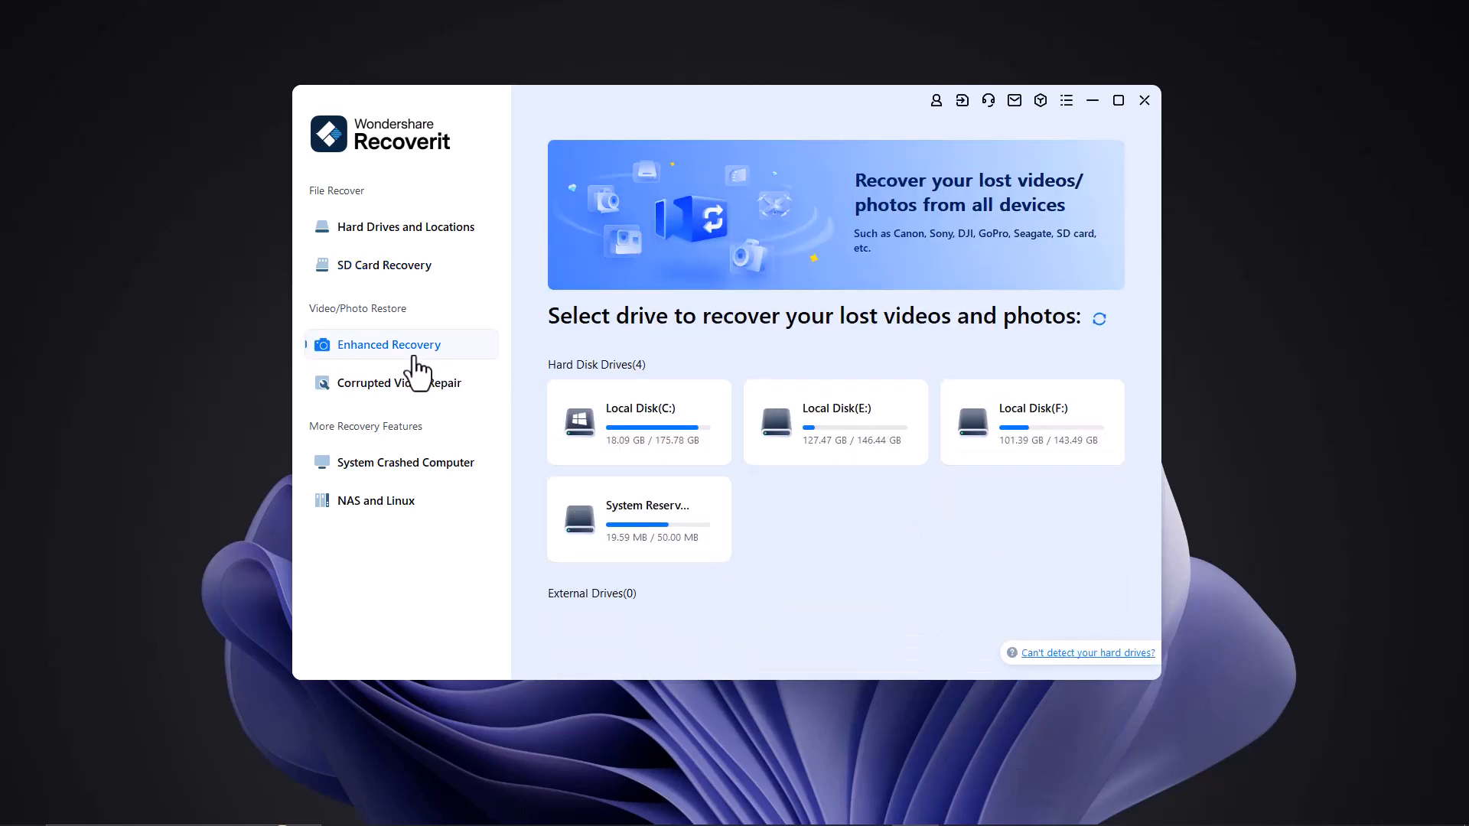
pyautogui.moveTo(870, 329)
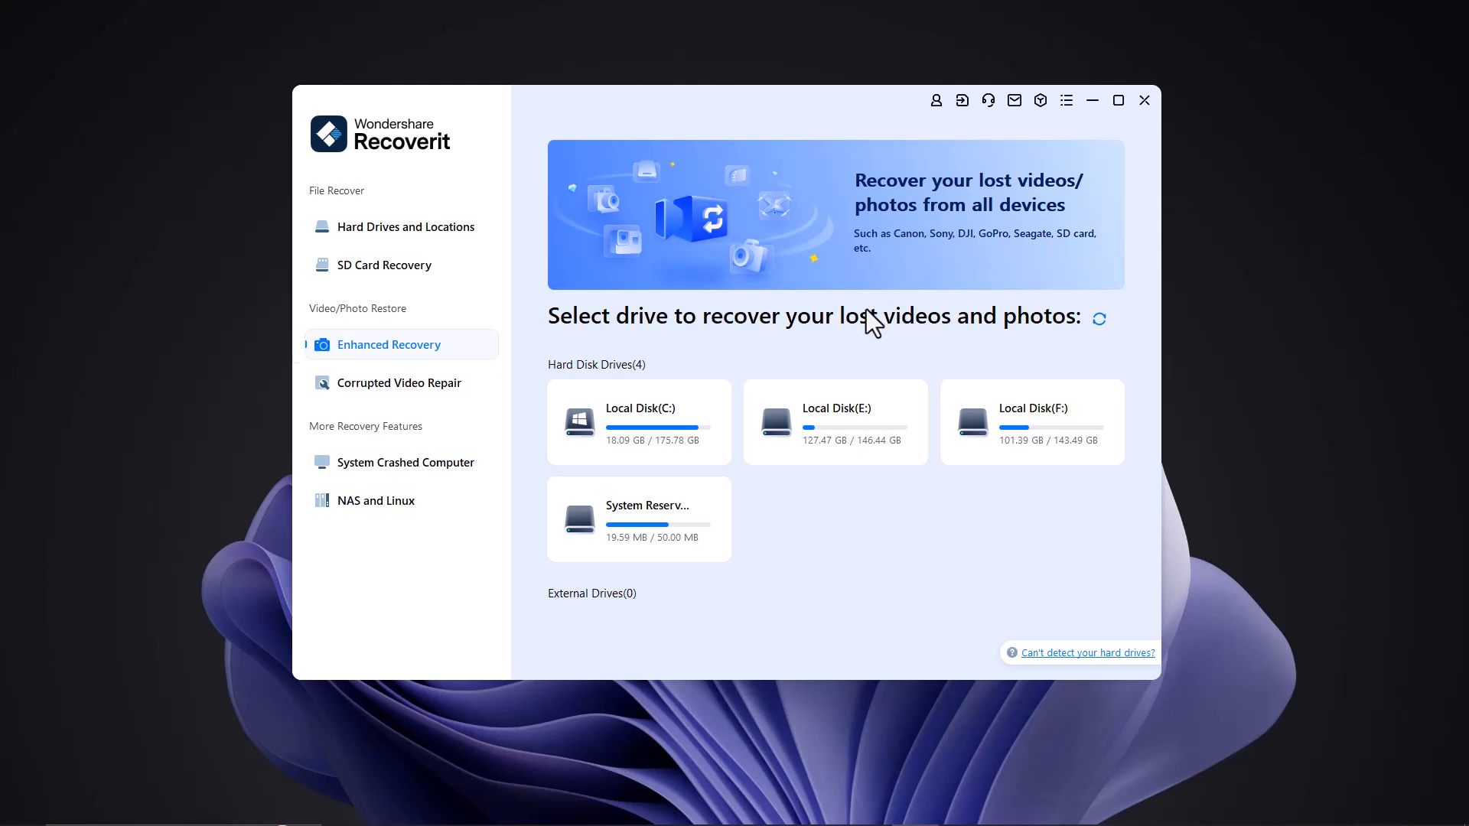
pyautogui.moveTo(892, 316)
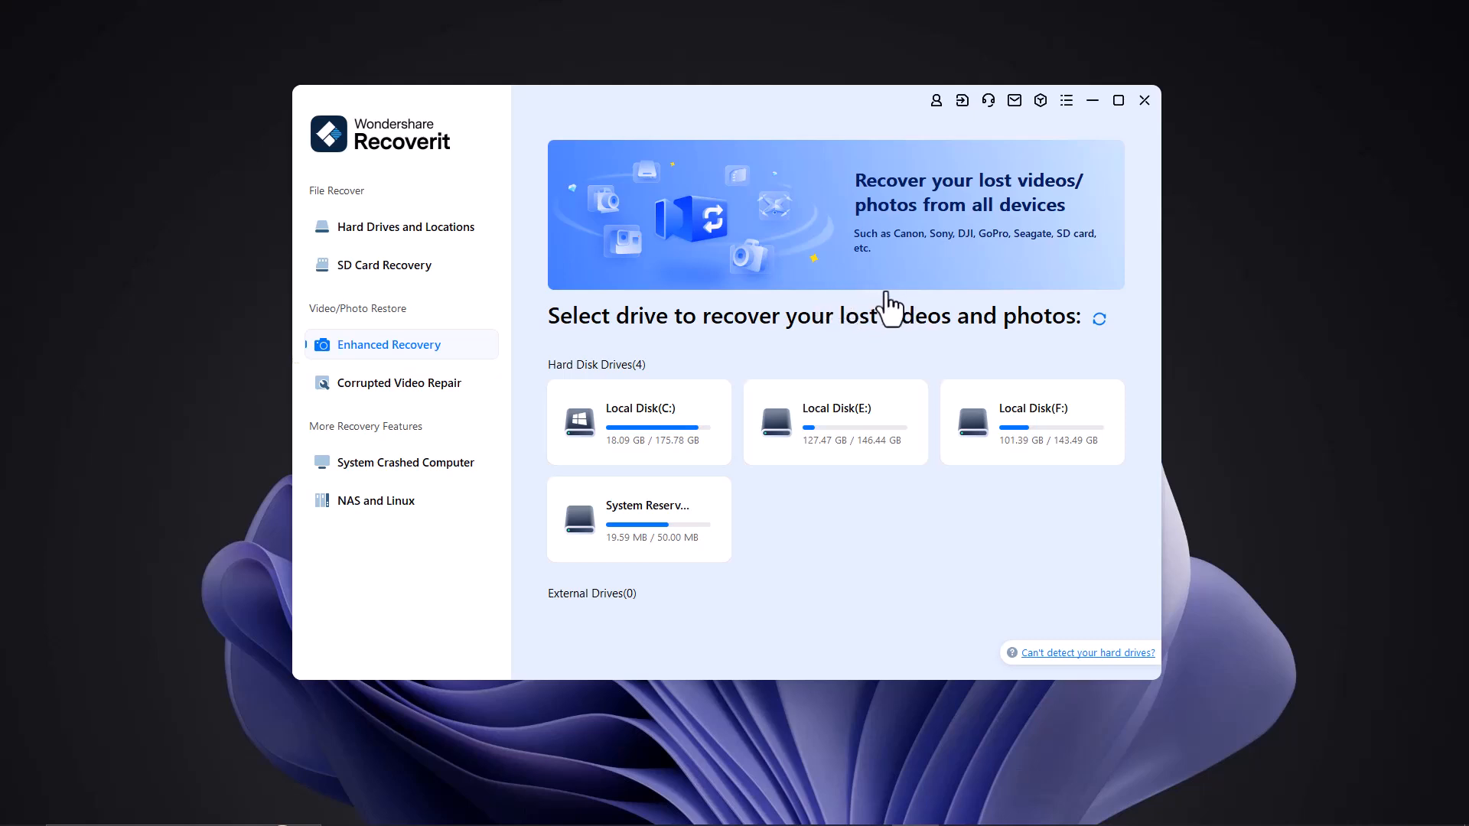
pyautogui.moveTo(786, 347)
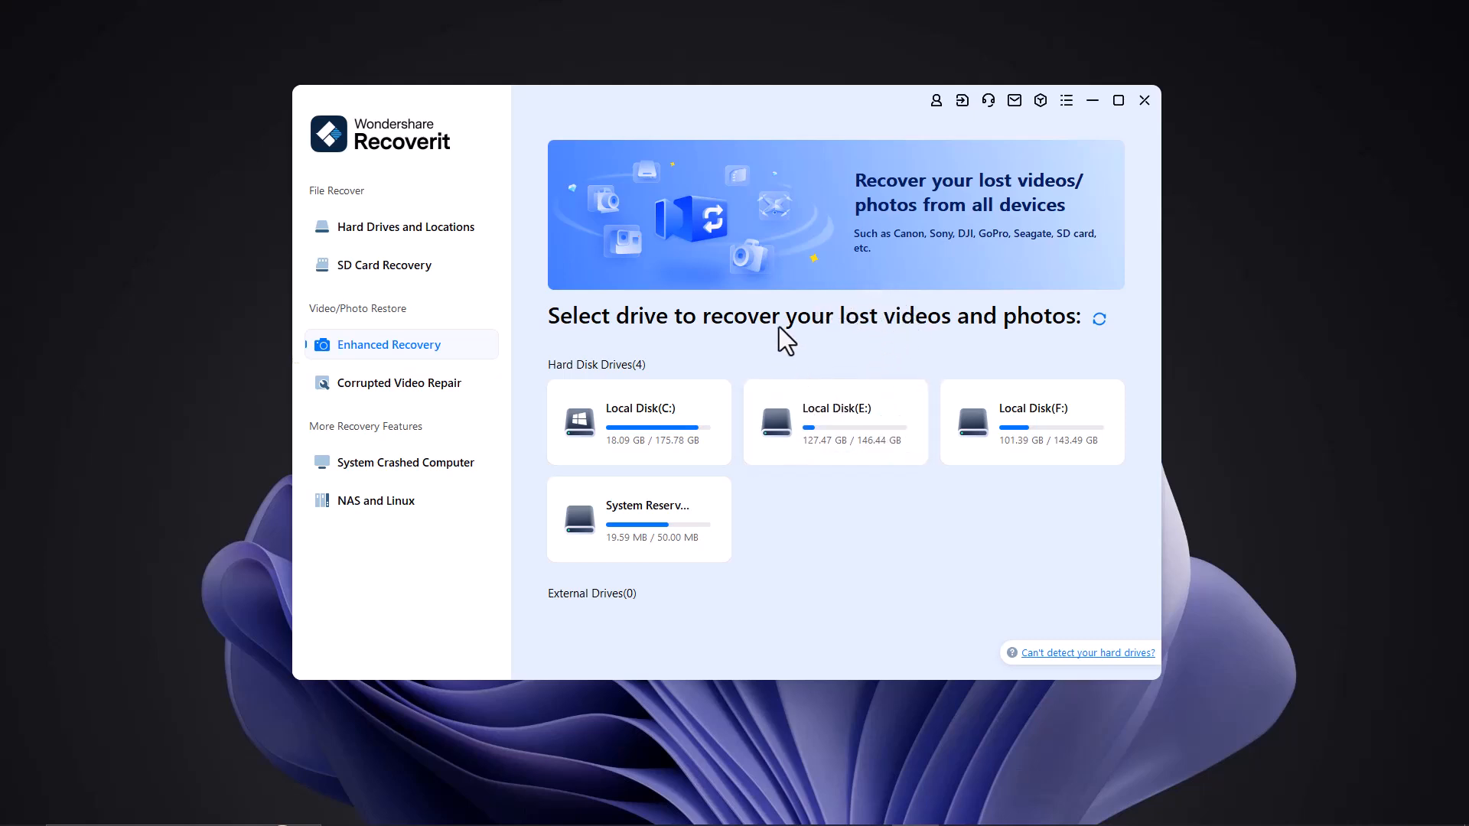
pyautogui.moveTo(1022, 372)
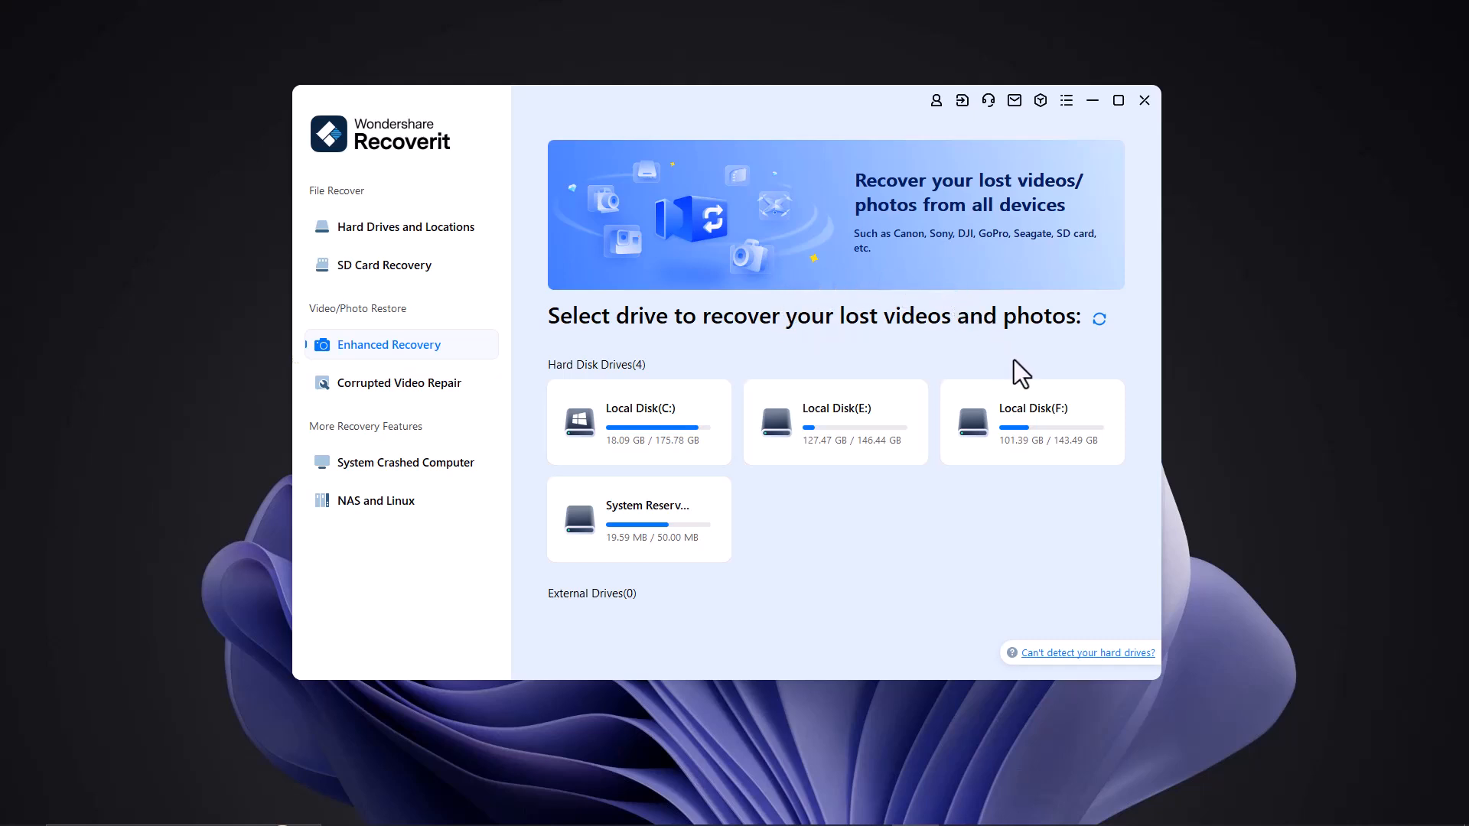
pyautogui.moveTo(1003, 357)
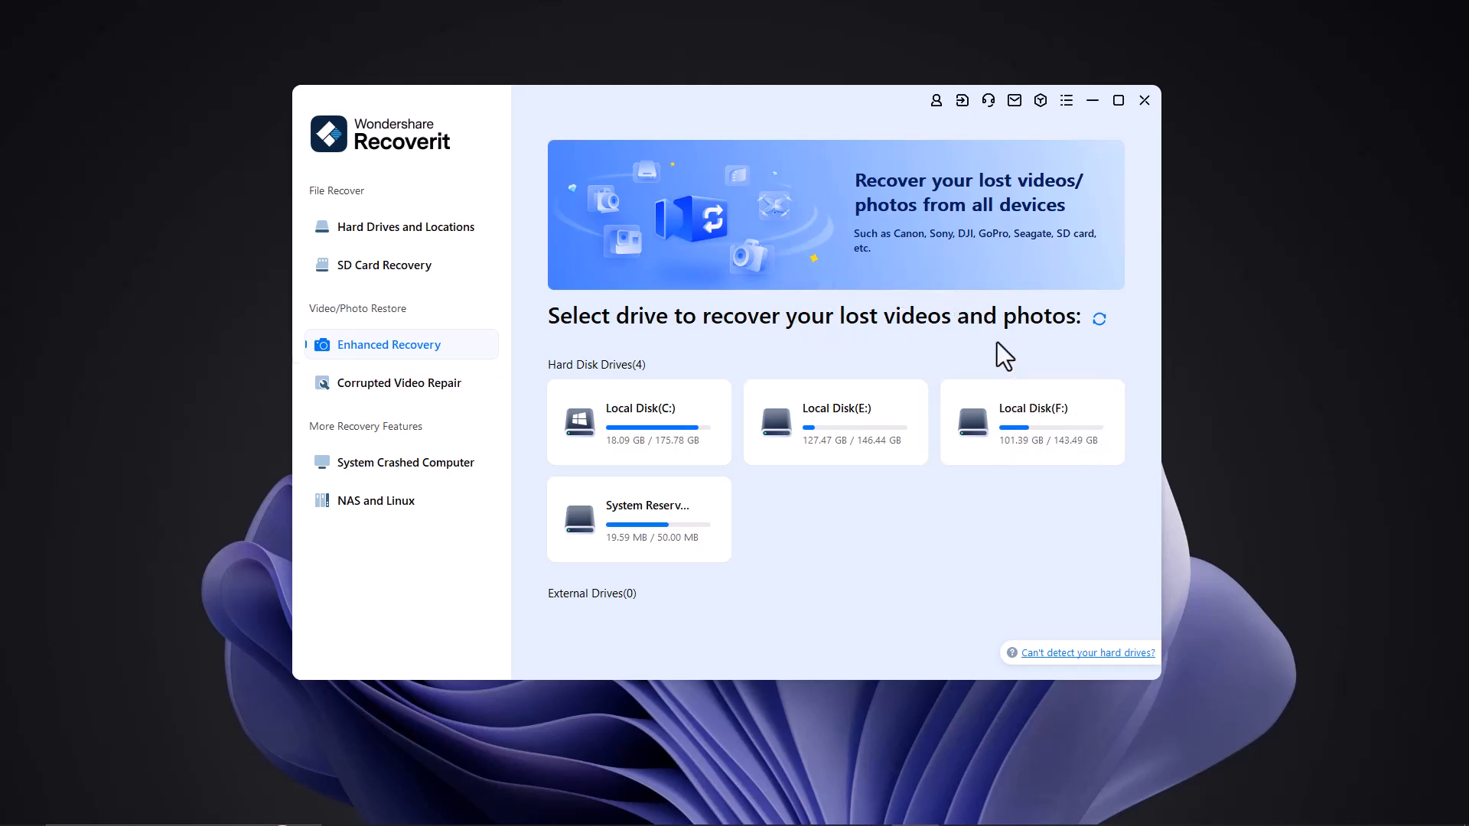
pyautogui.moveTo(736, 477)
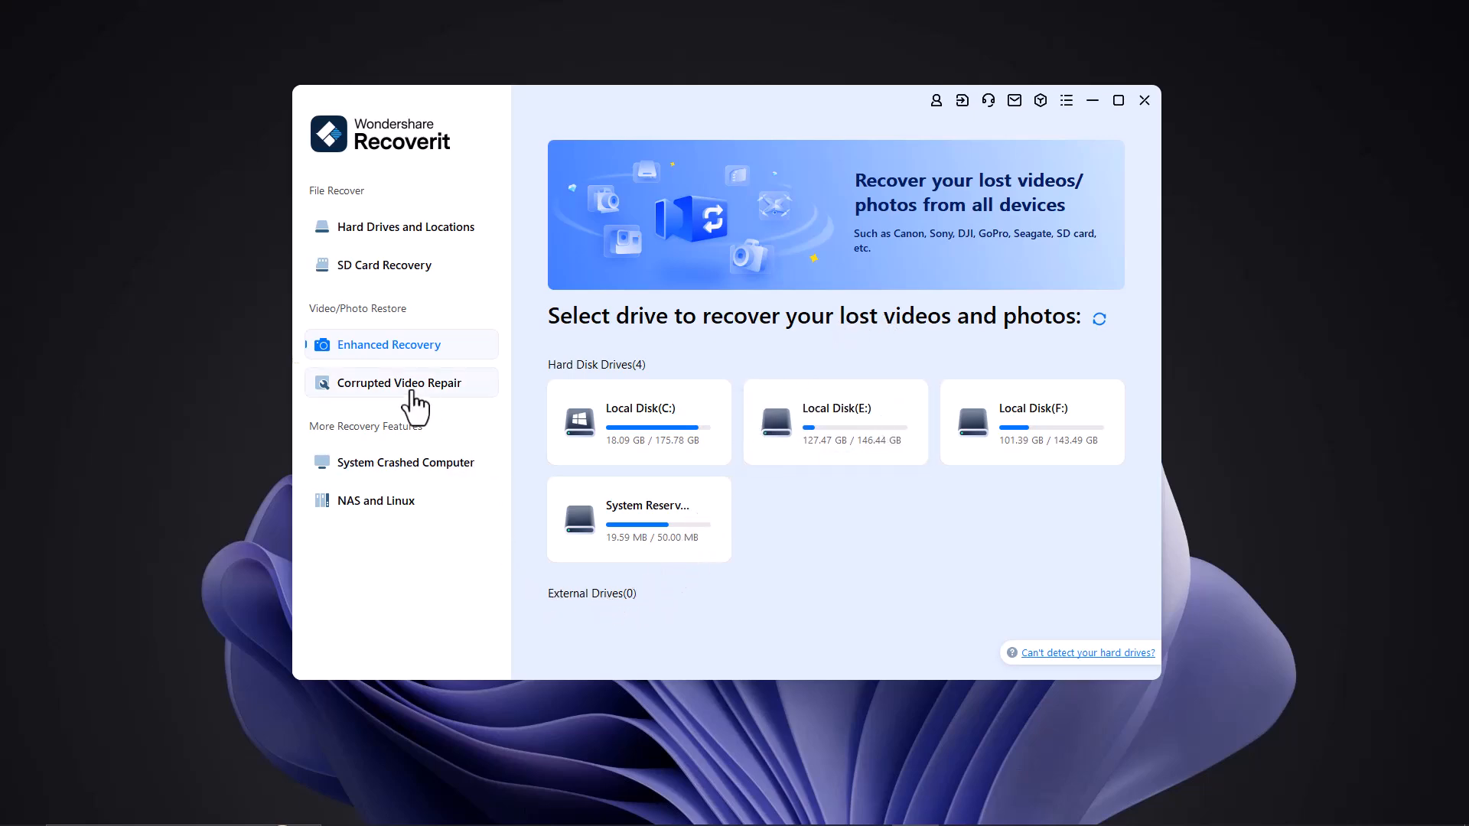
# - Open the Corrupted Video Repair overview with its three damage scenarios
pyautogui.click(399, 382)
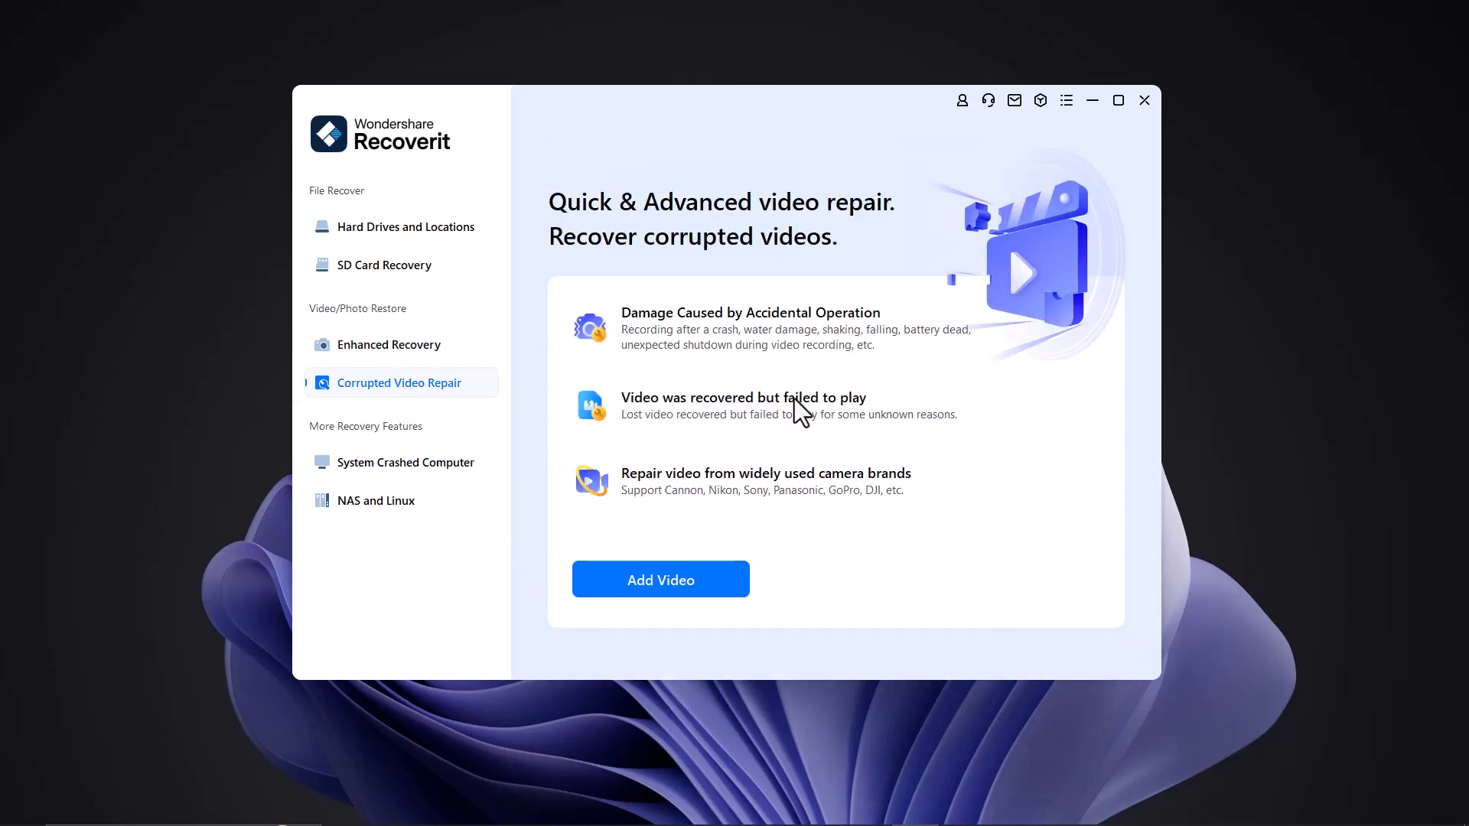
pyautogui.moveTo(783, 412)
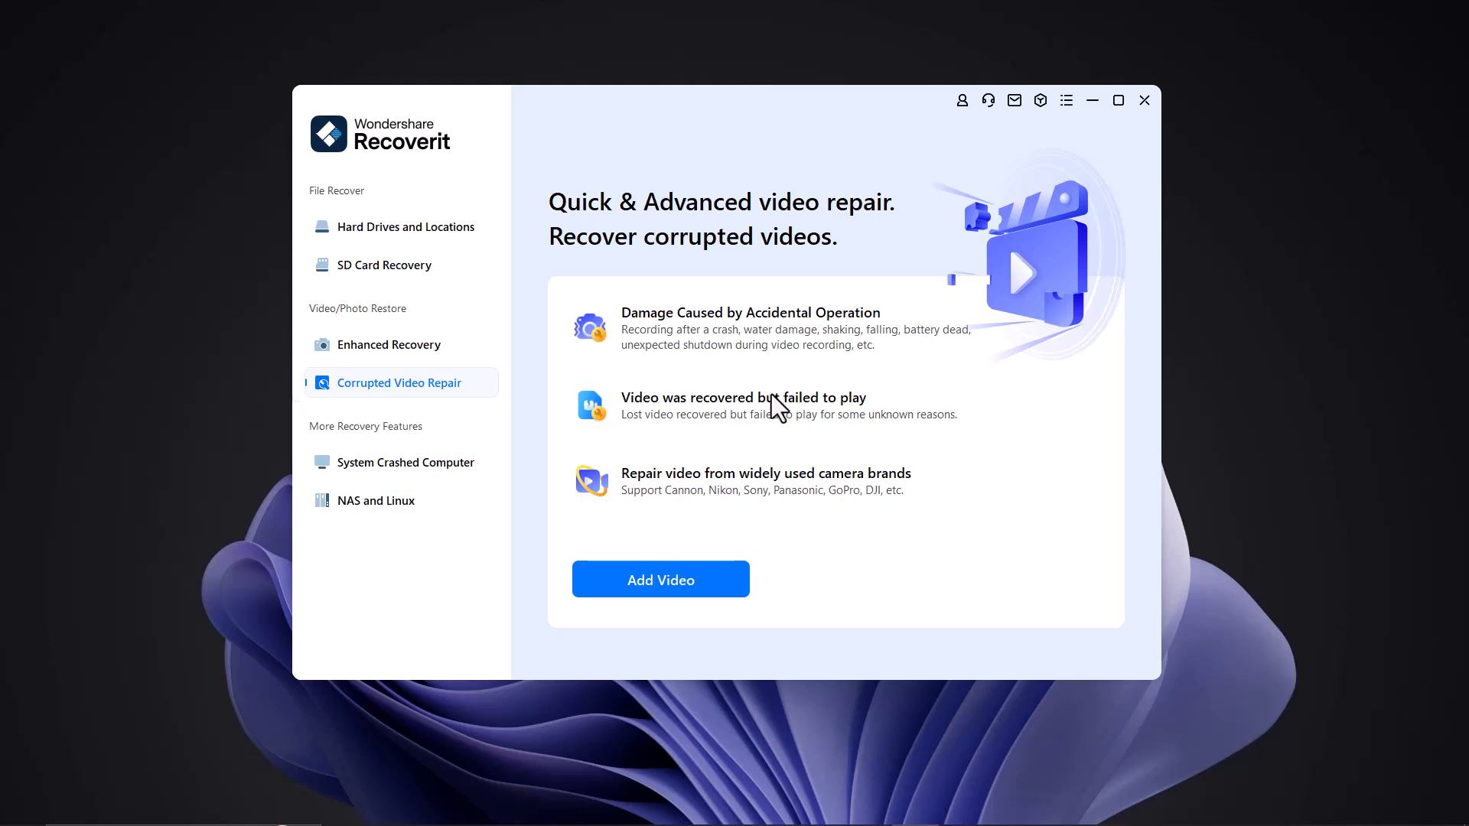
pyautogui.moveTo(774, 413)
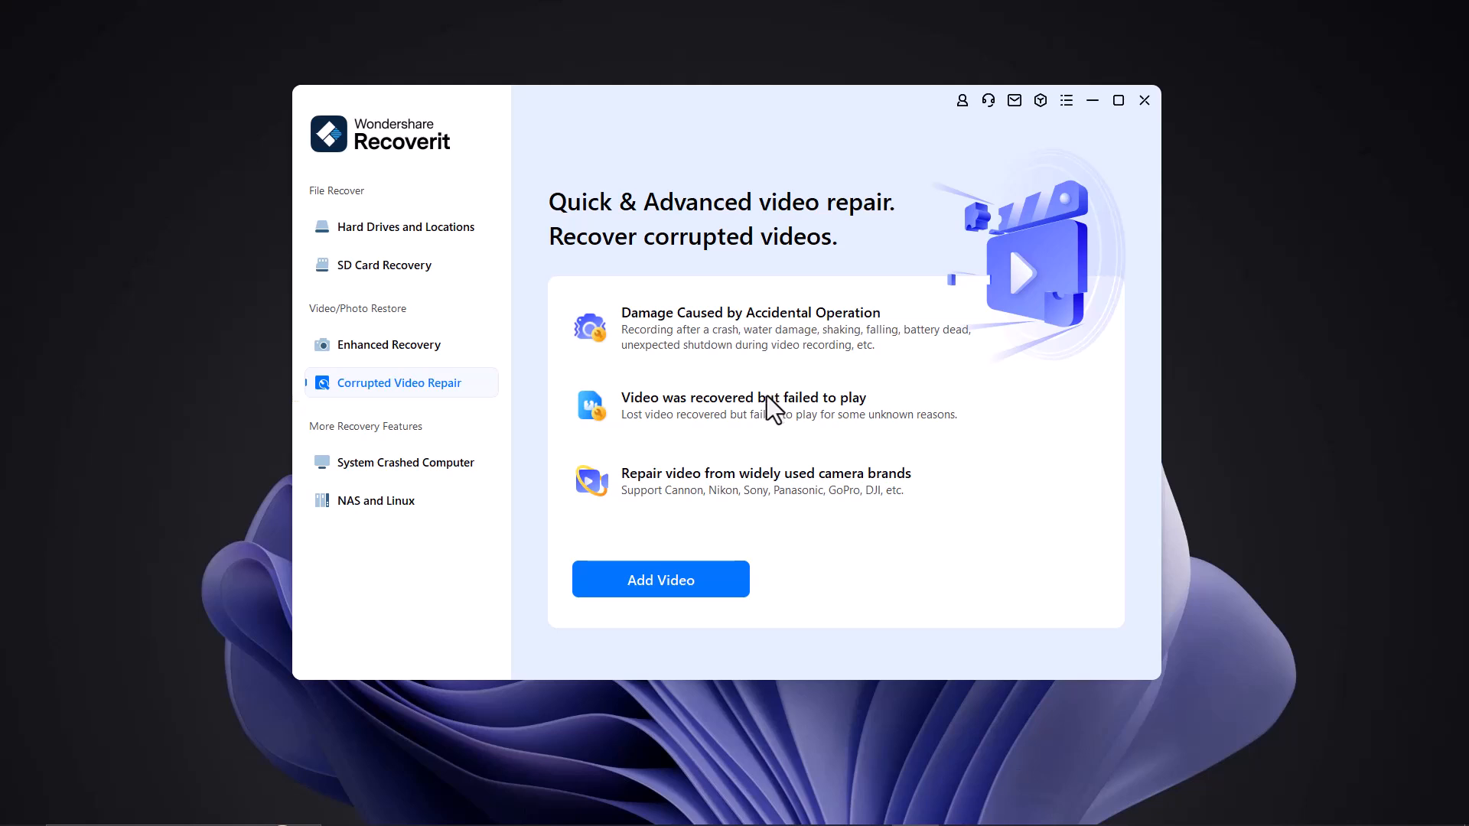
pyautogui.moveTo(762, 425)
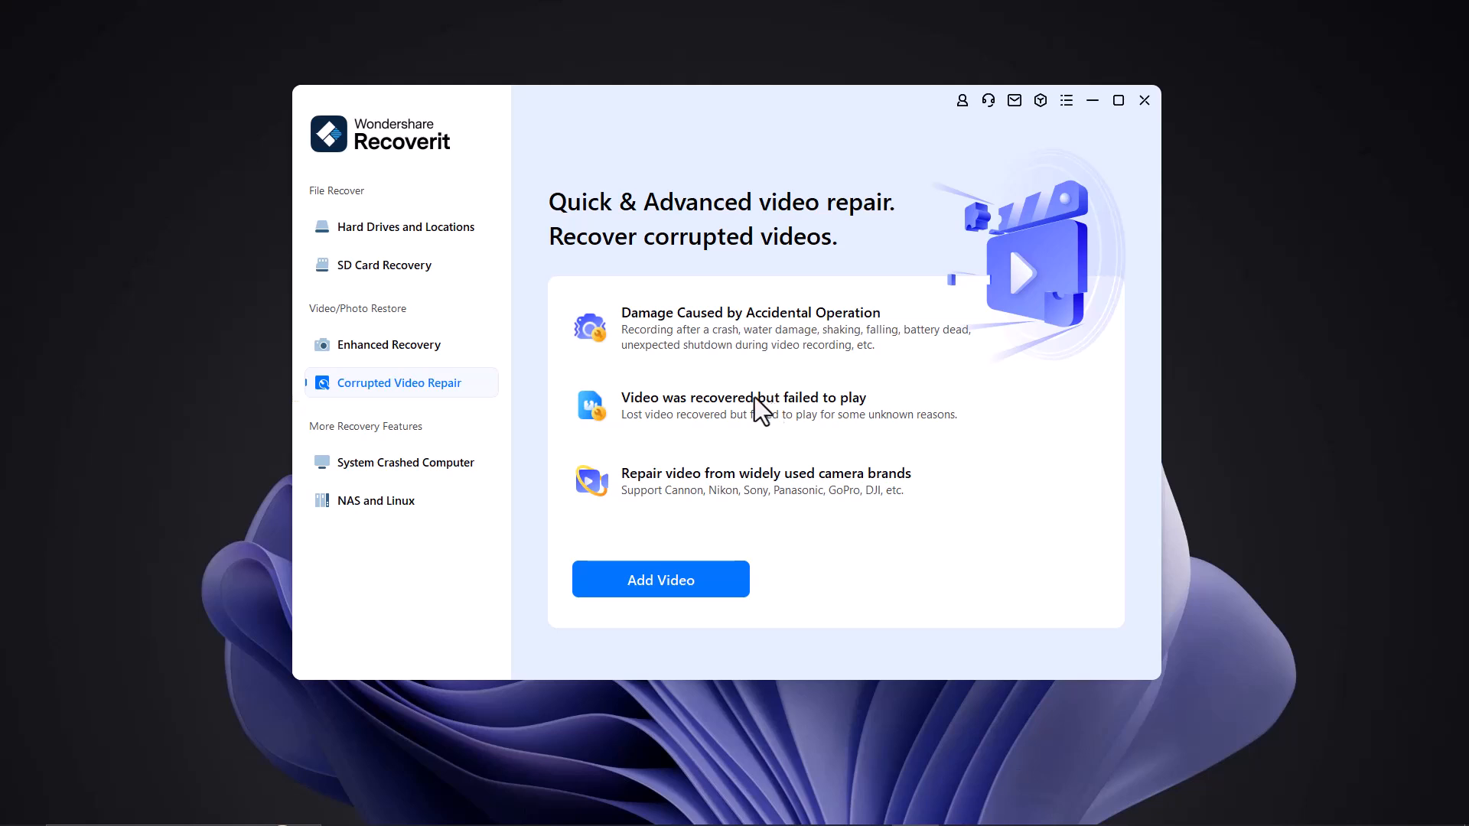
pyautogui.moveTo(670, 439)
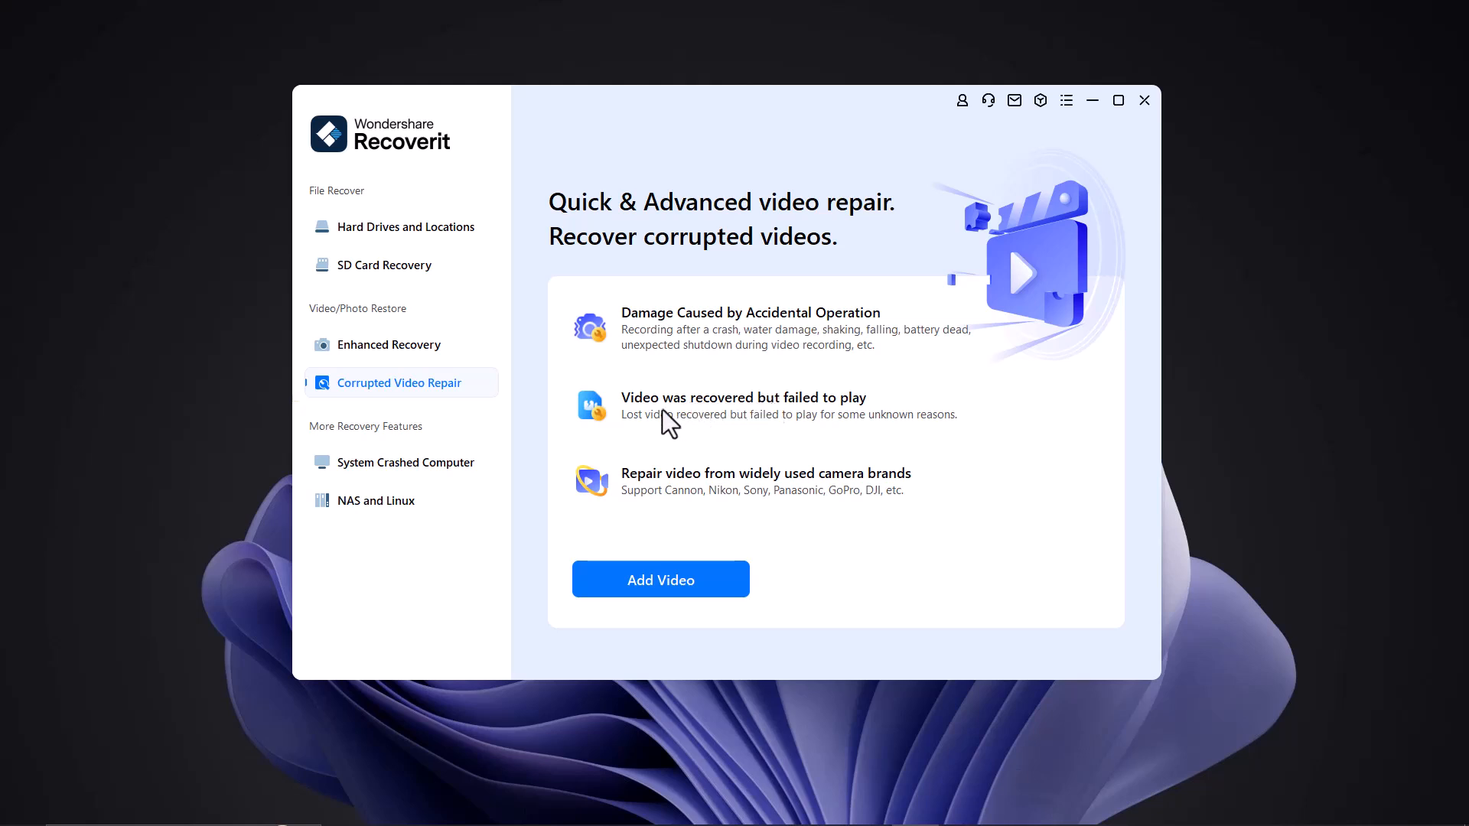
# - View the System Crashed Computer rescue page, then the NAS and Linux overview
pyautogui.click(405, 462)
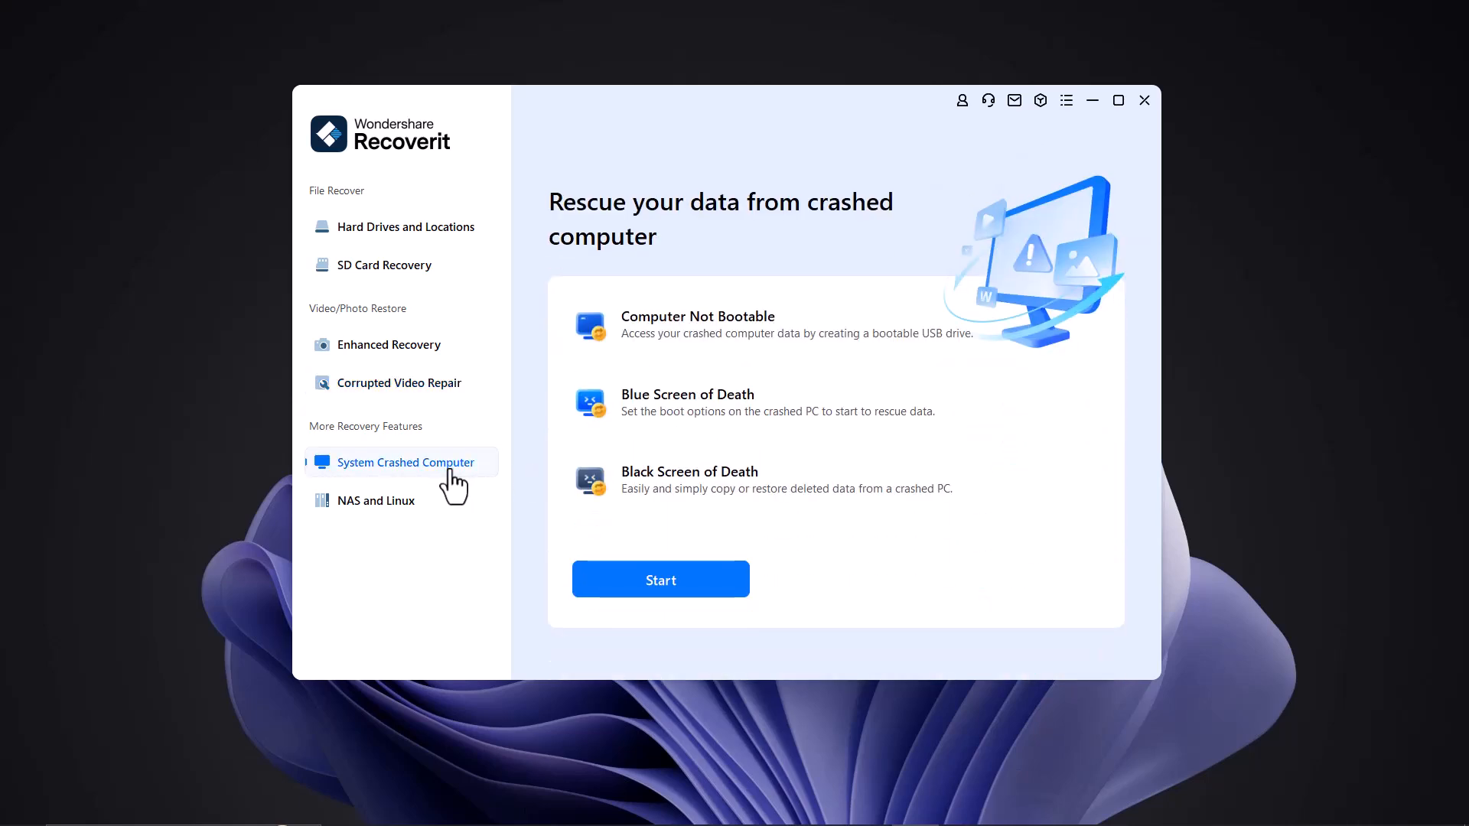
pyautogui.moveTo(689, 513)
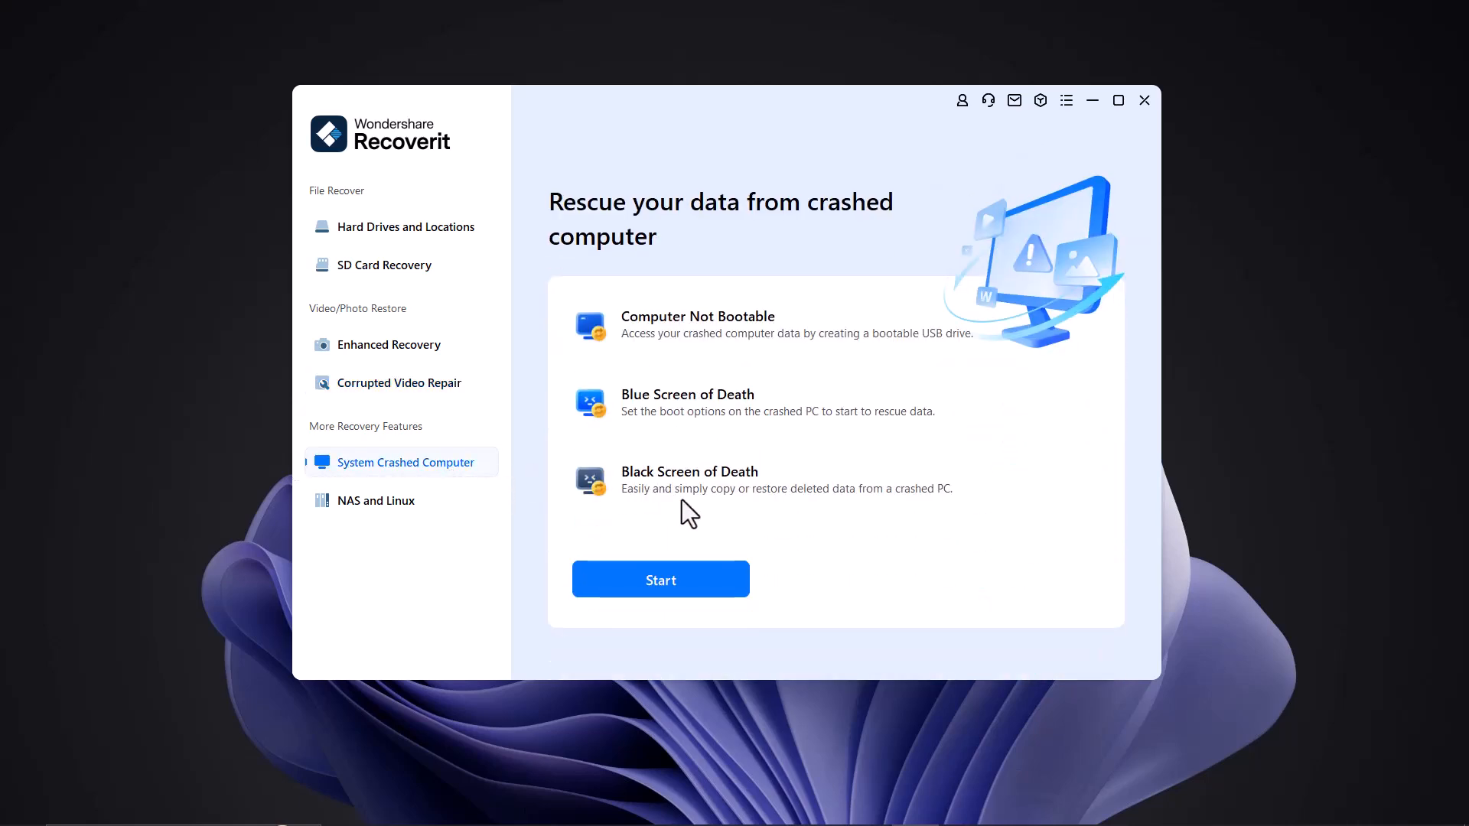
pyautogui.moveTo(662, 456)
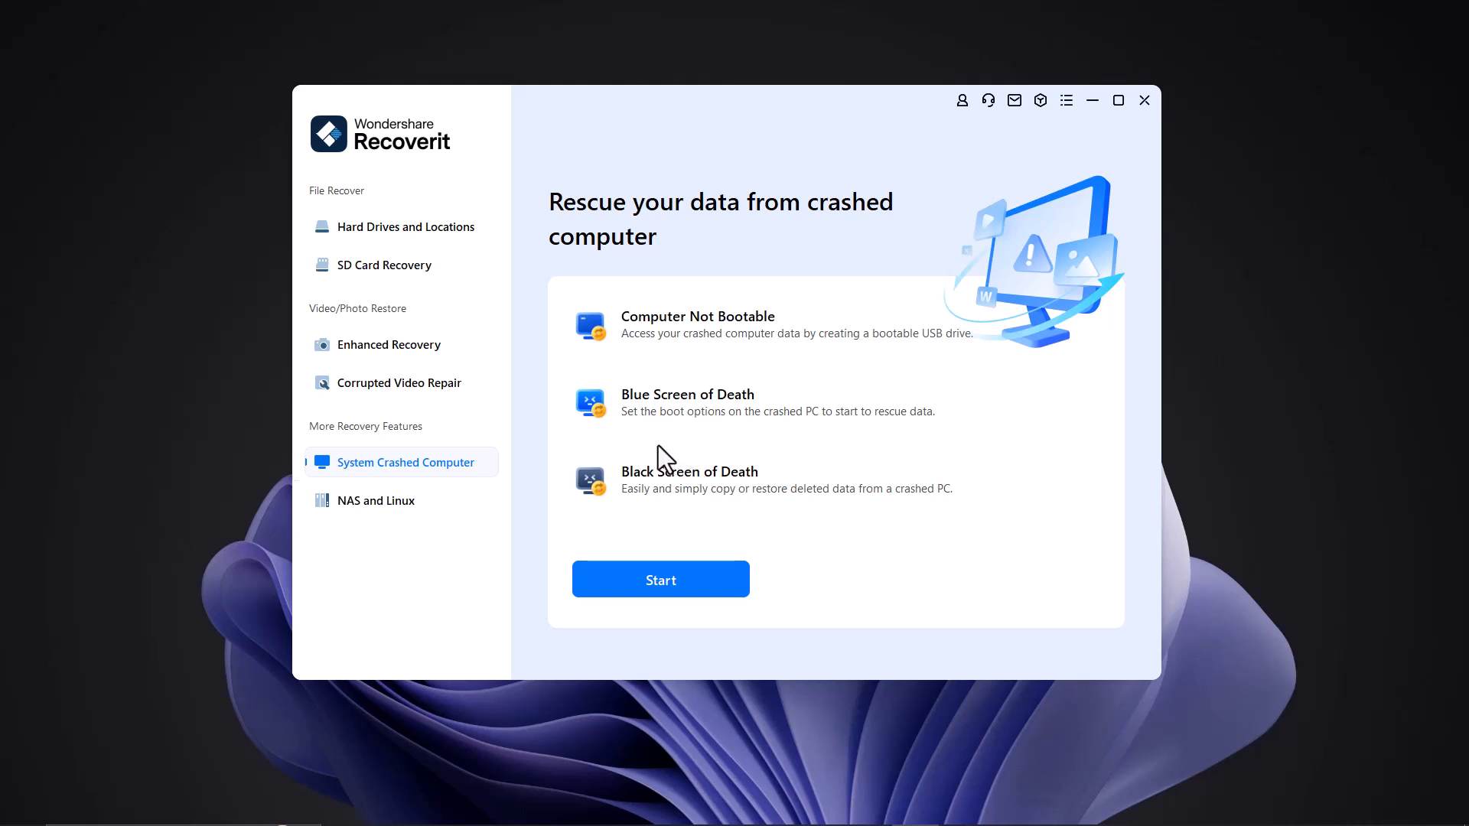
pyautogui.moveTo(710, 503)
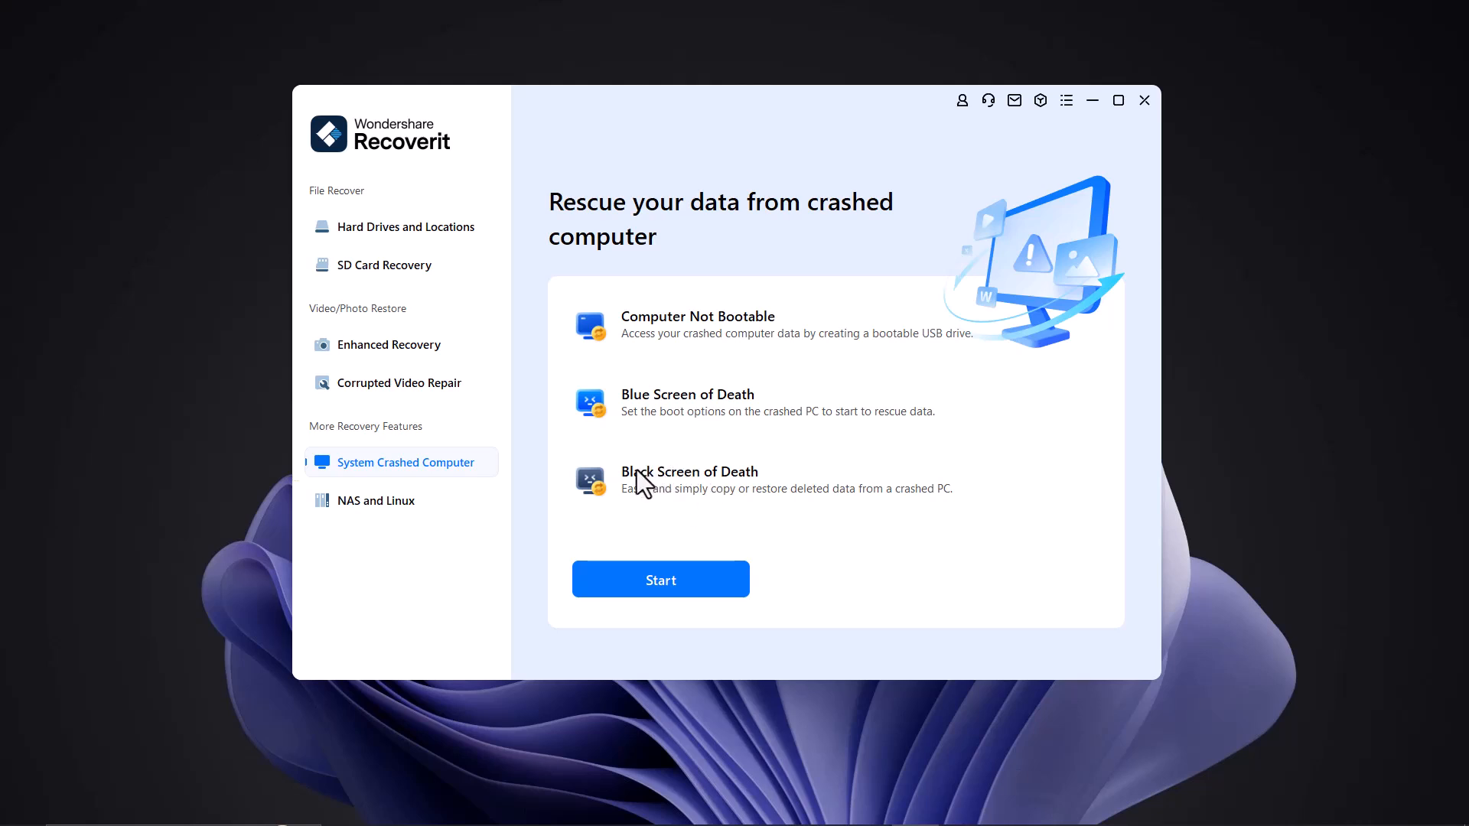
pyautogui.moveTo(561, 509)
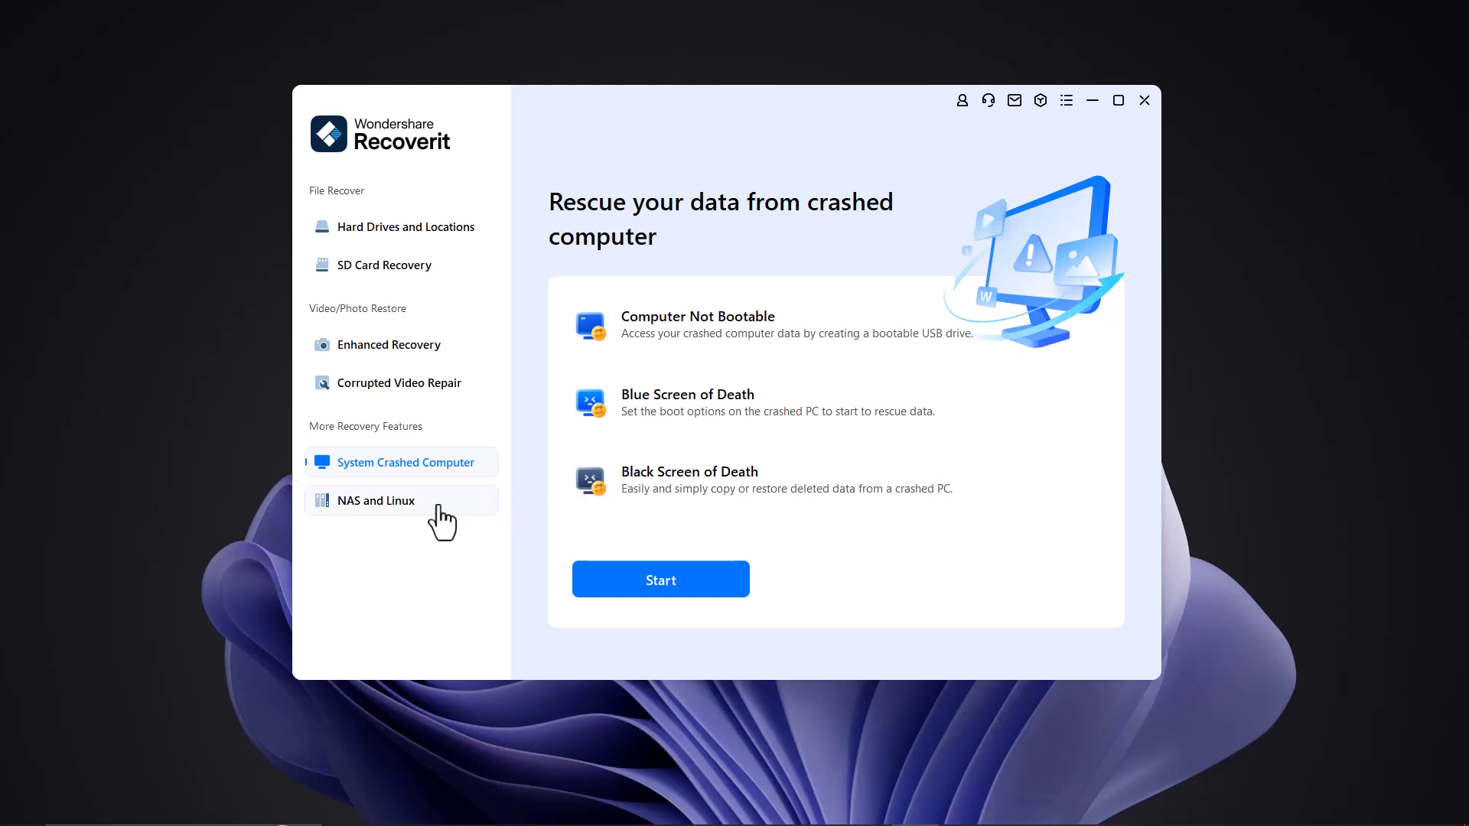
pyautogui.click(376, 500)
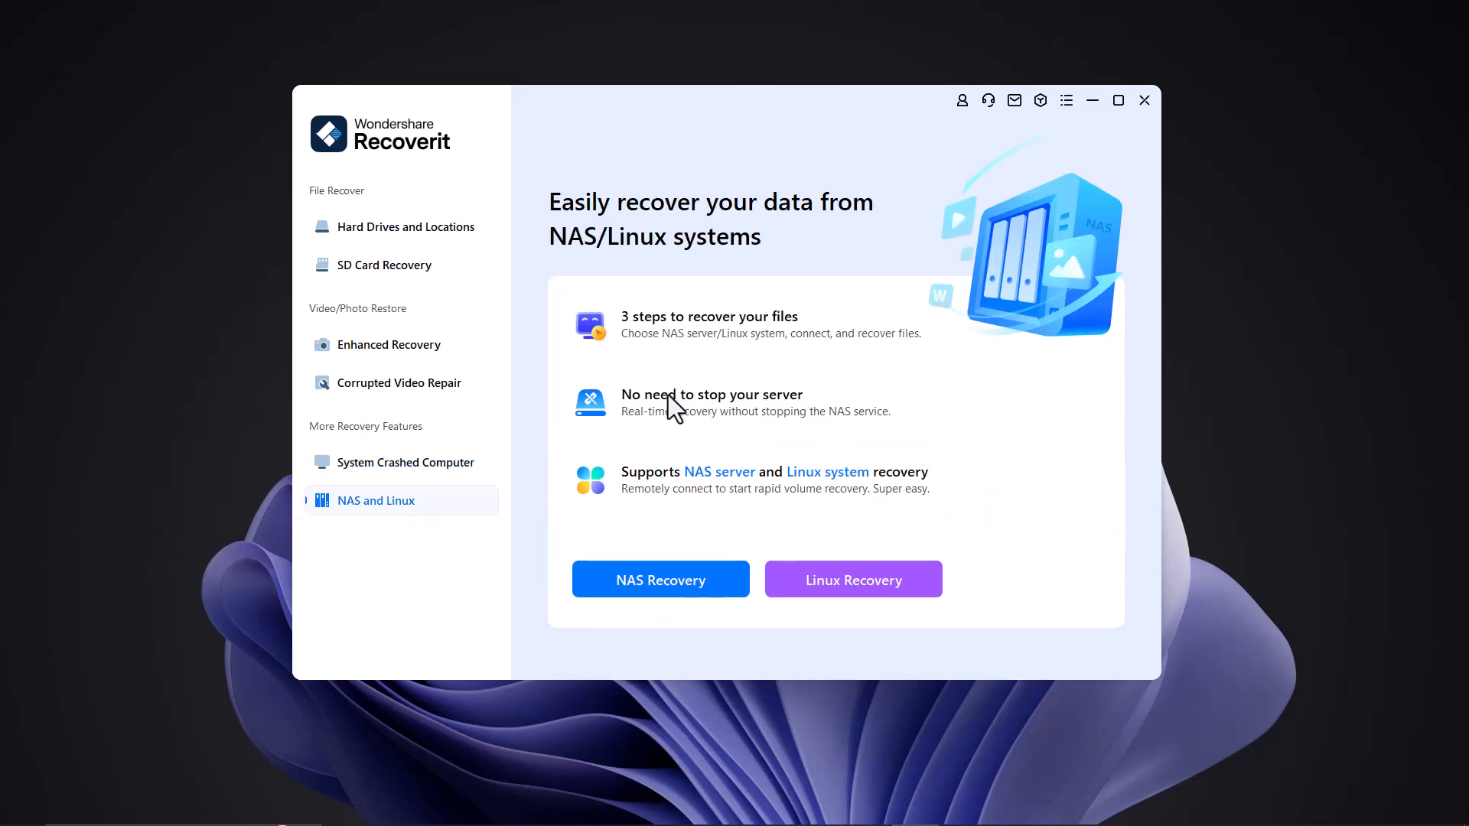
pyautogui.moveTo(775, 449)
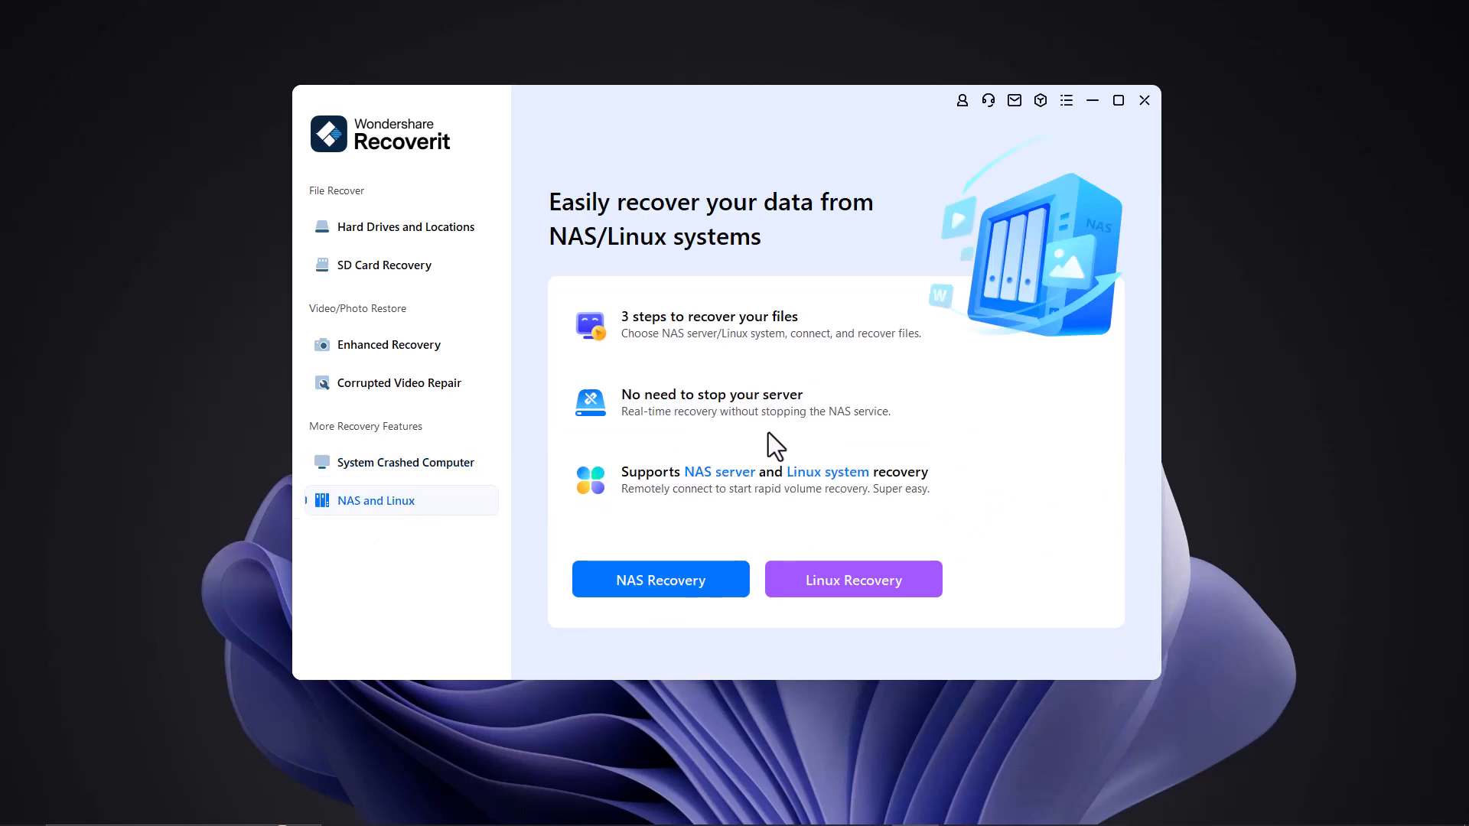
pyautogui.moveTo(850, 449)
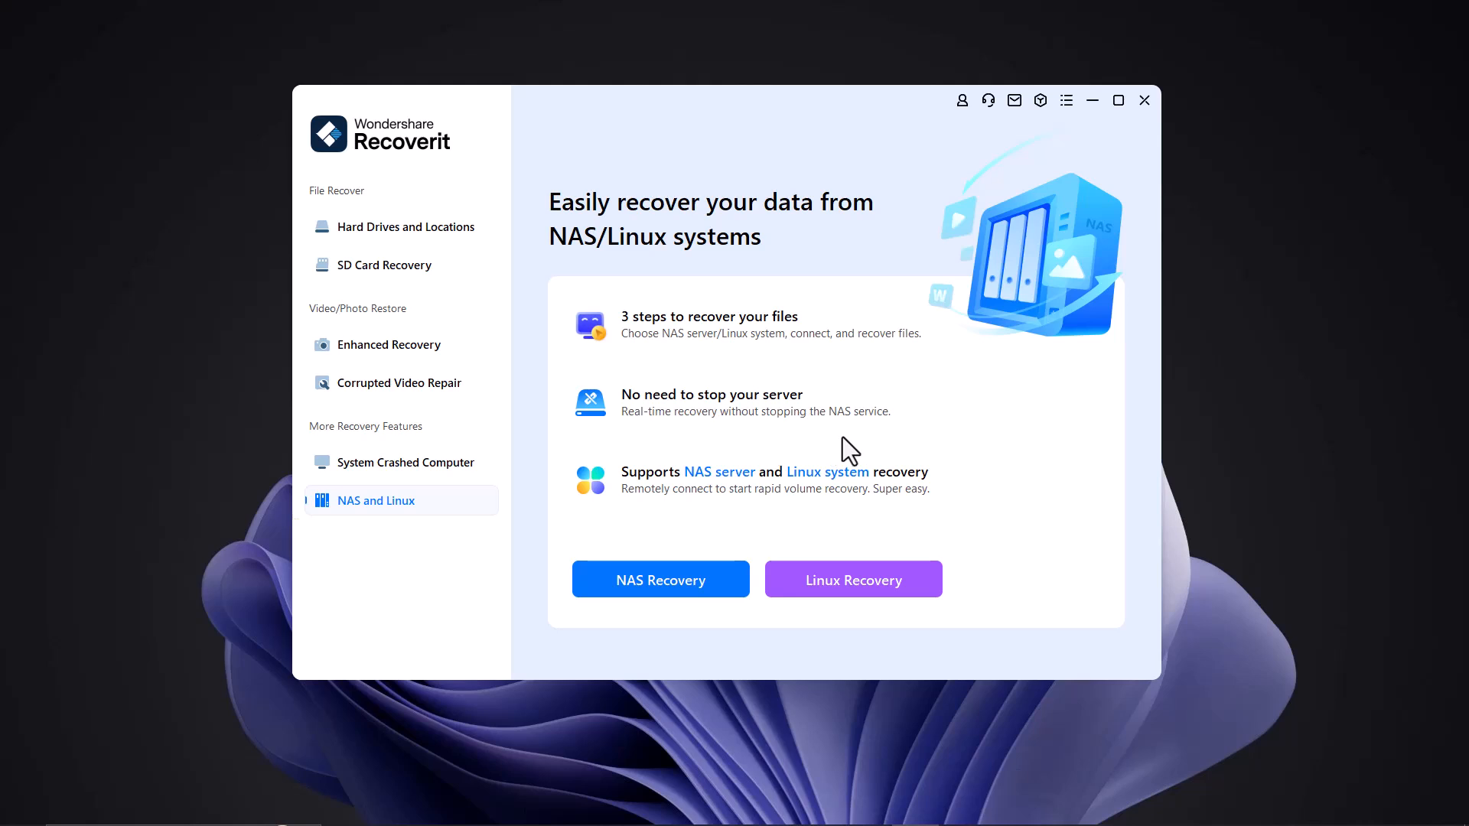
pyautogui.moveTo(747, 231)
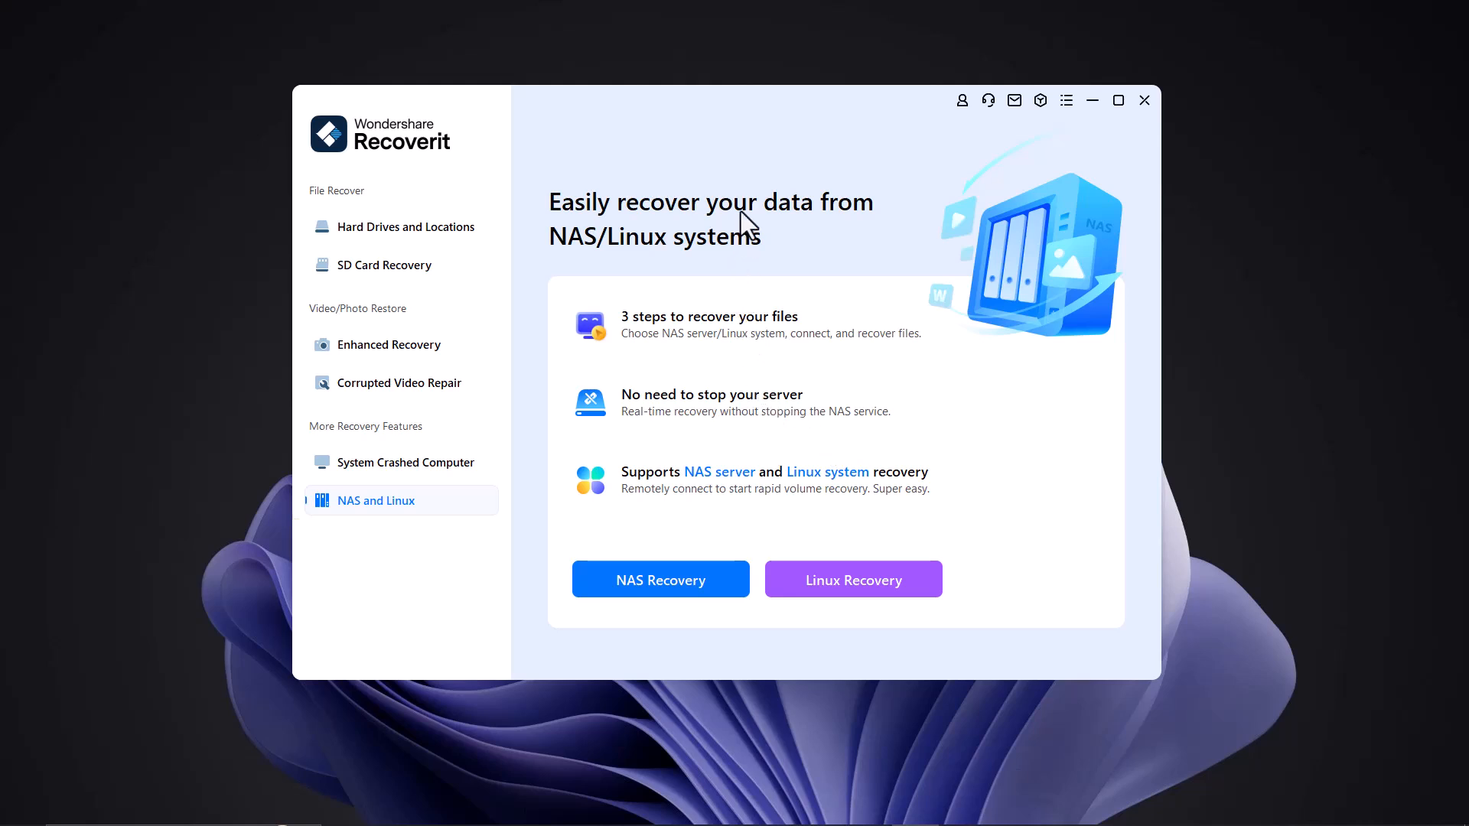
pyautogui.moveTo(684, 274)
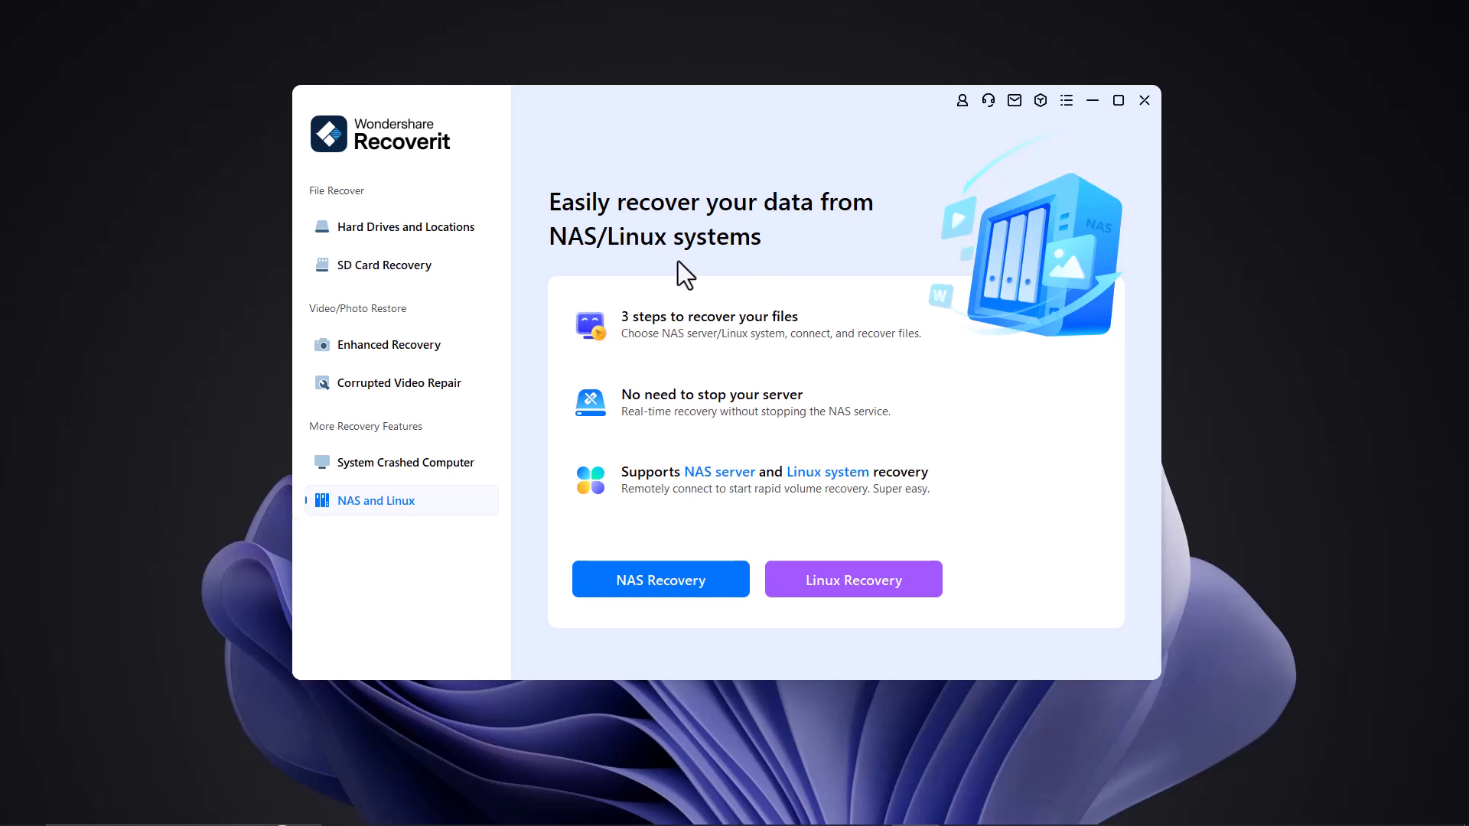
pyautogui.moveTo(634, 282)
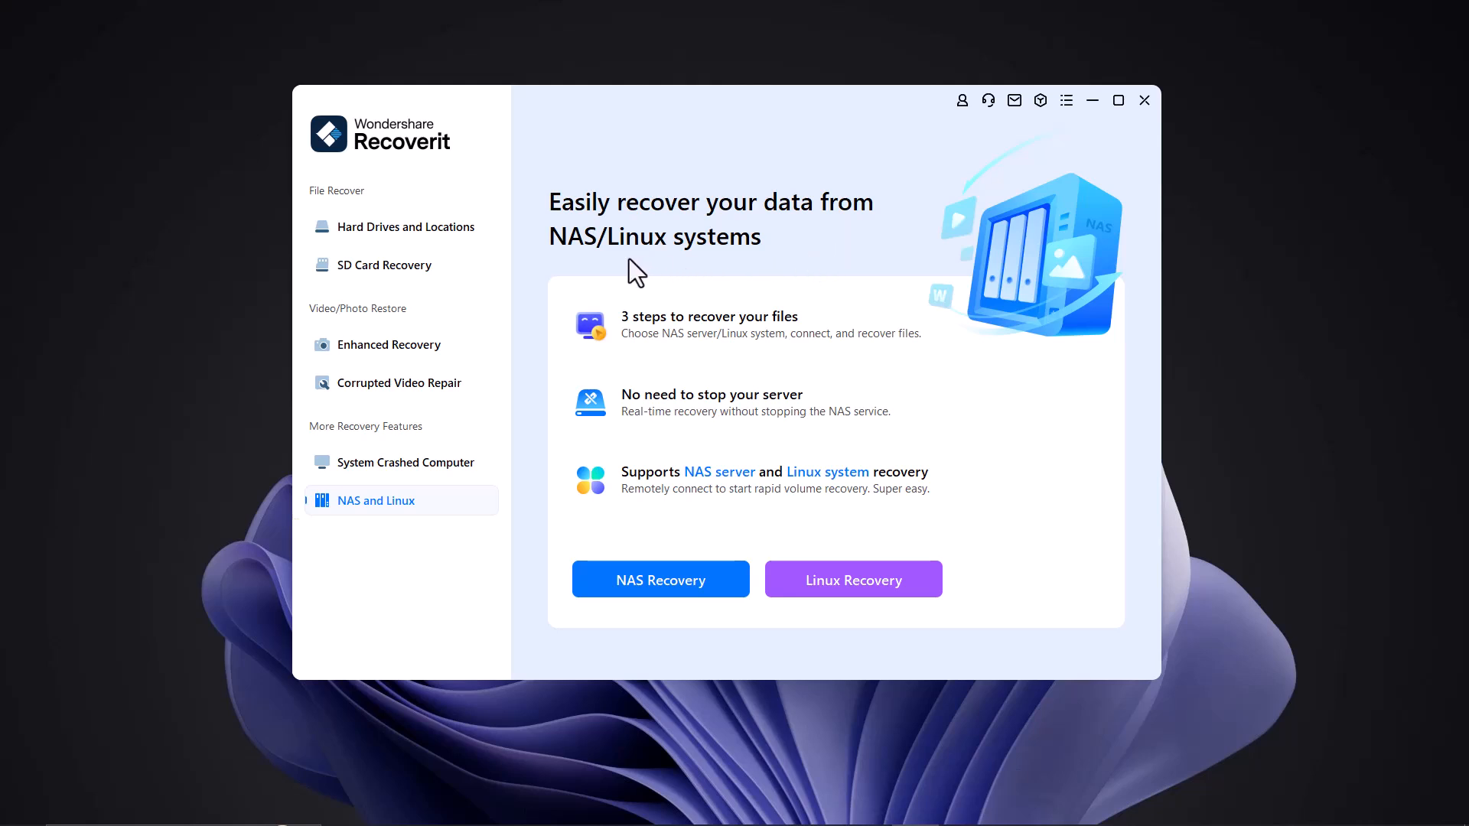
pyautogui.moveTo(588, 385)
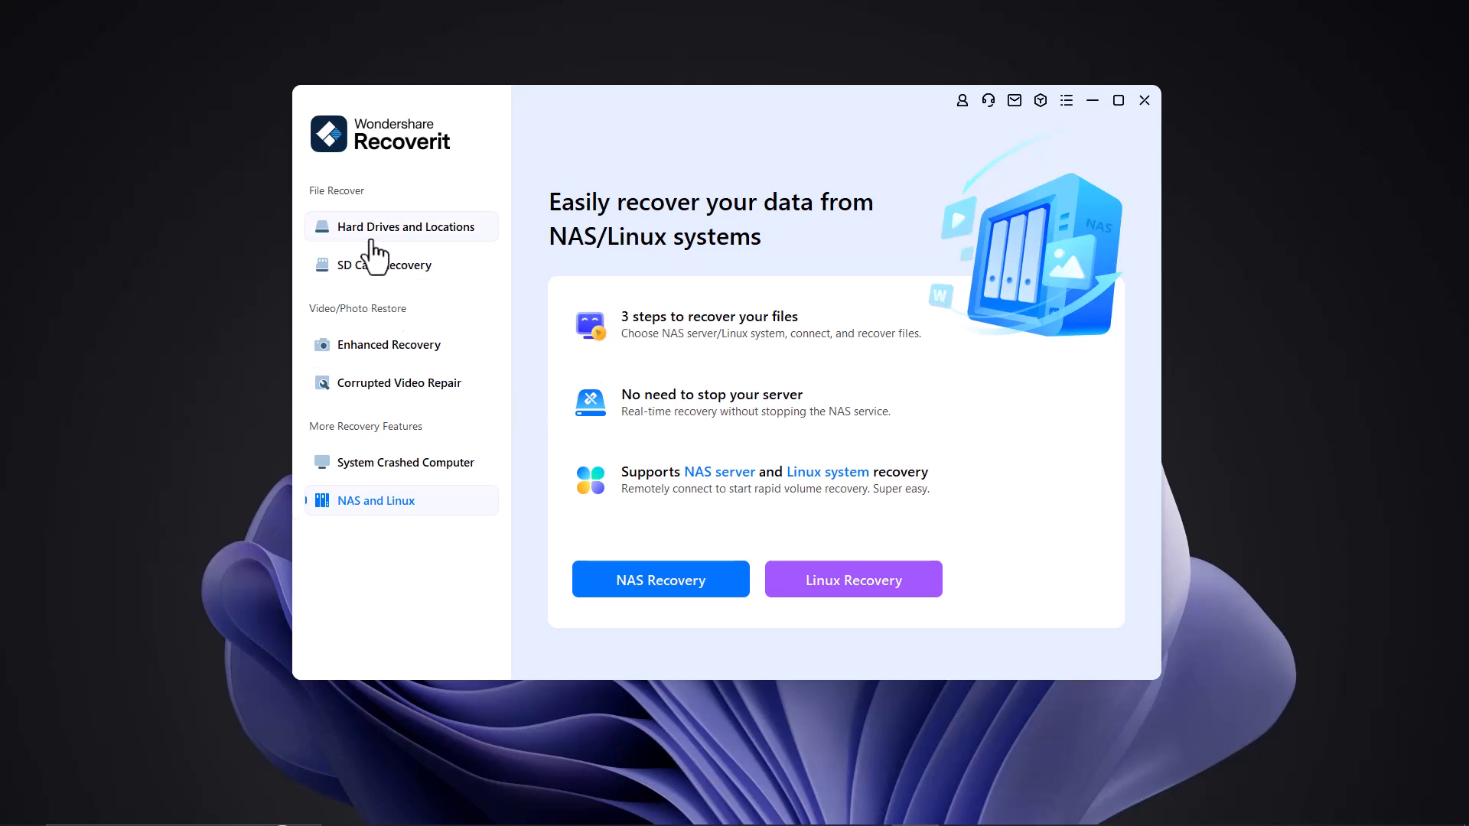
# - Start scanning Local Disk (E:) from Hard Drives and Locations
pyautogui.click(406, 226)
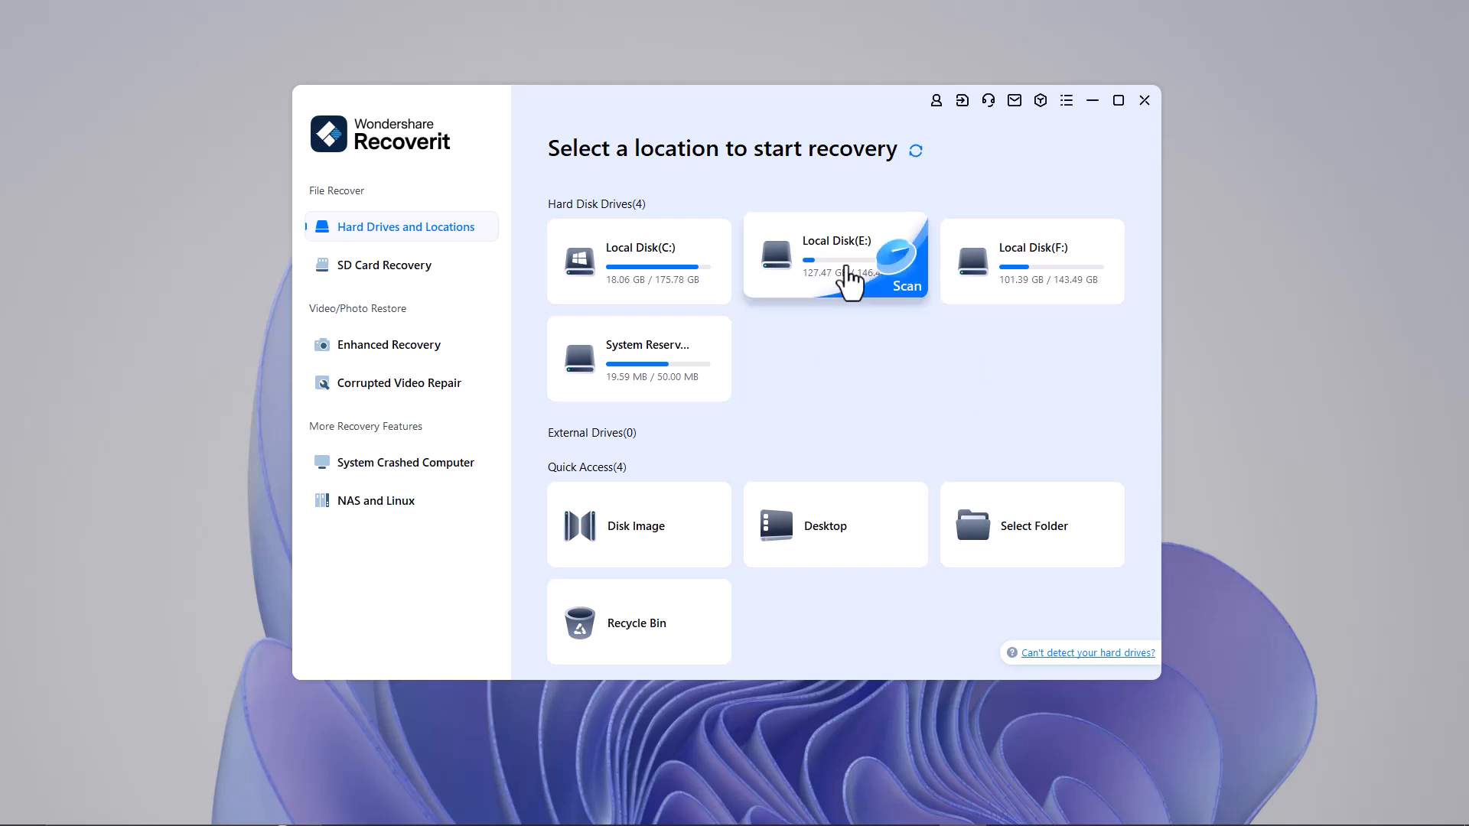
pyautogui.click(903, 275)
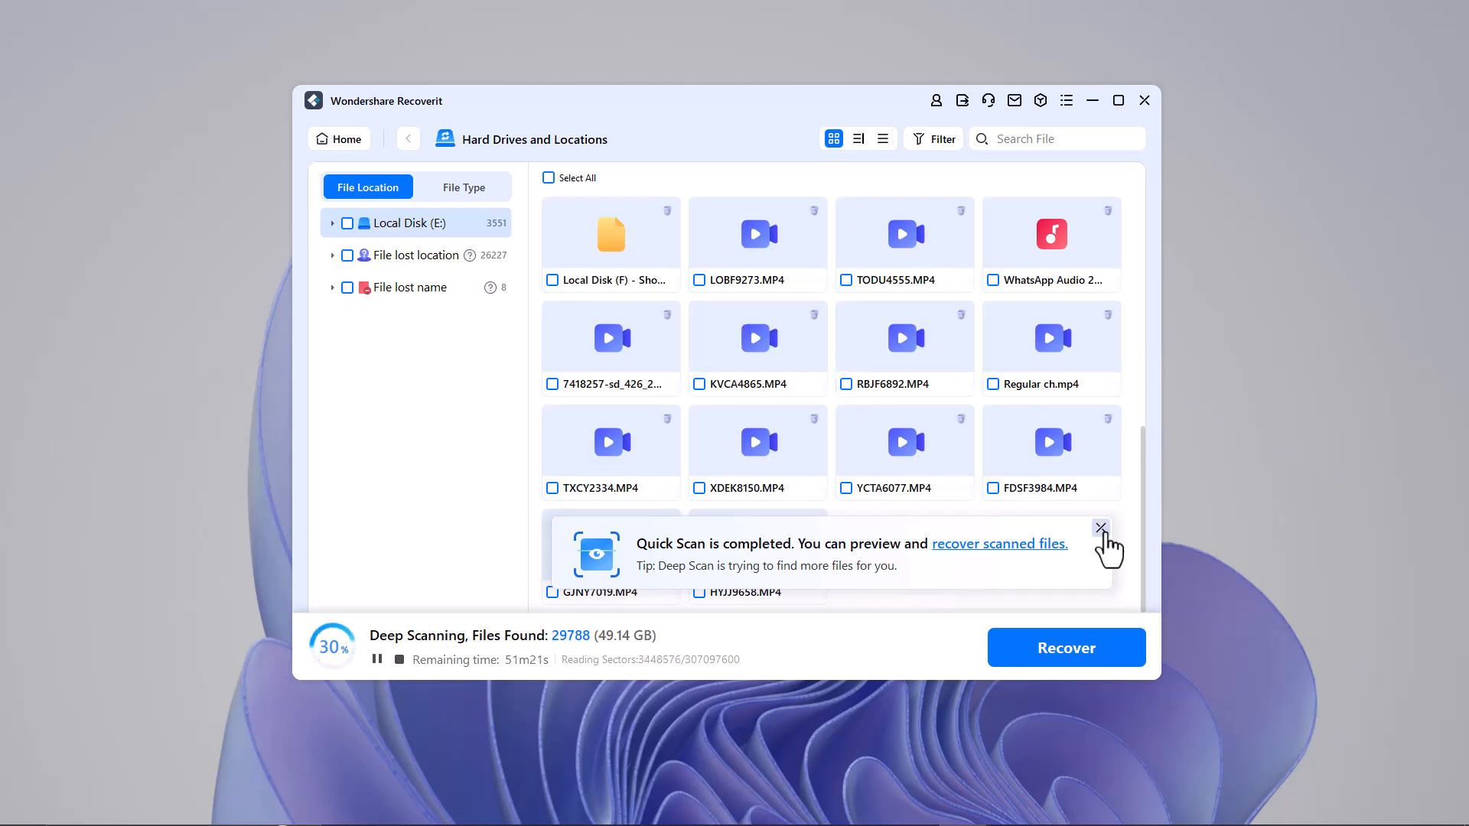
pyautogui.moveTo(795, 63)
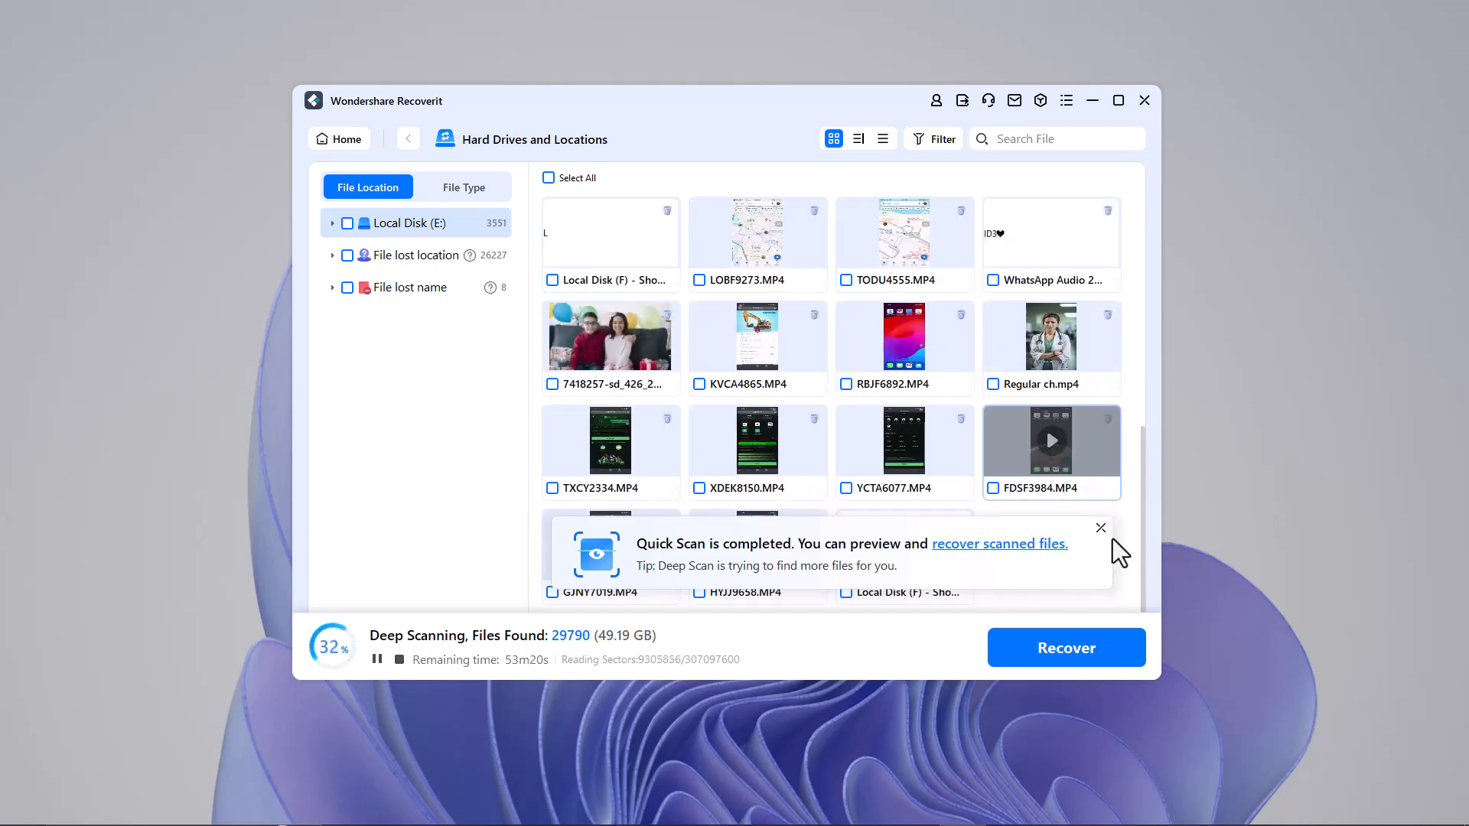
# - Dismiss the quick-scan notice and browse found video, document, database and web types
pyautogui.click(1100, 528)
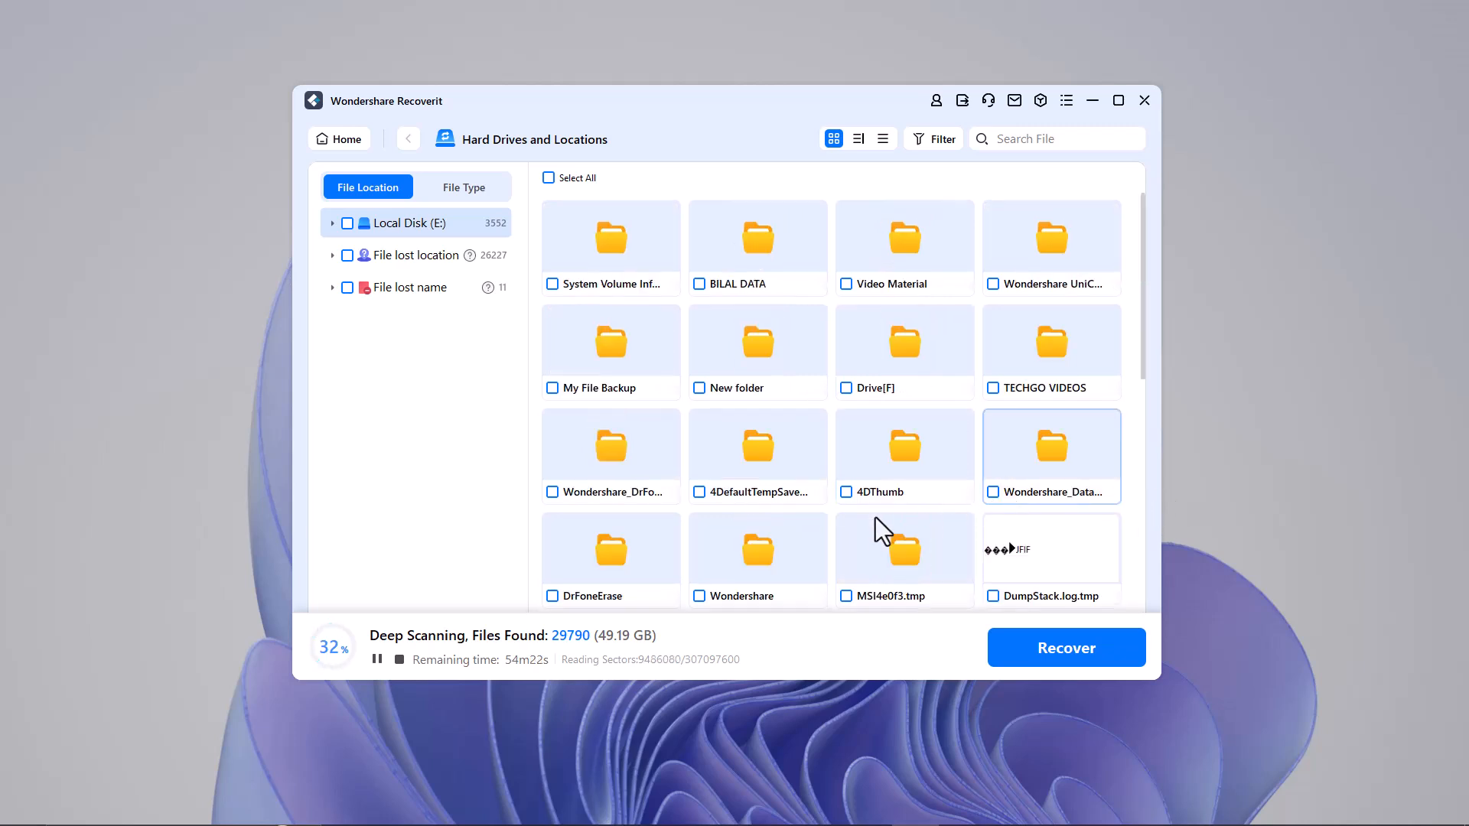
pyautogui.click(463, 187)
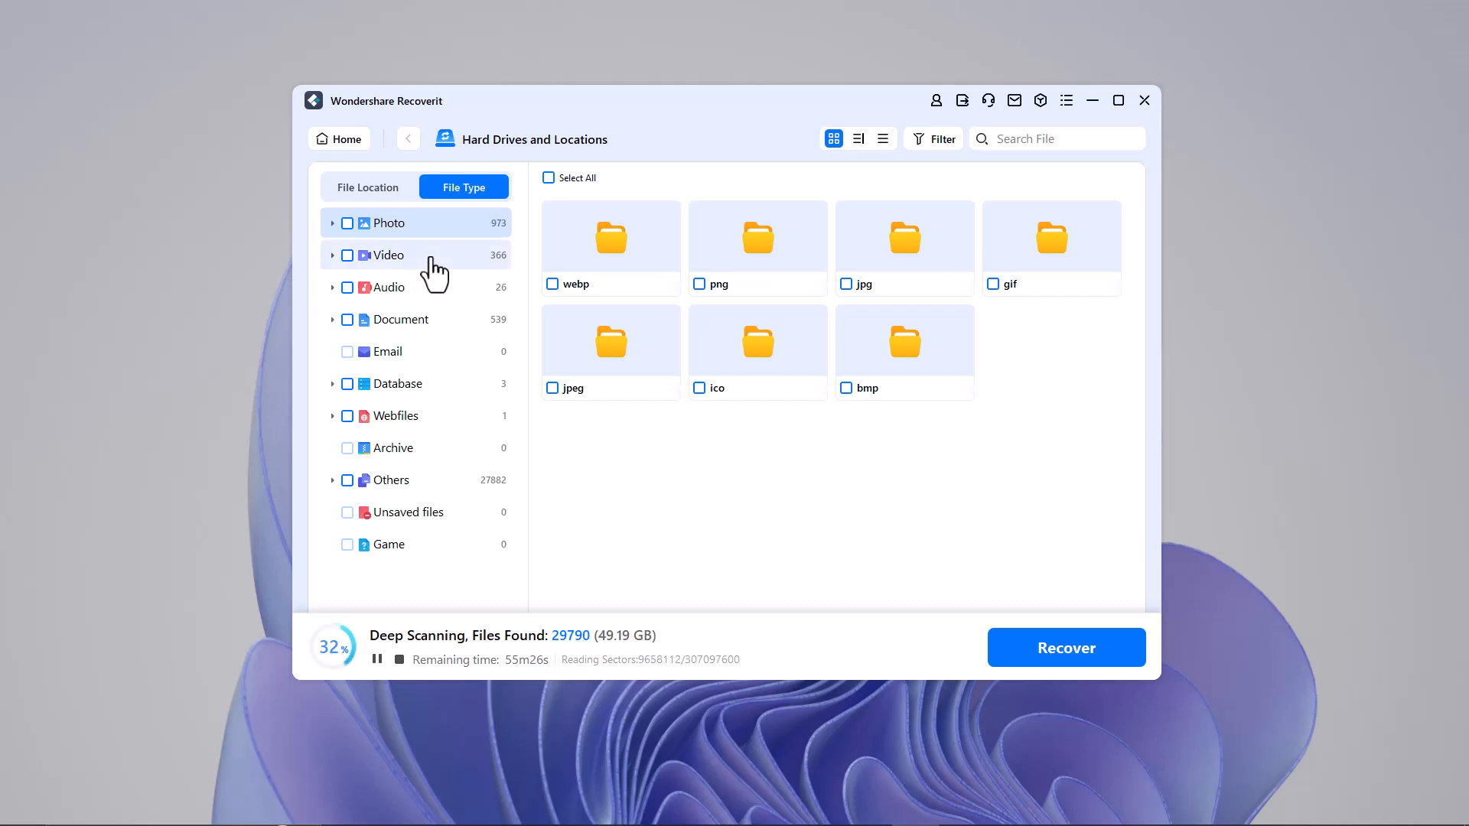
pyautogui.click(388, 256)
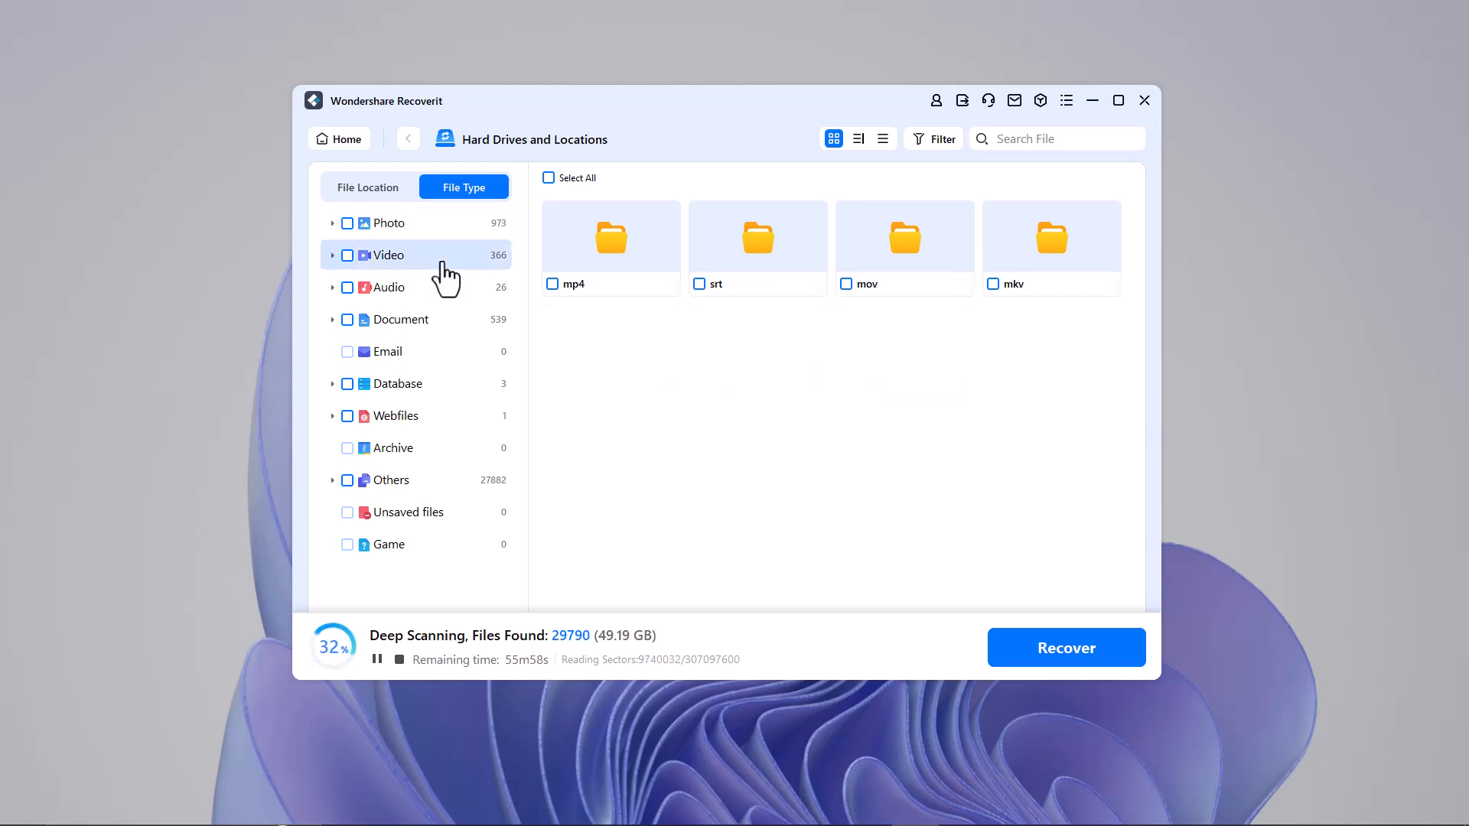
pyautogui.click(401, 320)
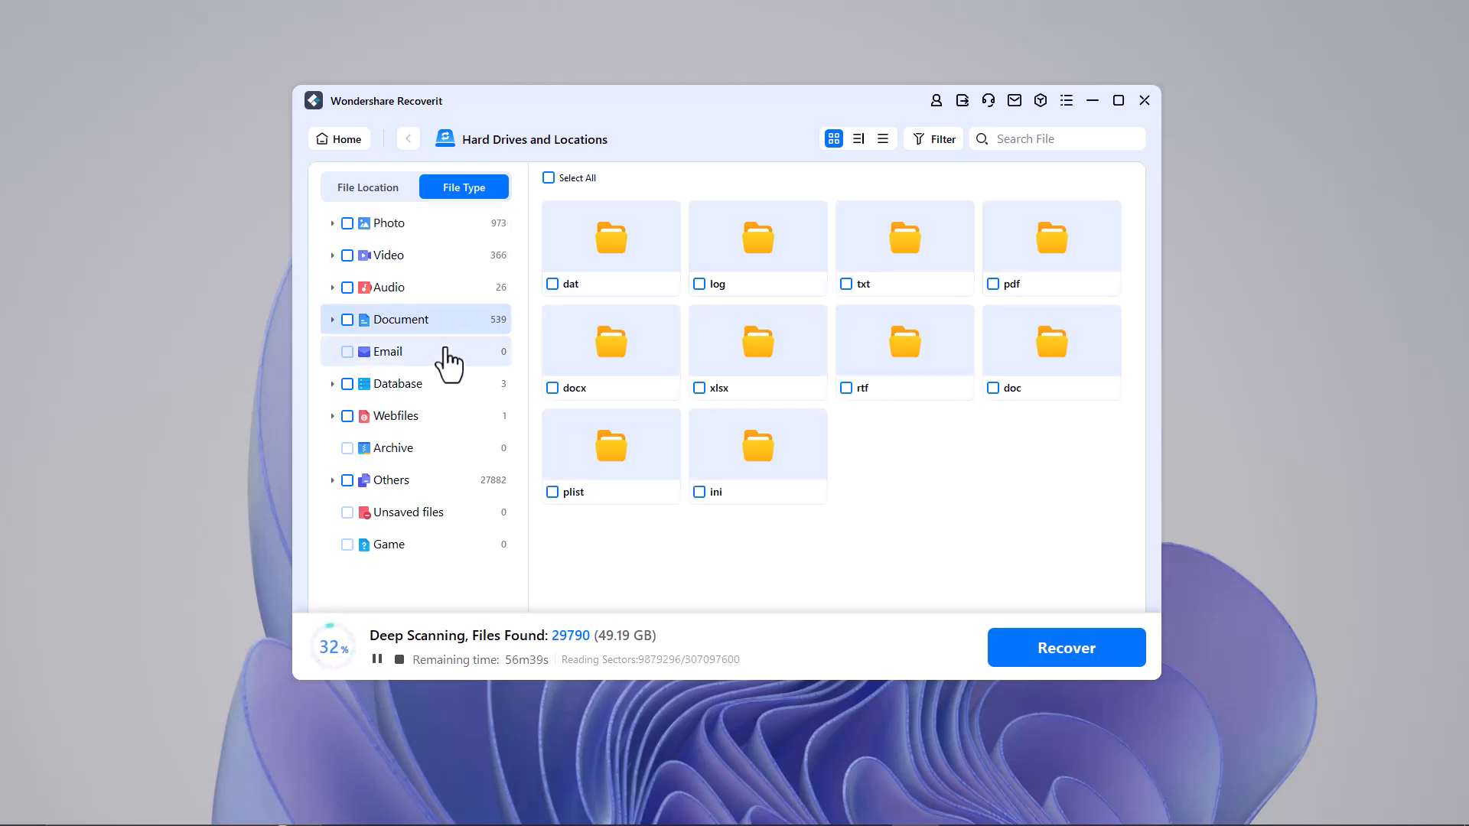
pyautogui.click(398, 384)
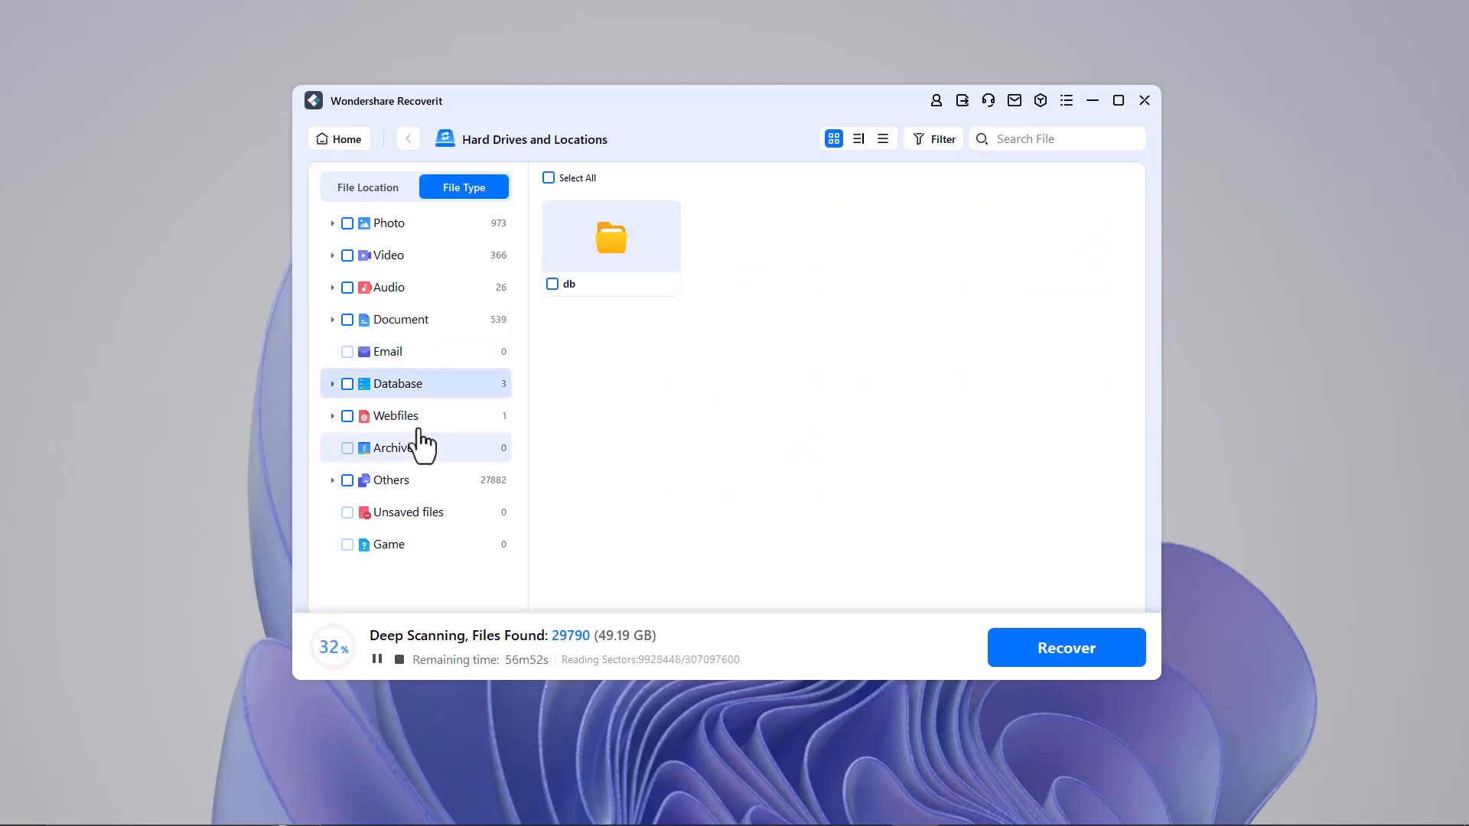
pyautogui.click(396, 415)
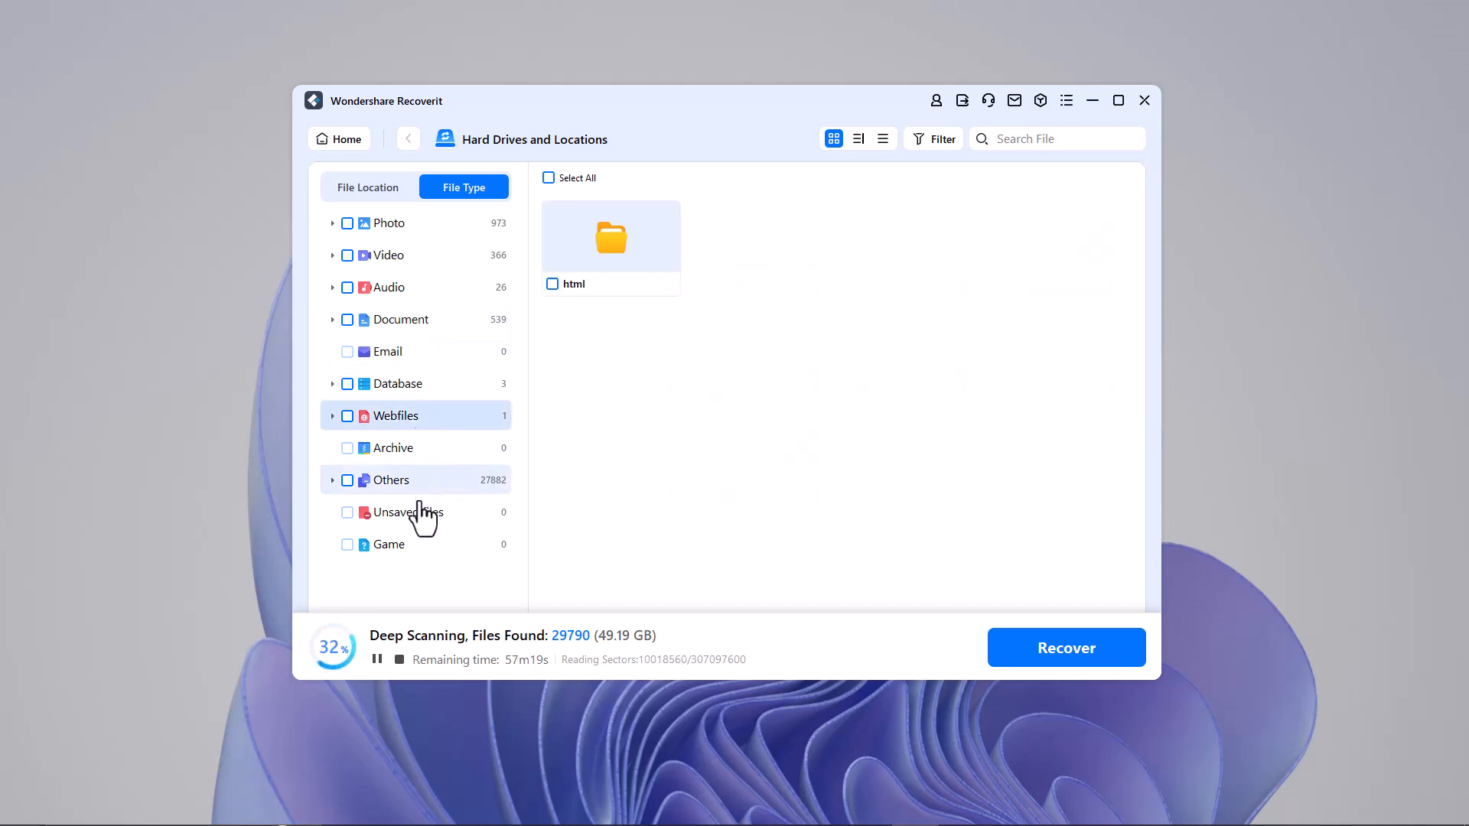
pyautogui.click(401, 320)
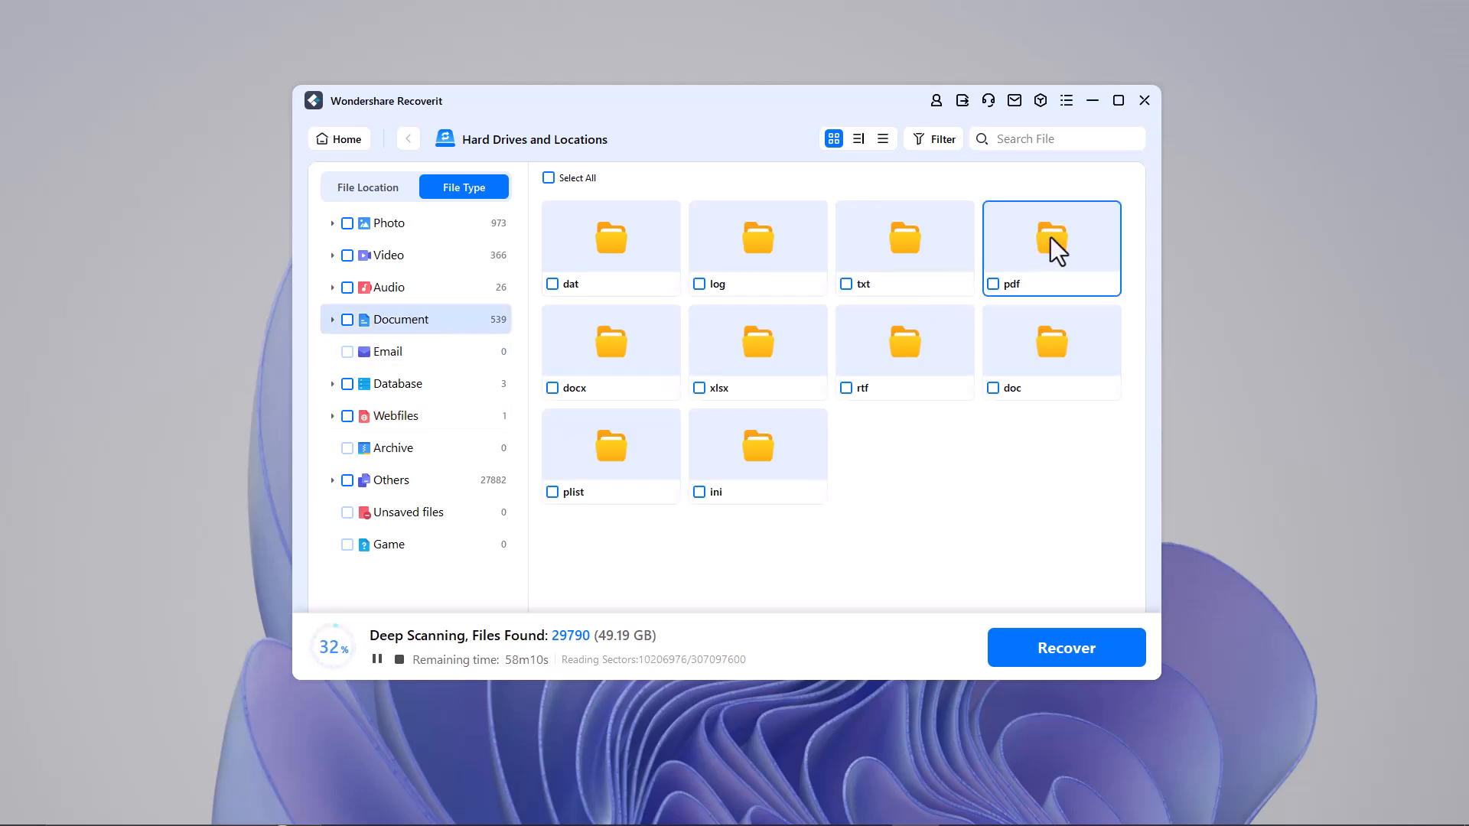
# - Open the PDF documents group, then list the jpeg photos under Photo
pyautogui.doubleClick(1051, 237)
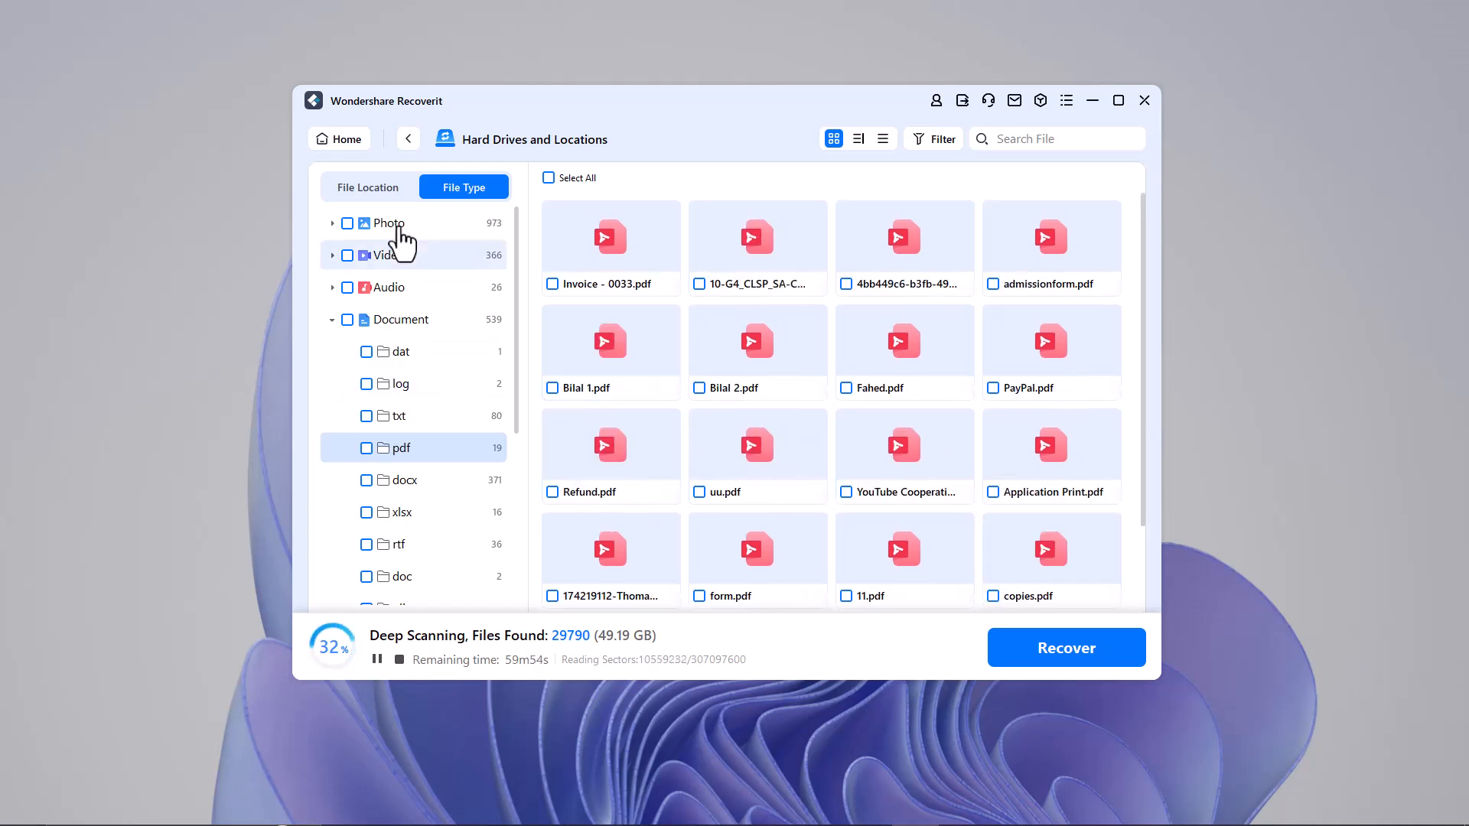
pyautogui.click(387, 223)
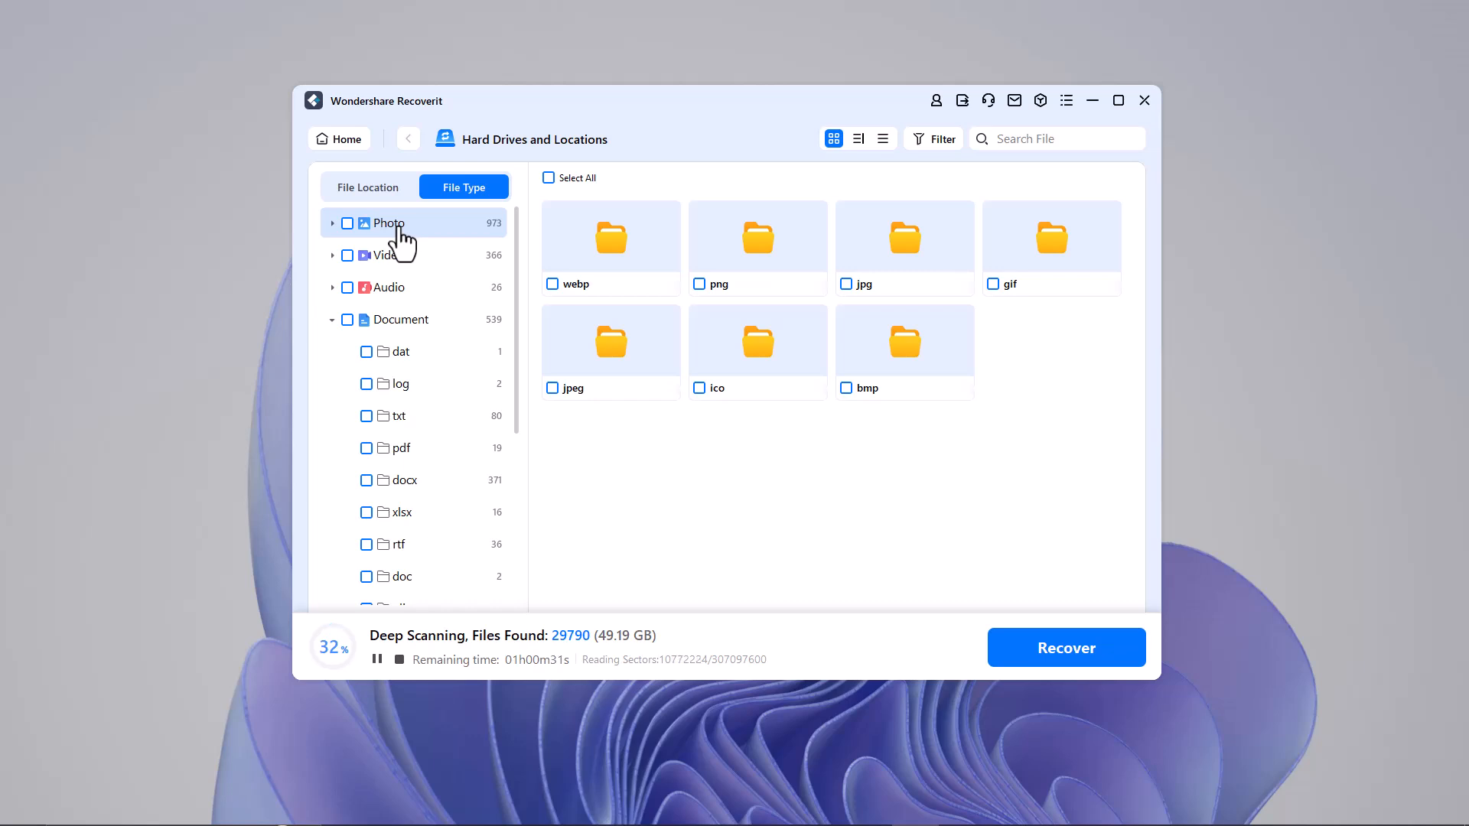
pyautogui.click(332, 224)
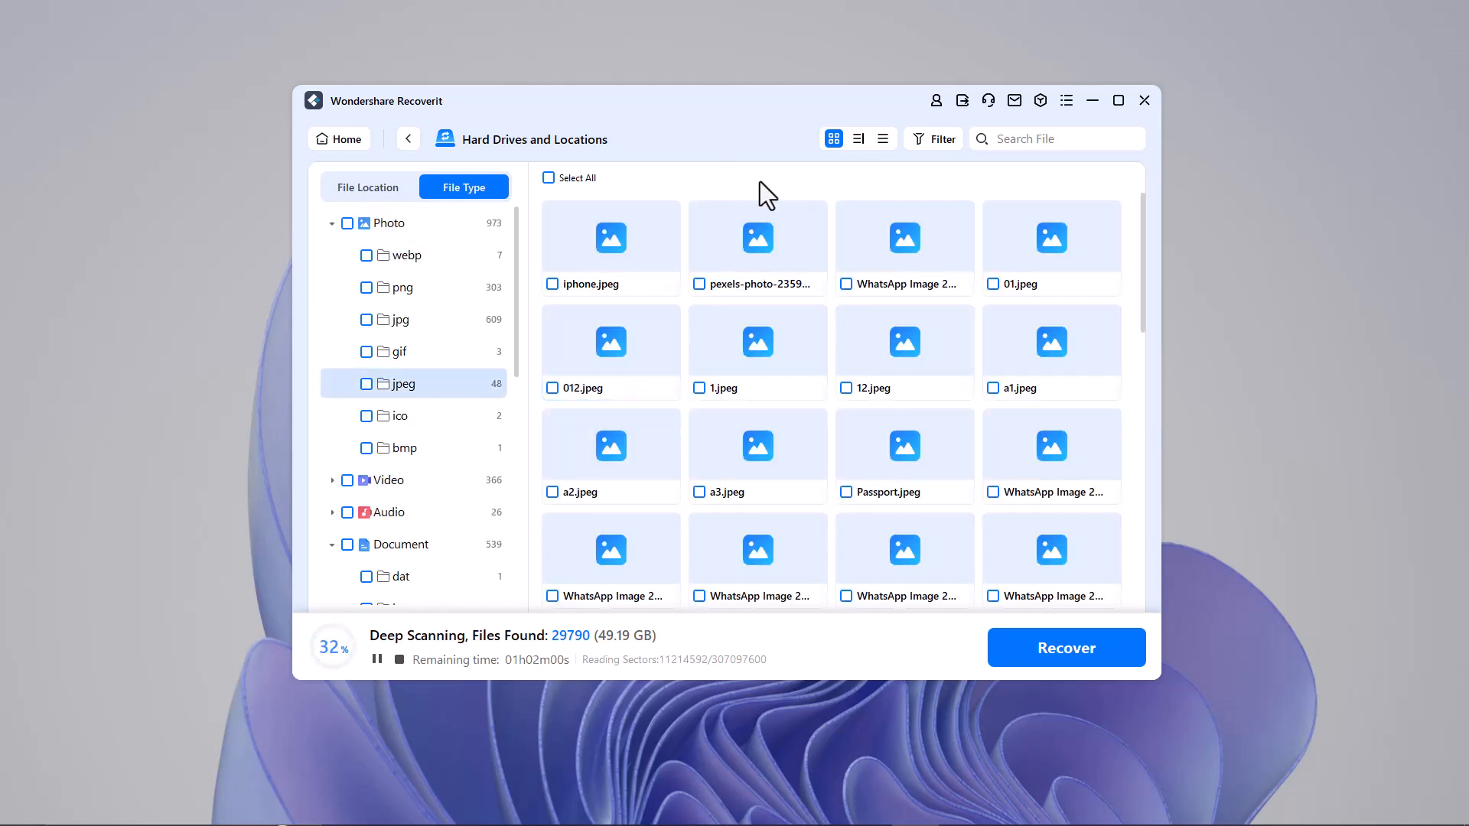
pyautogui.moveTo(660, 23)
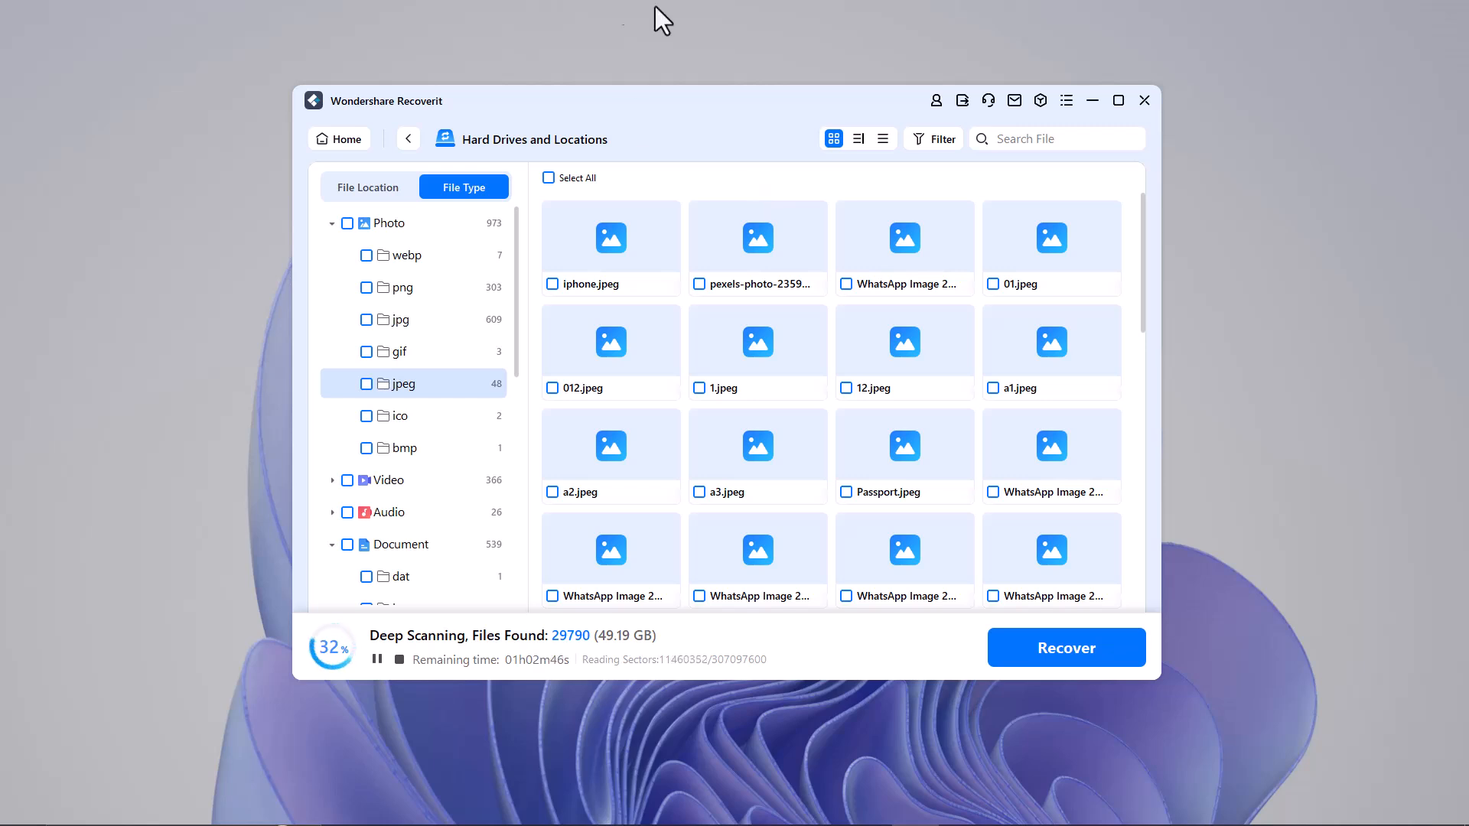
# - Preview the recovered PNG image 'Free Transfer, BackUp', then close the preview
pyautogui.click(403, 287)
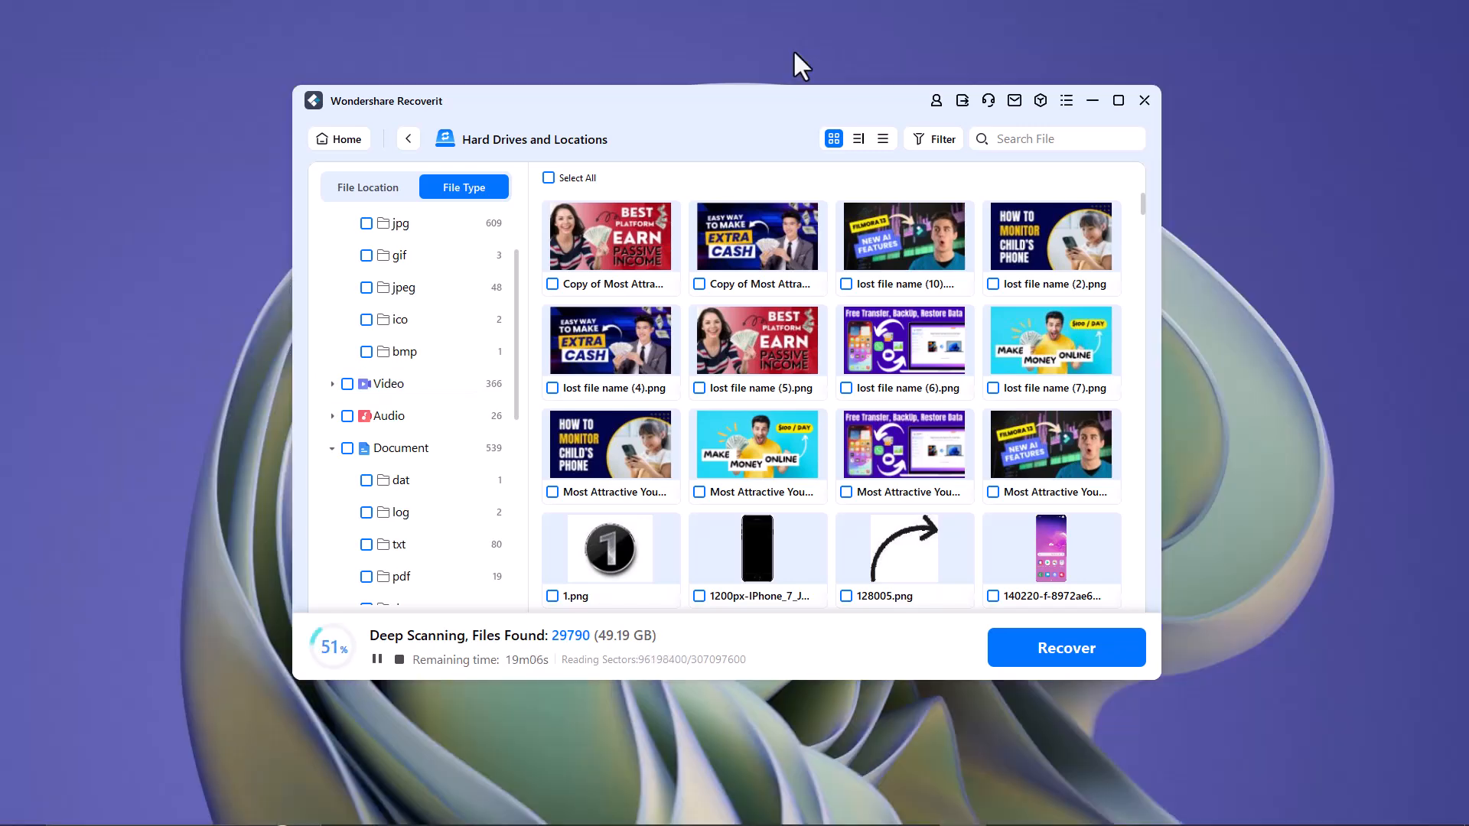
pyautogui.moveTo(875, 363)
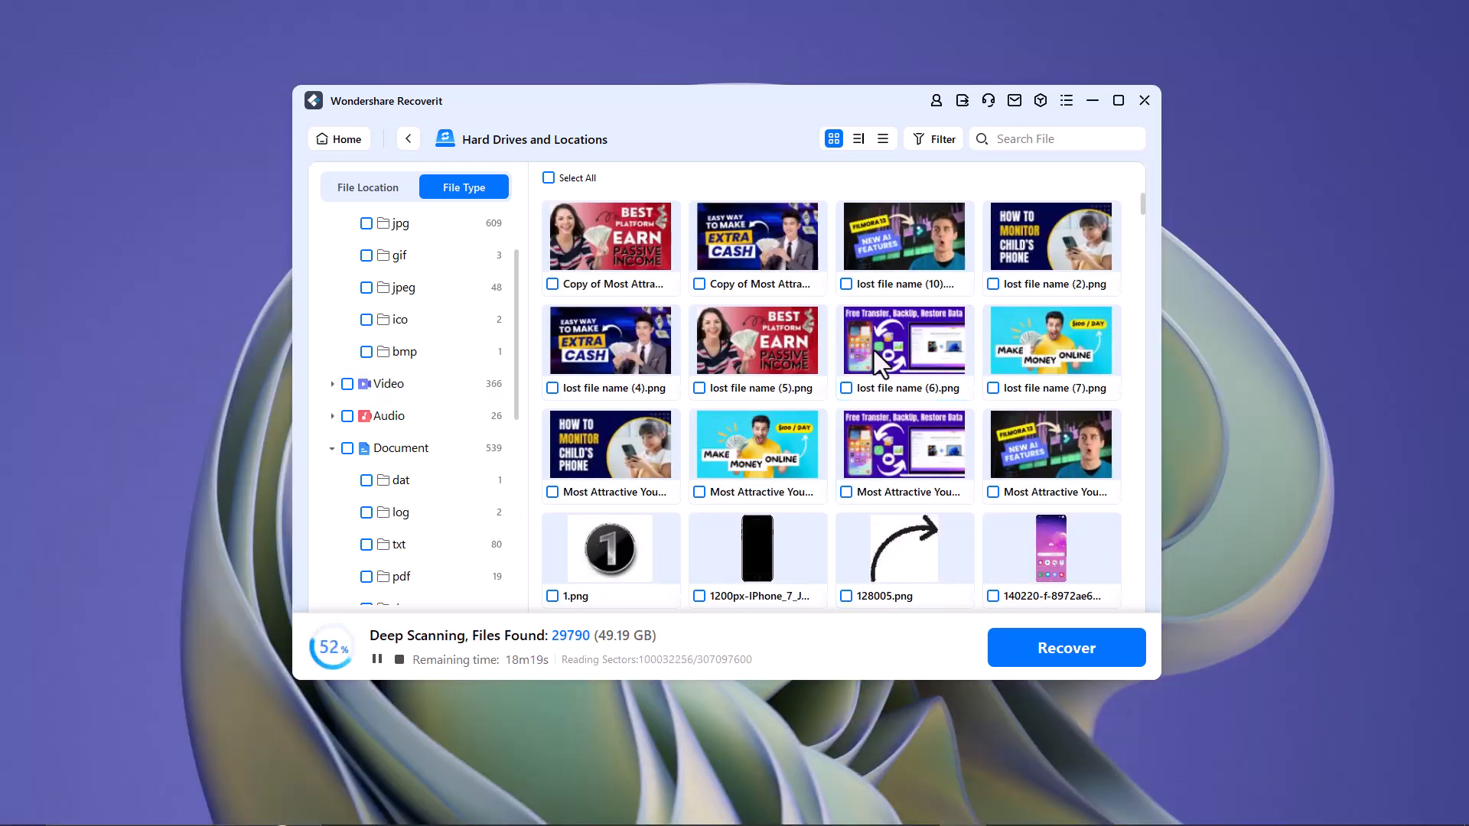
pyautogui.doubleClick(904, 340)
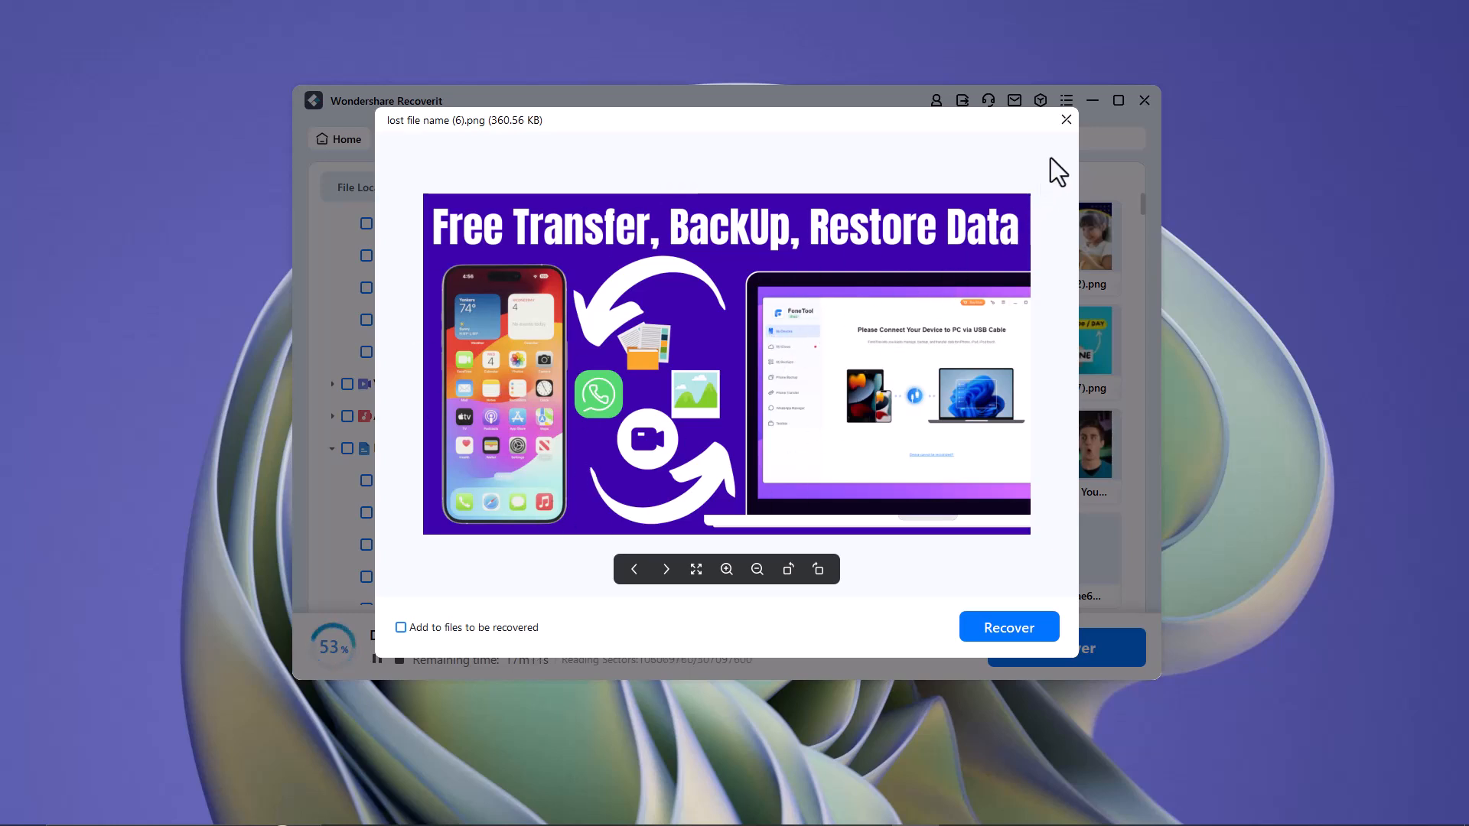
pyautogui.click(1067, 119)
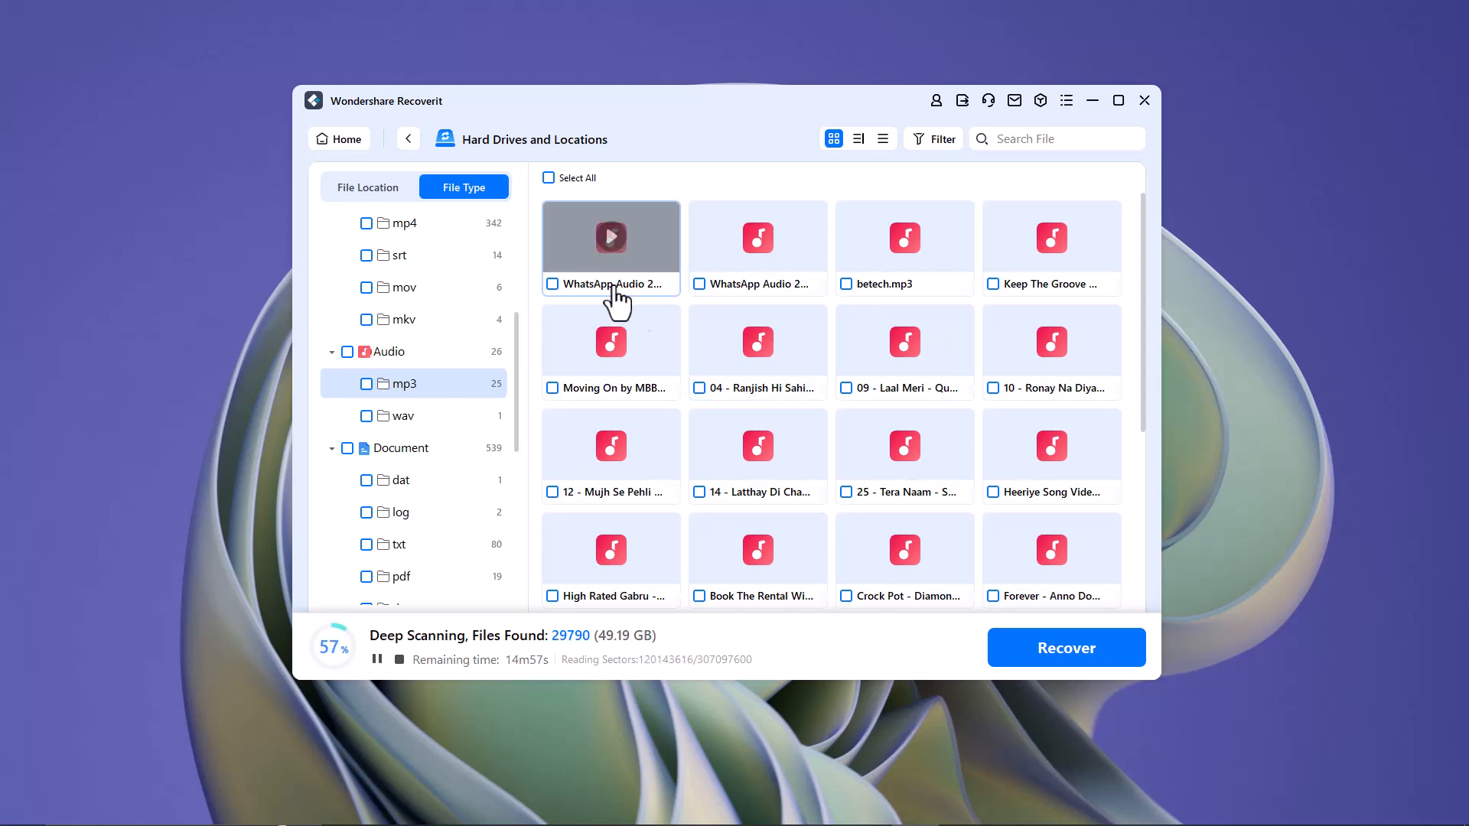
# - In File Location view, mark four files, including the birthday video and KVCA4865.MP4, for recovery
pyautogui.click(367, 187)
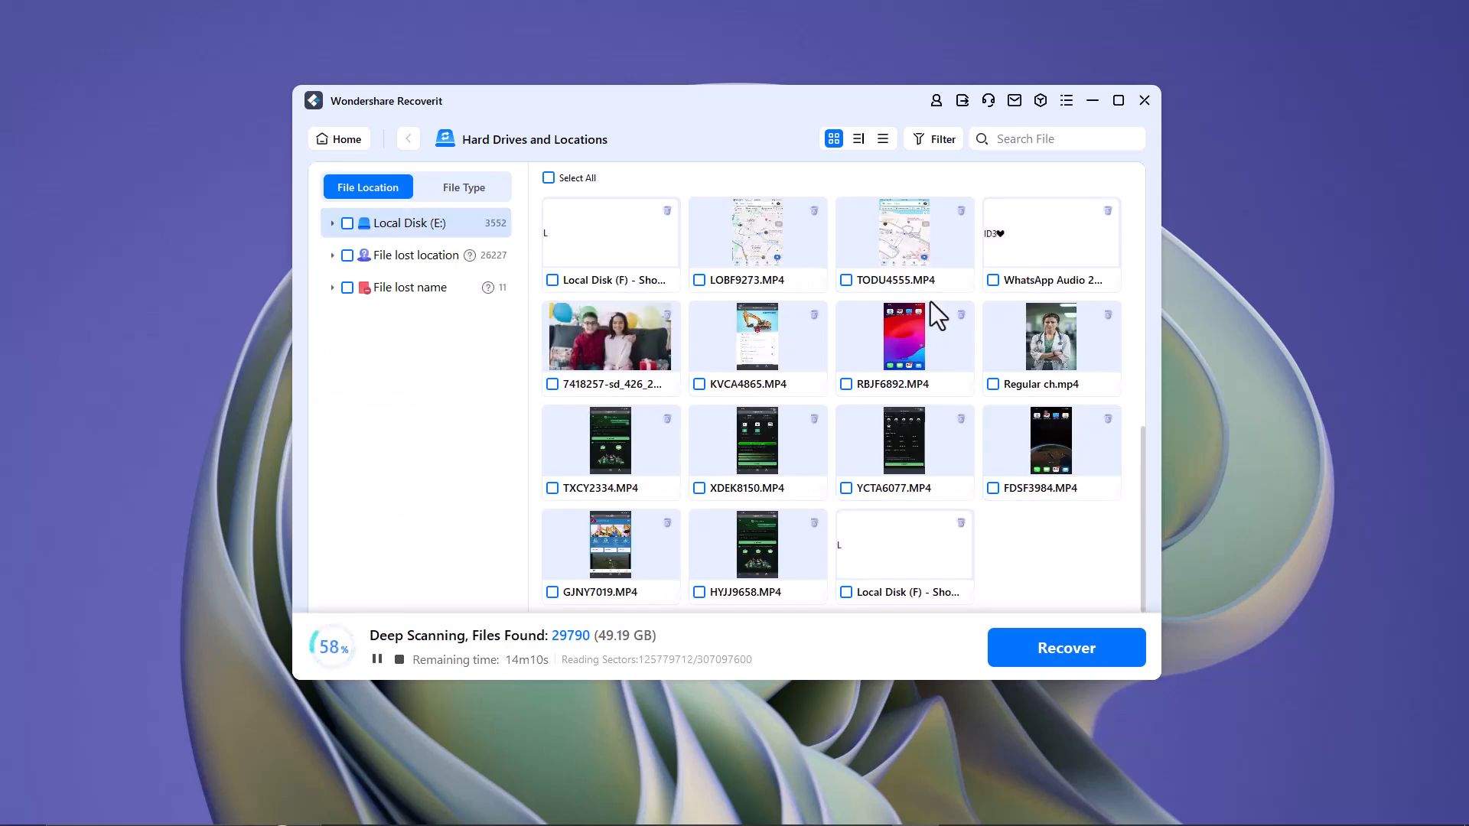
pyautogui.click(551, 384)
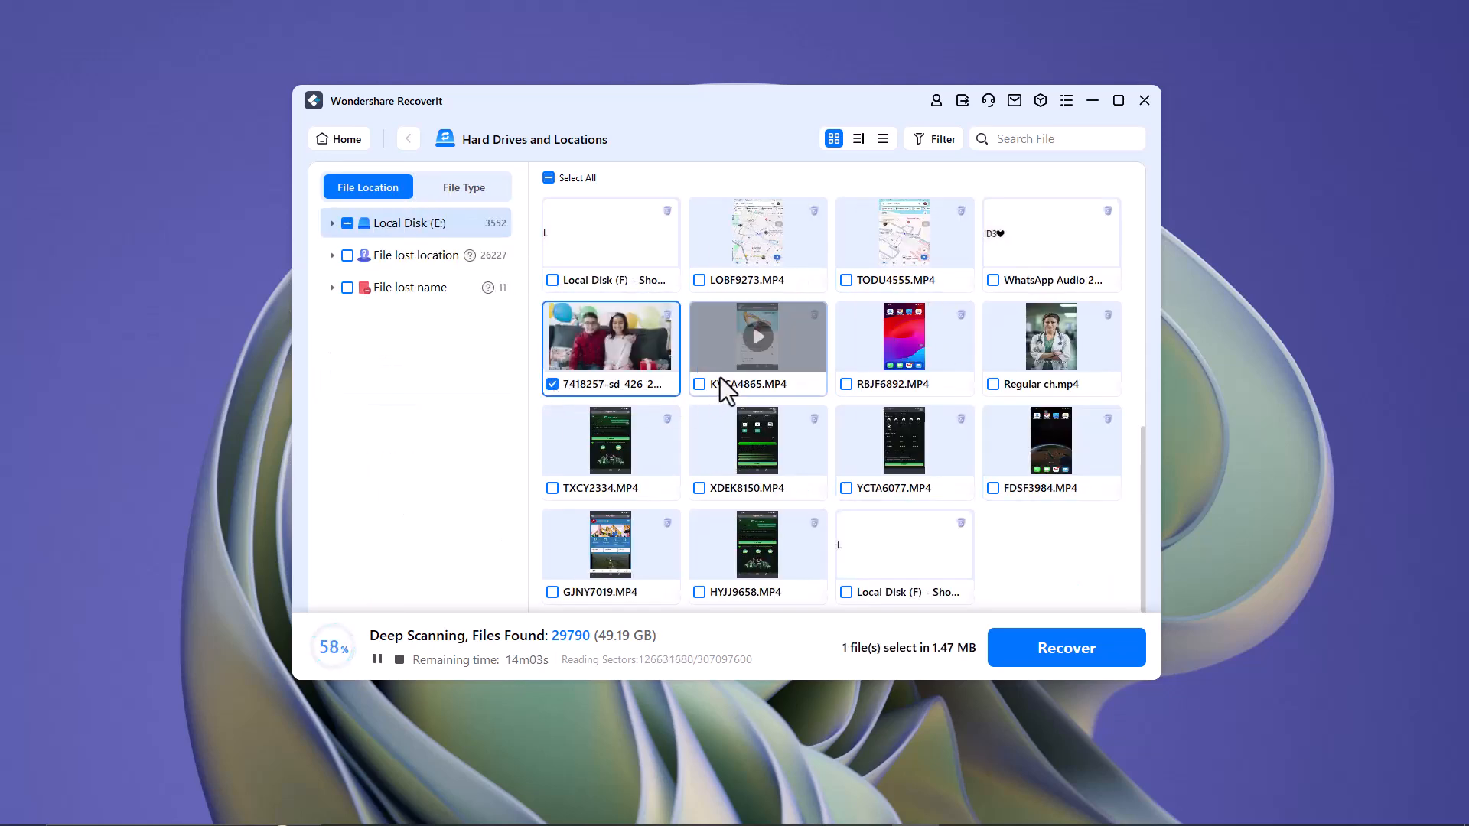
pyautogui.click(698, 384)
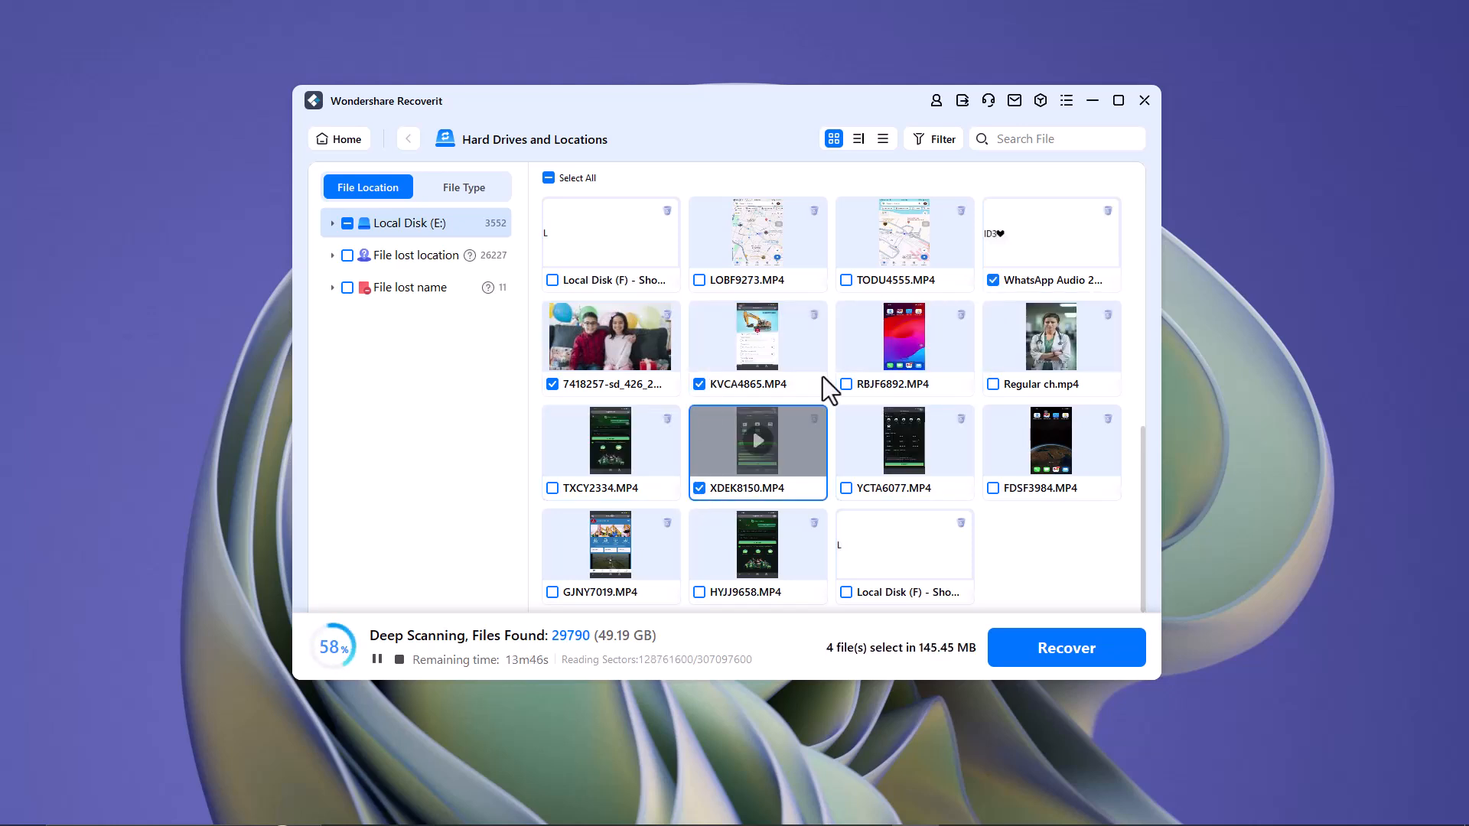
pyautogui.click(1067, 647)
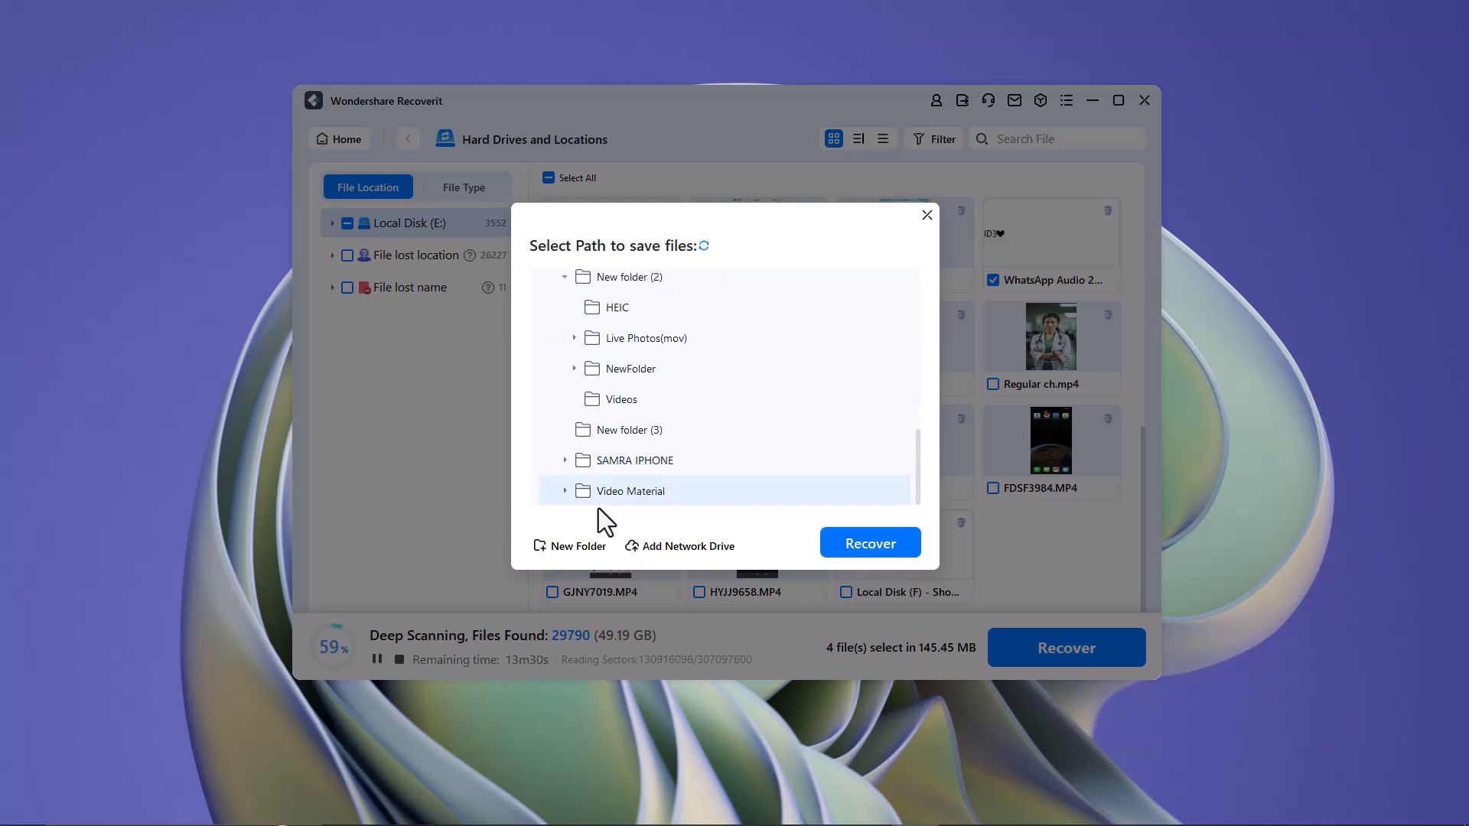
pyautogui.moveTo(578, 382)
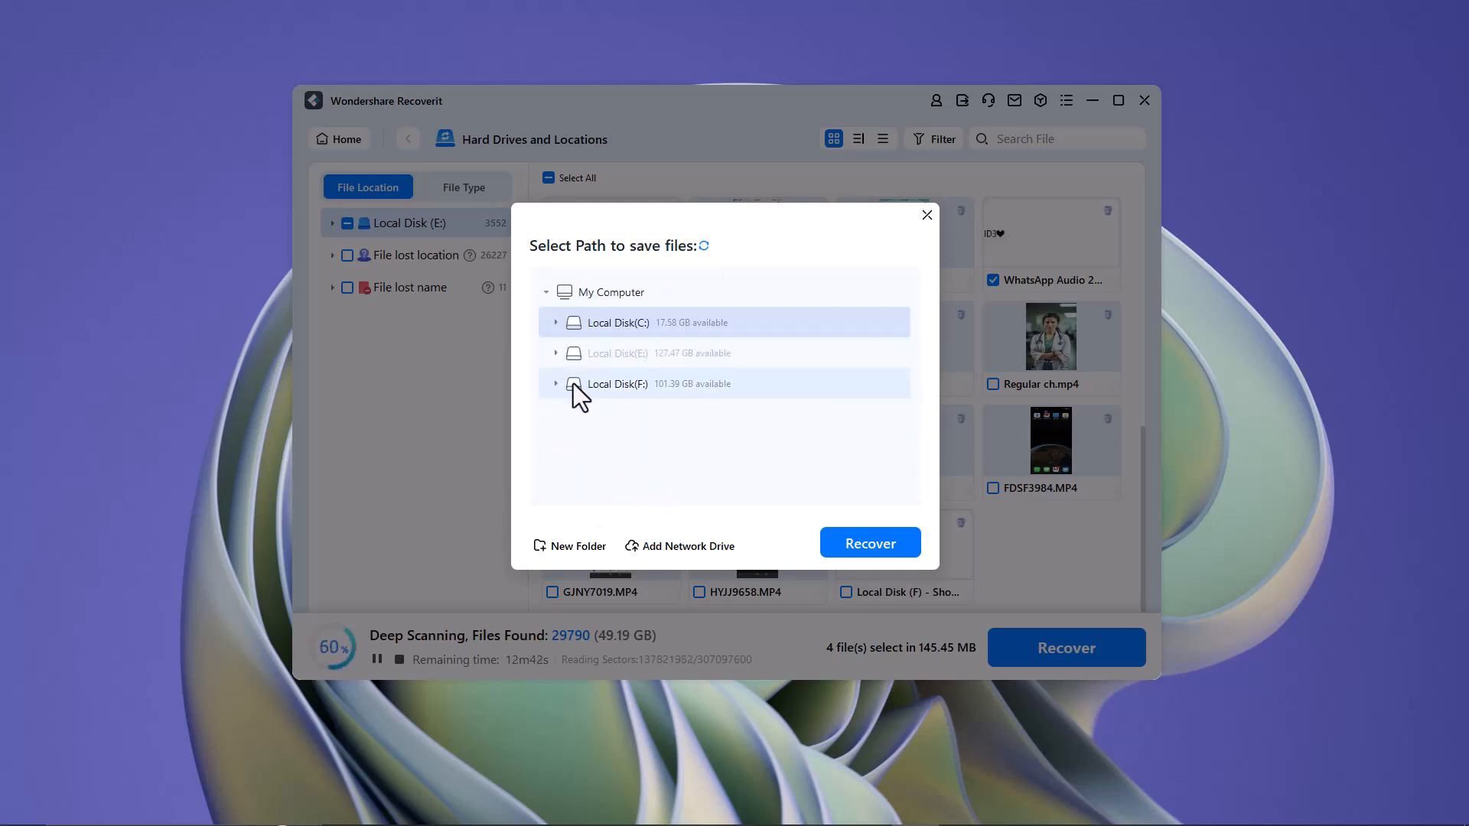
# - Recover the files into a new 'DATA' folder on Local Disk (F:) and open it
pyautogui.click(556, 384)
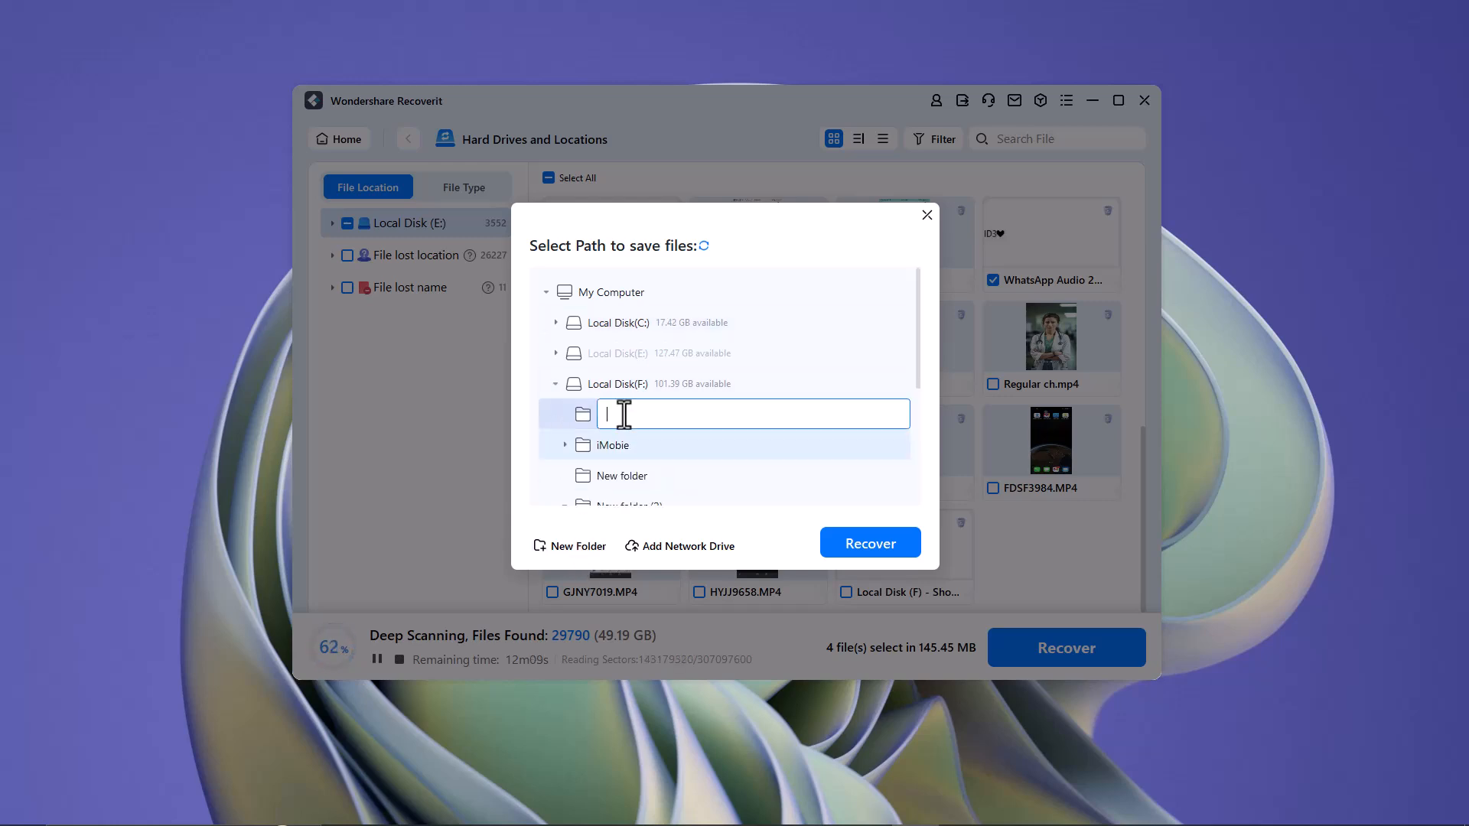
pyautogui.write('DATA')
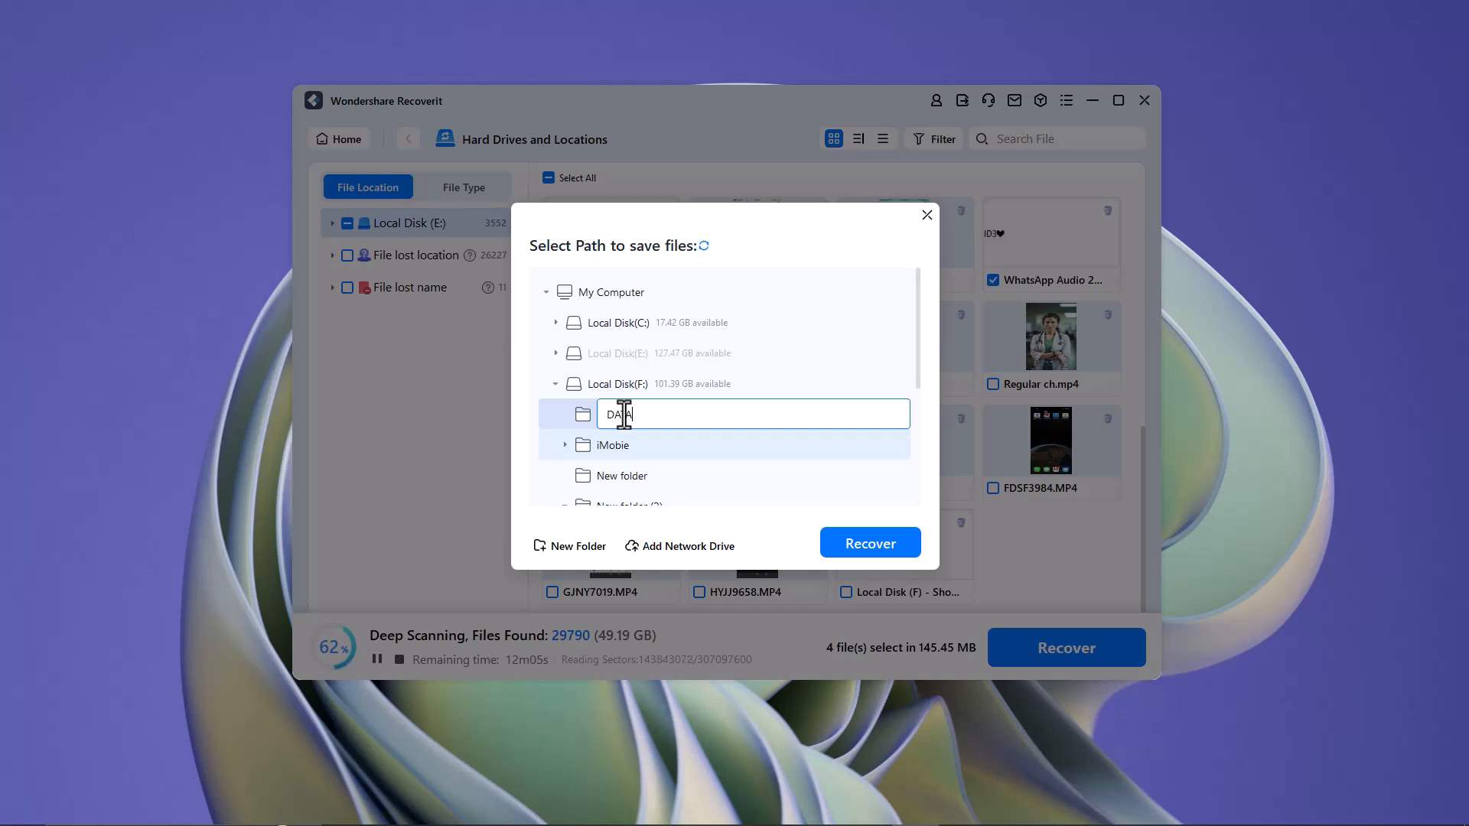
pyautogui.click(870, 543)
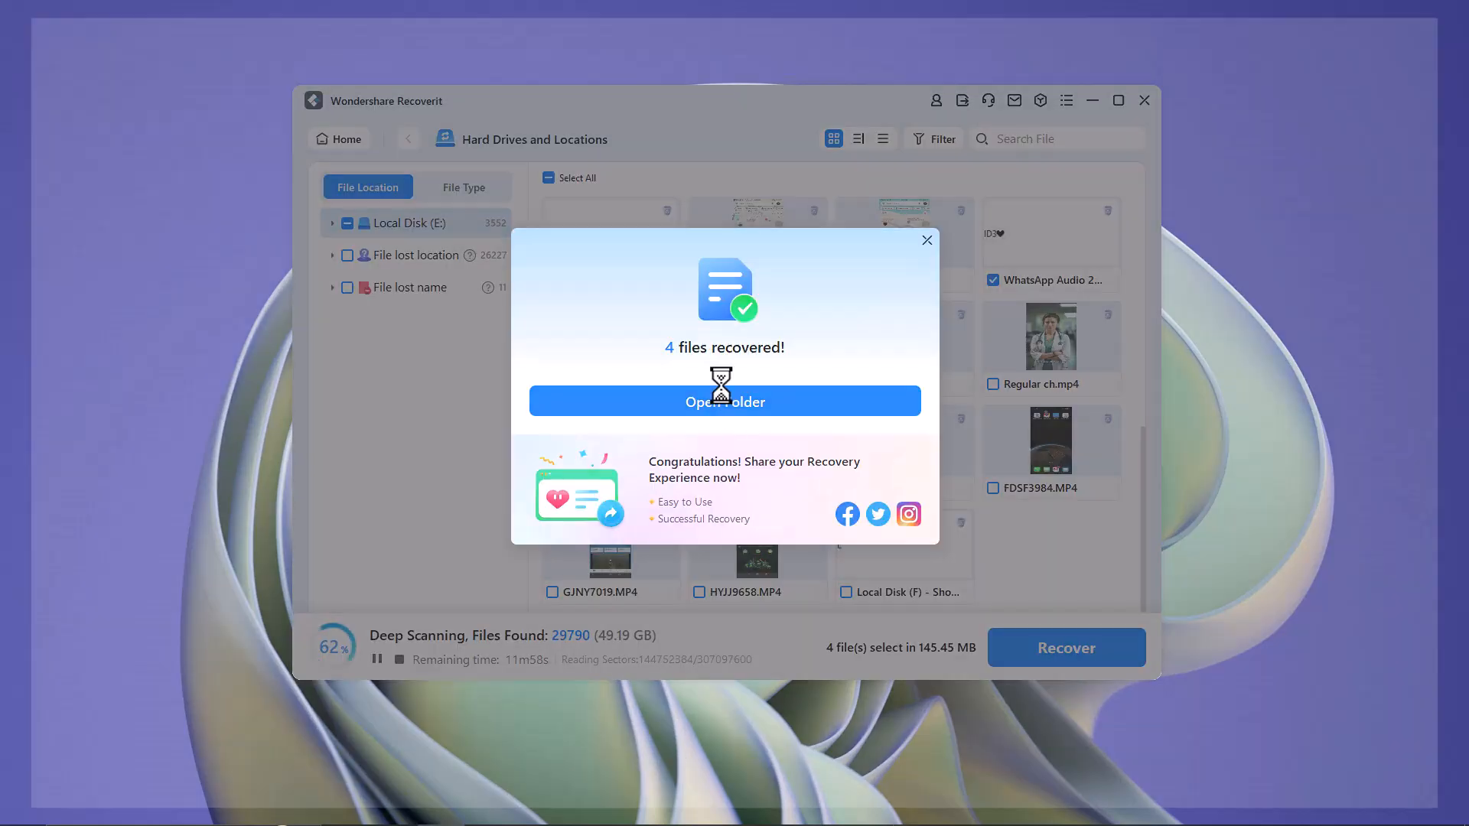
pyautogui.click(725, 401)
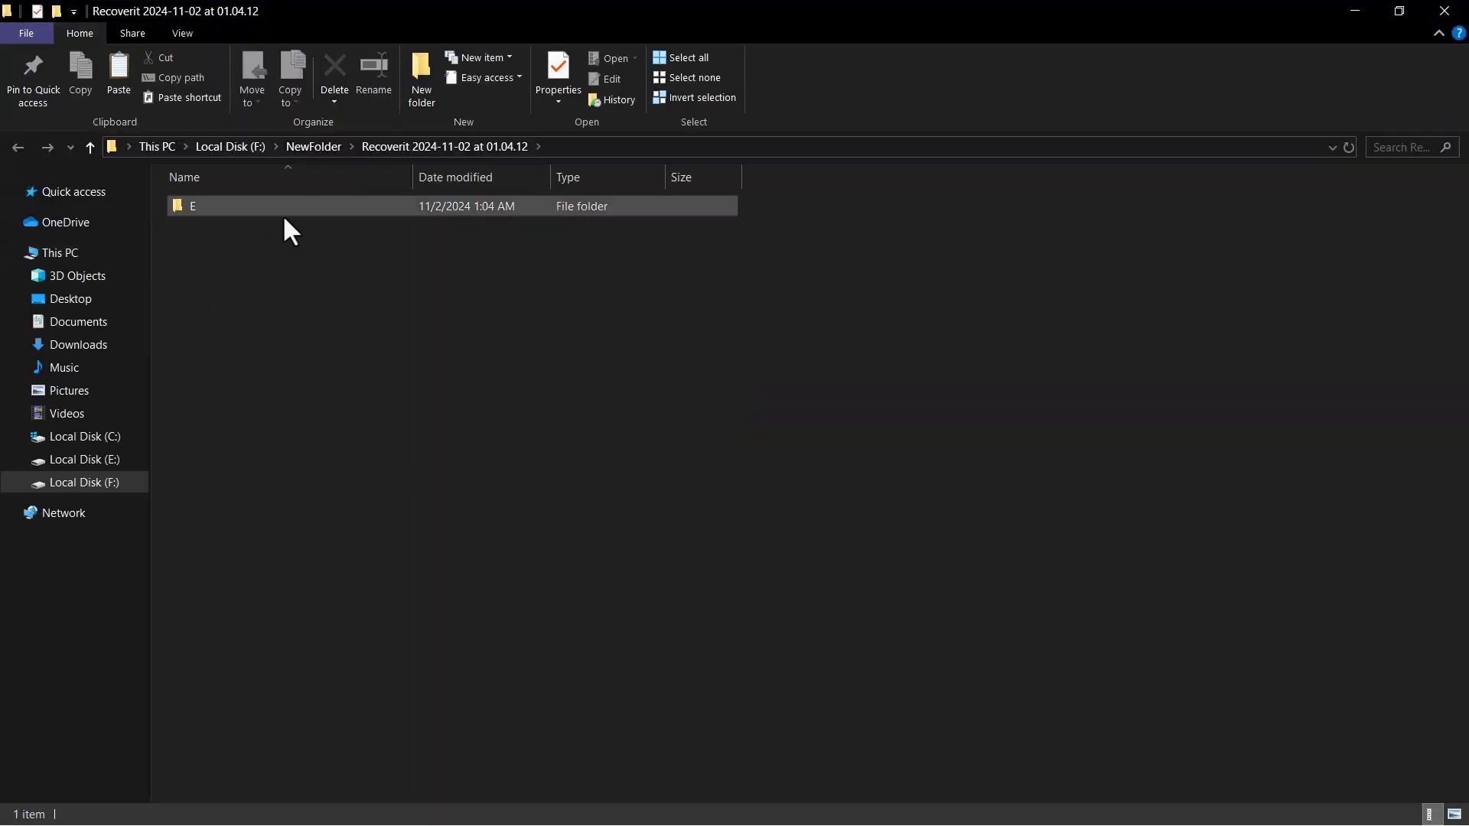
# - Open folder E, play the recovered birthday video, then close the player and Explorer
pyautogui.doubleClick(193, 206)
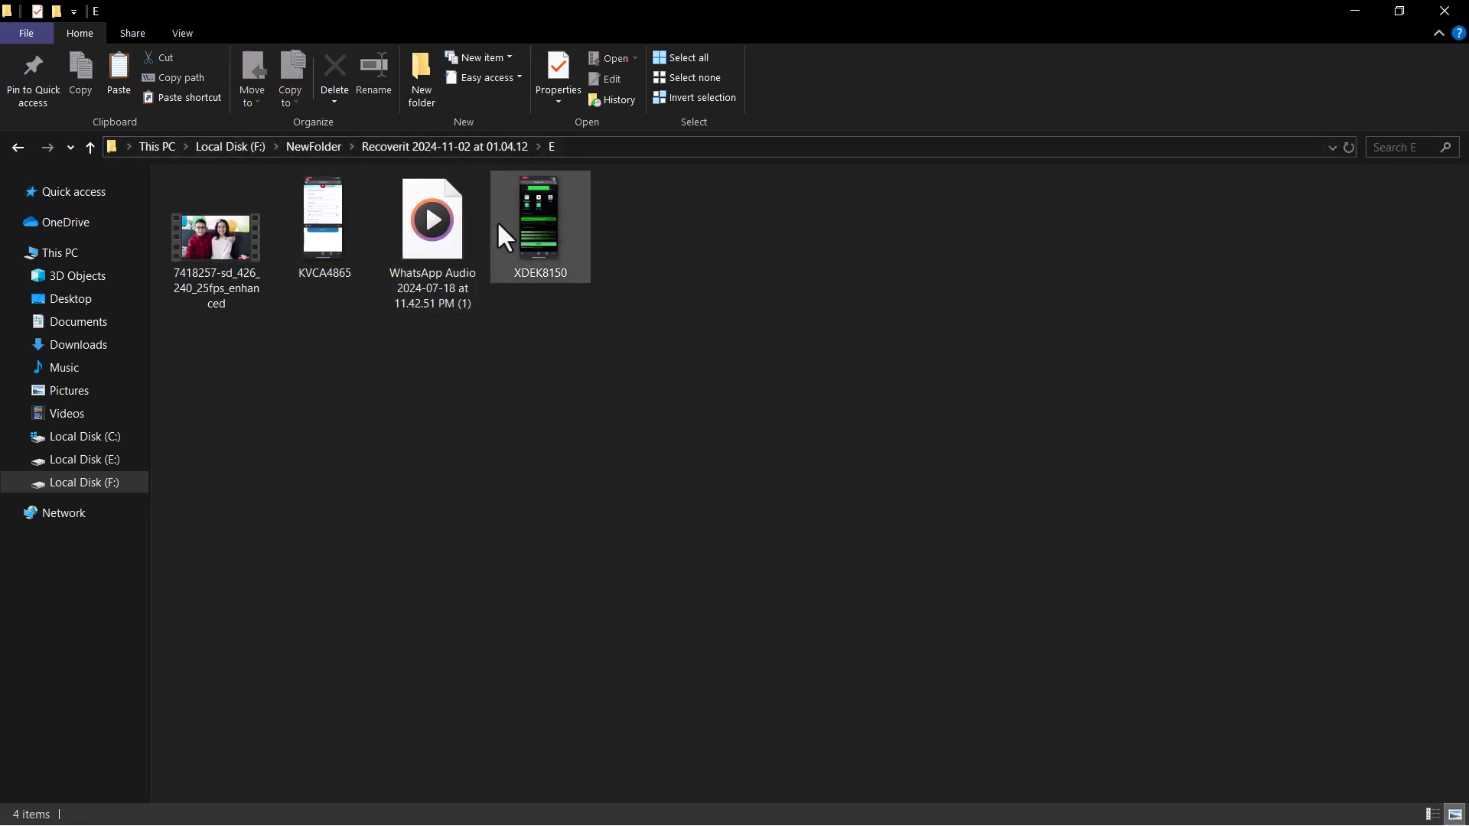
pyautogui.click(216, 237)
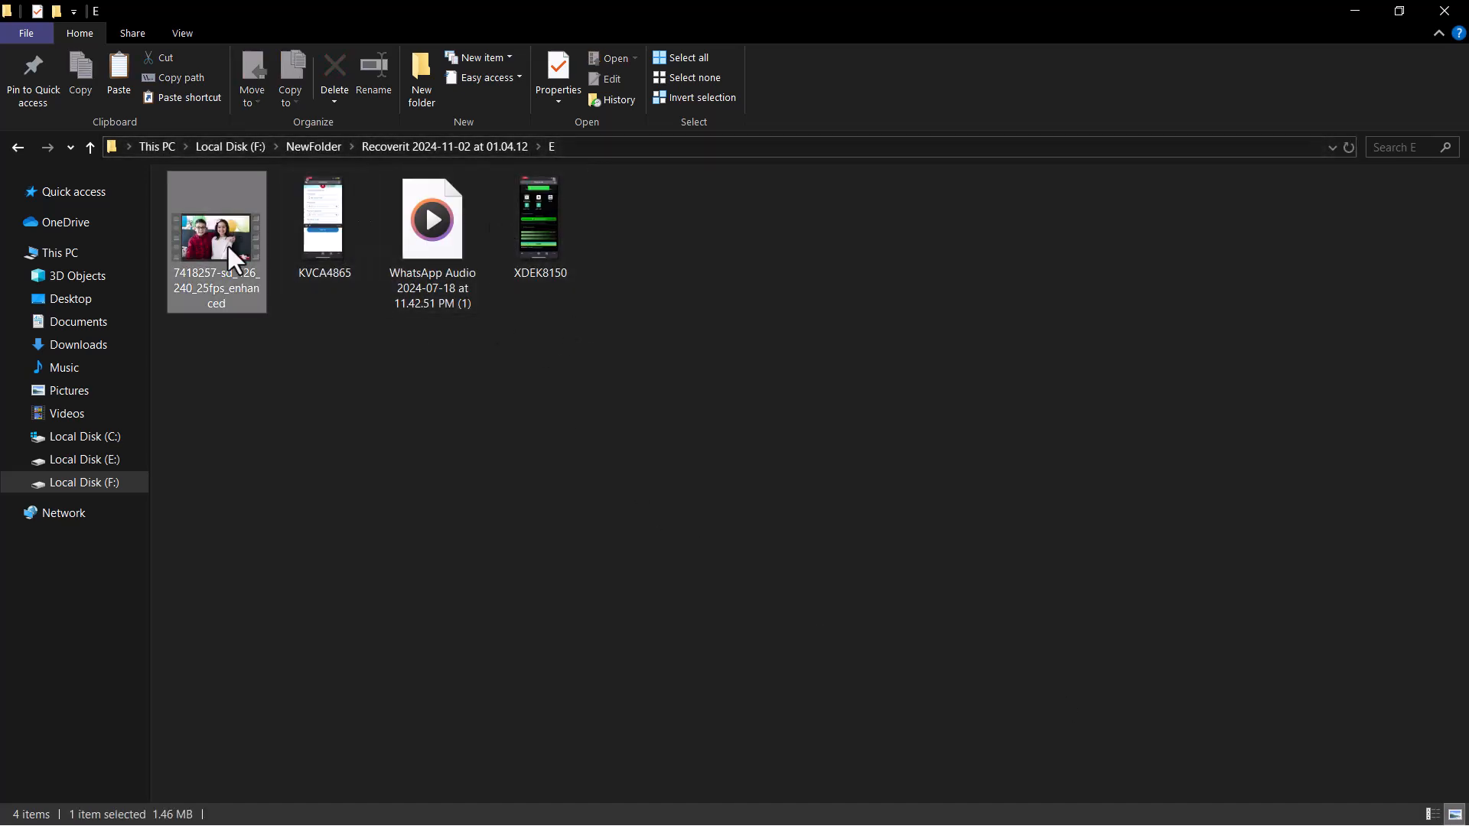
pyautogui.doubleClick(217, 237)
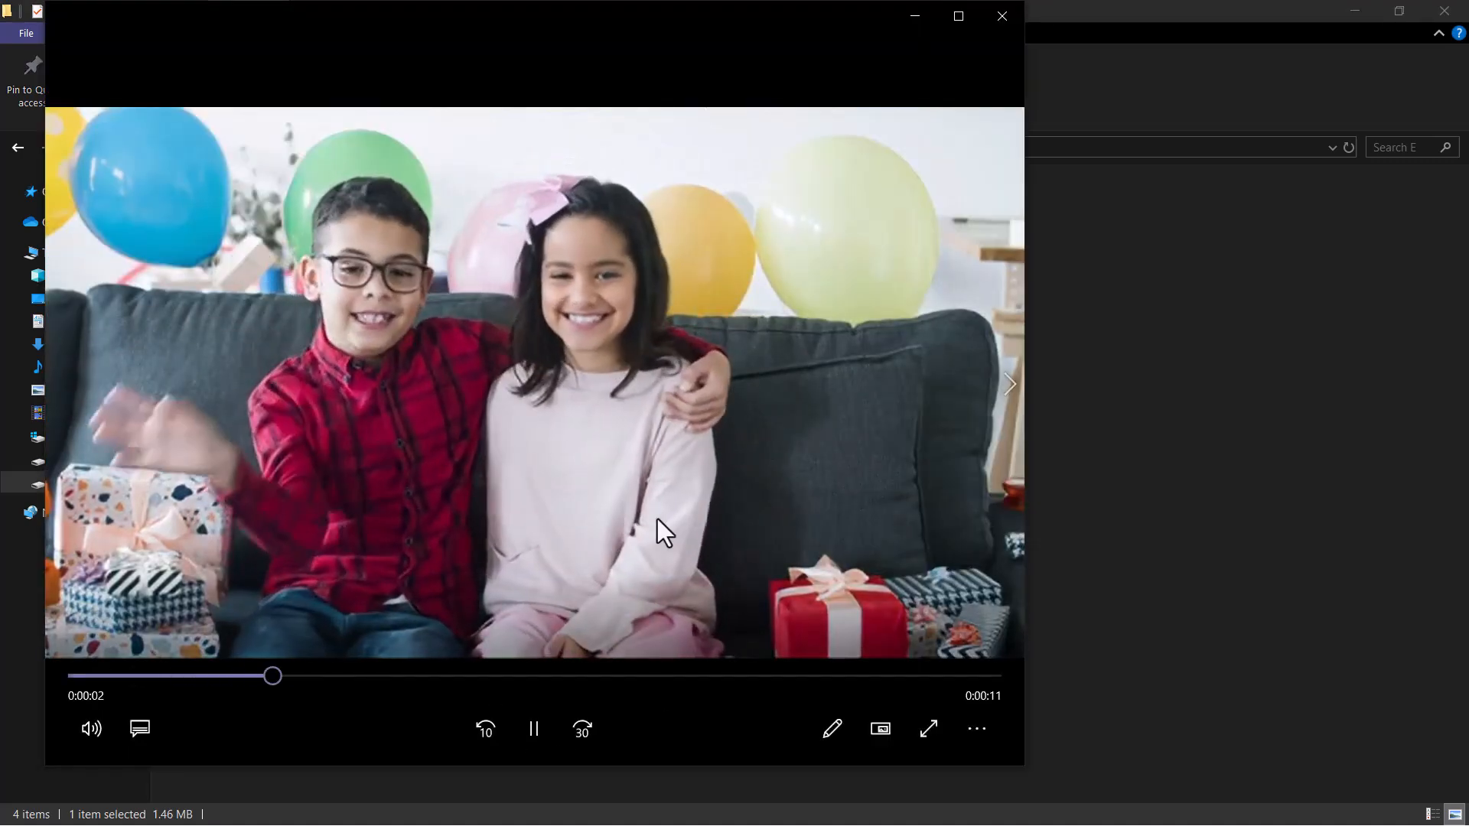
pyautogui.click(1002, 16)
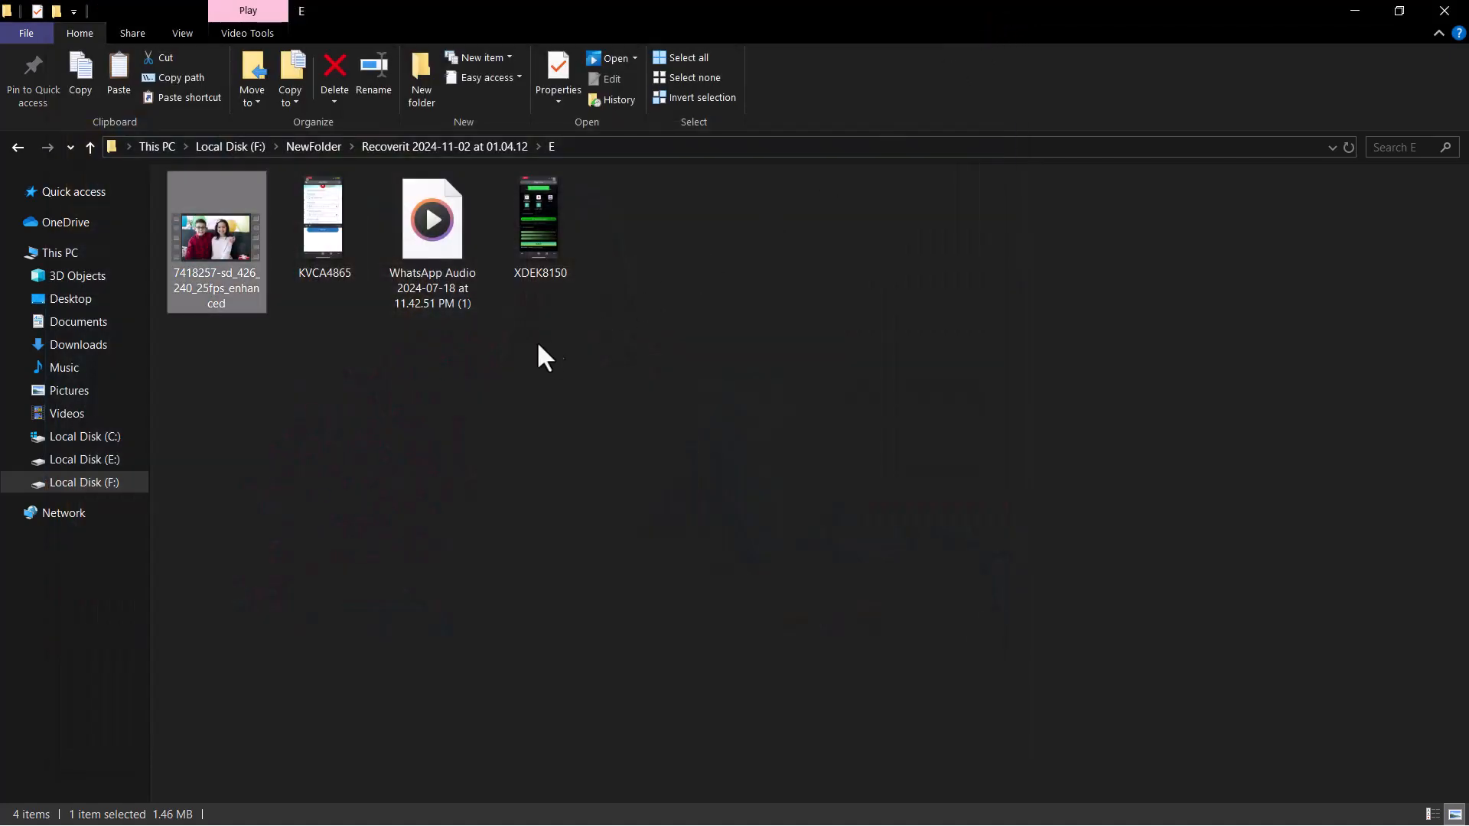
pyautogui.click(539, 222)
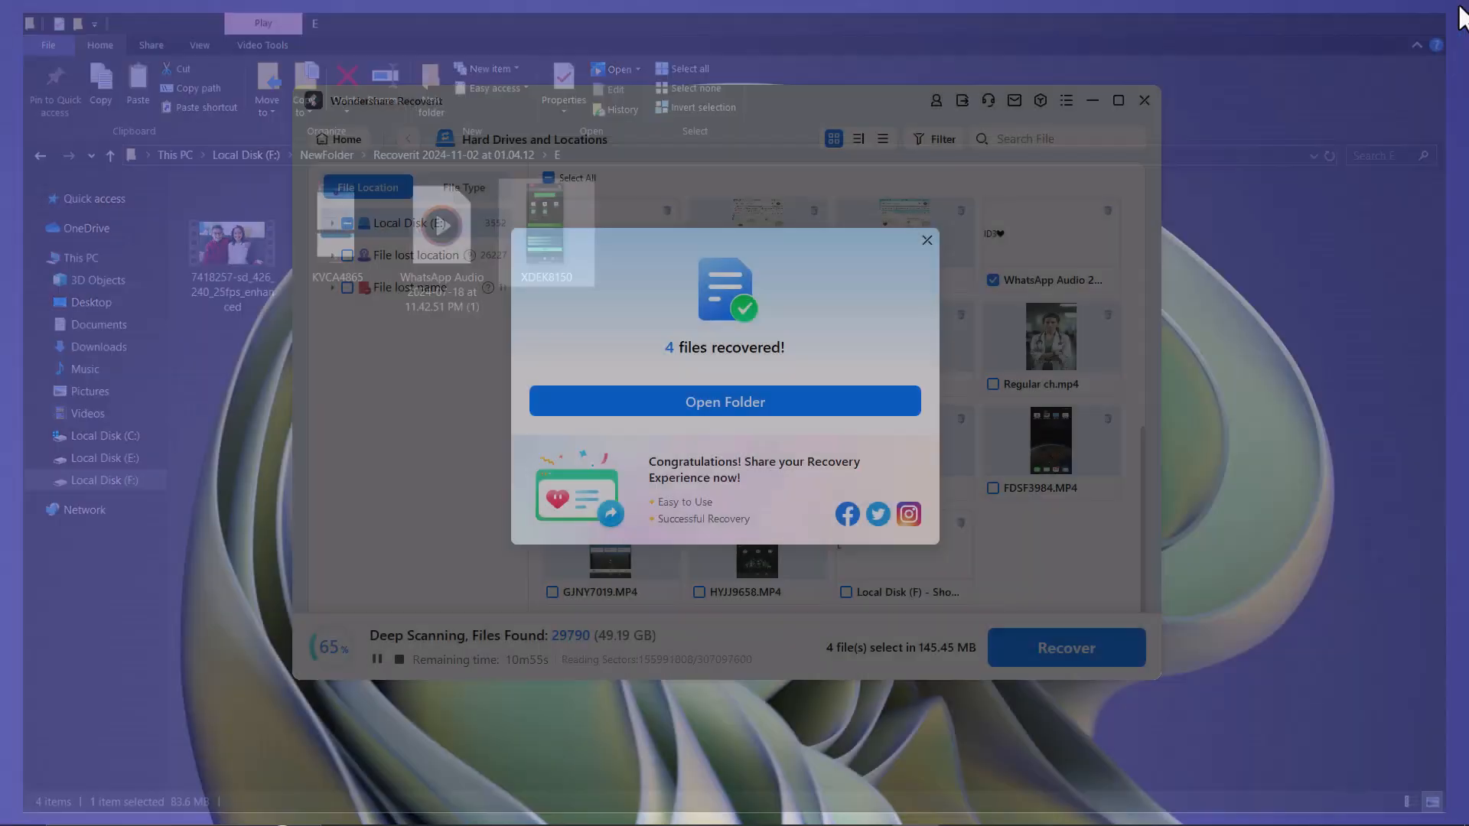
# - Dismiss the success message, stop the scan and return to the home page
pyautogui.click(928, 239)
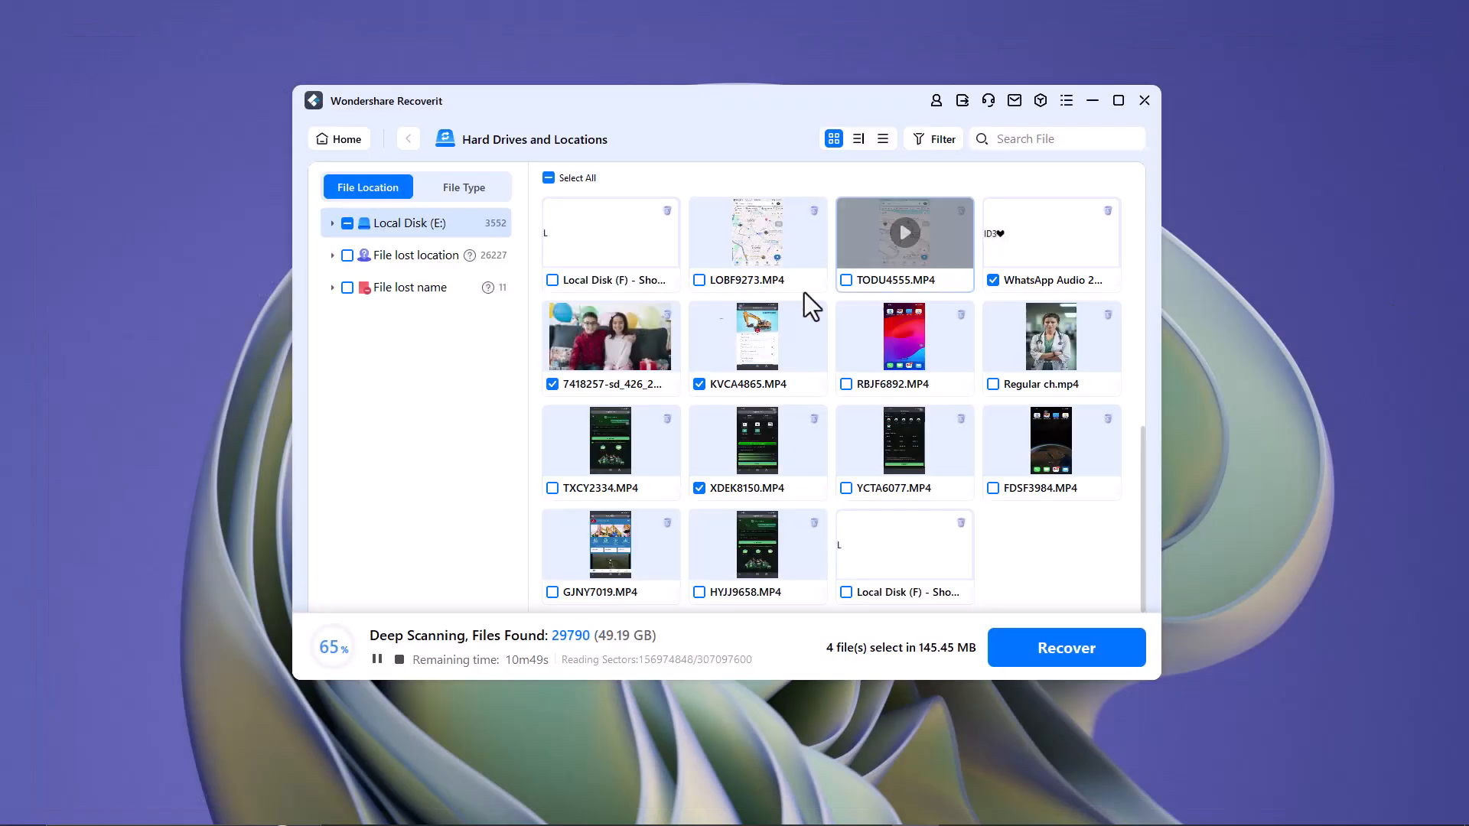
pyautogui.click(339, 138)
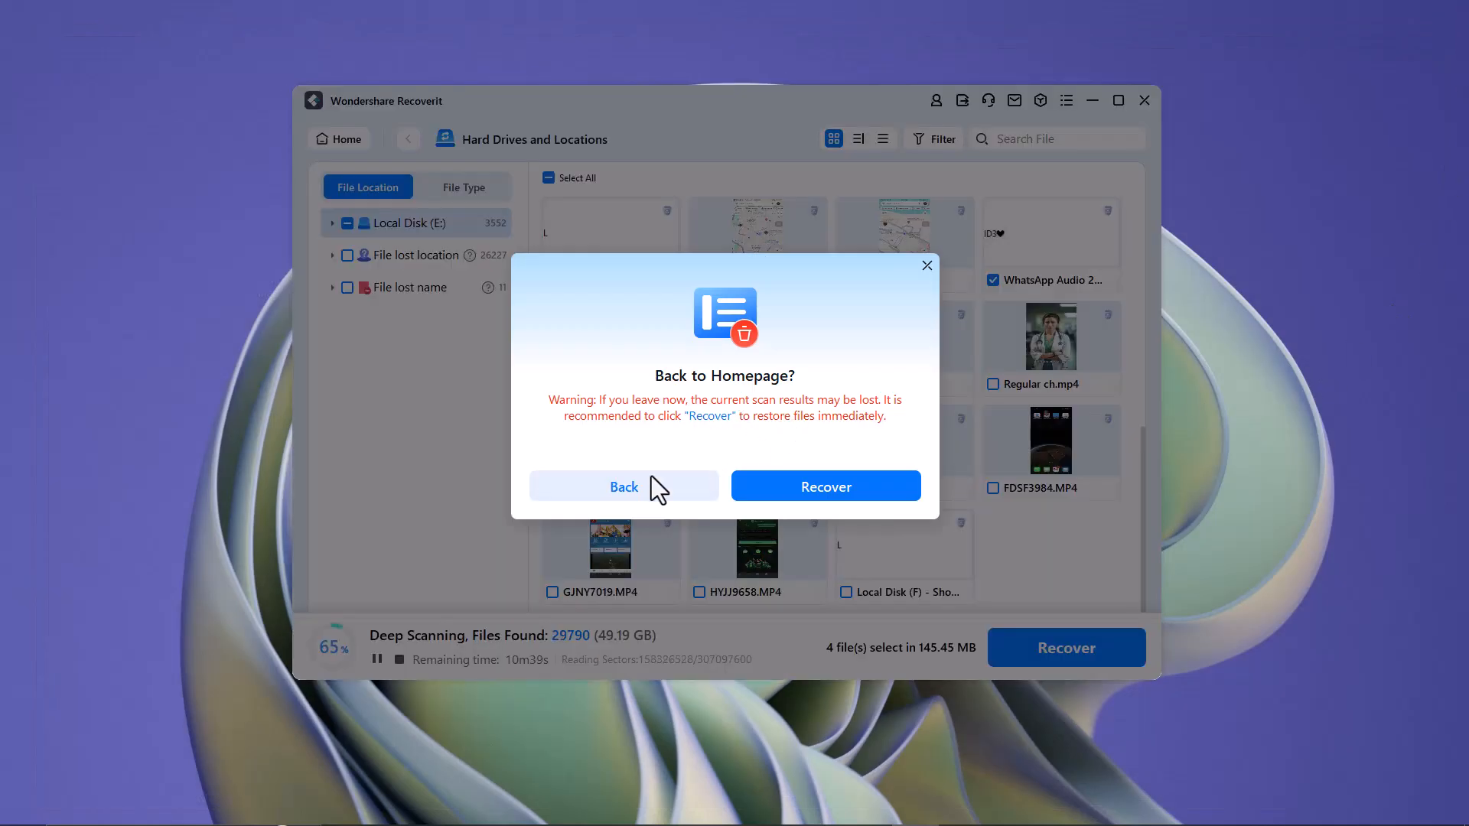
pyautogui.click(624, 487)
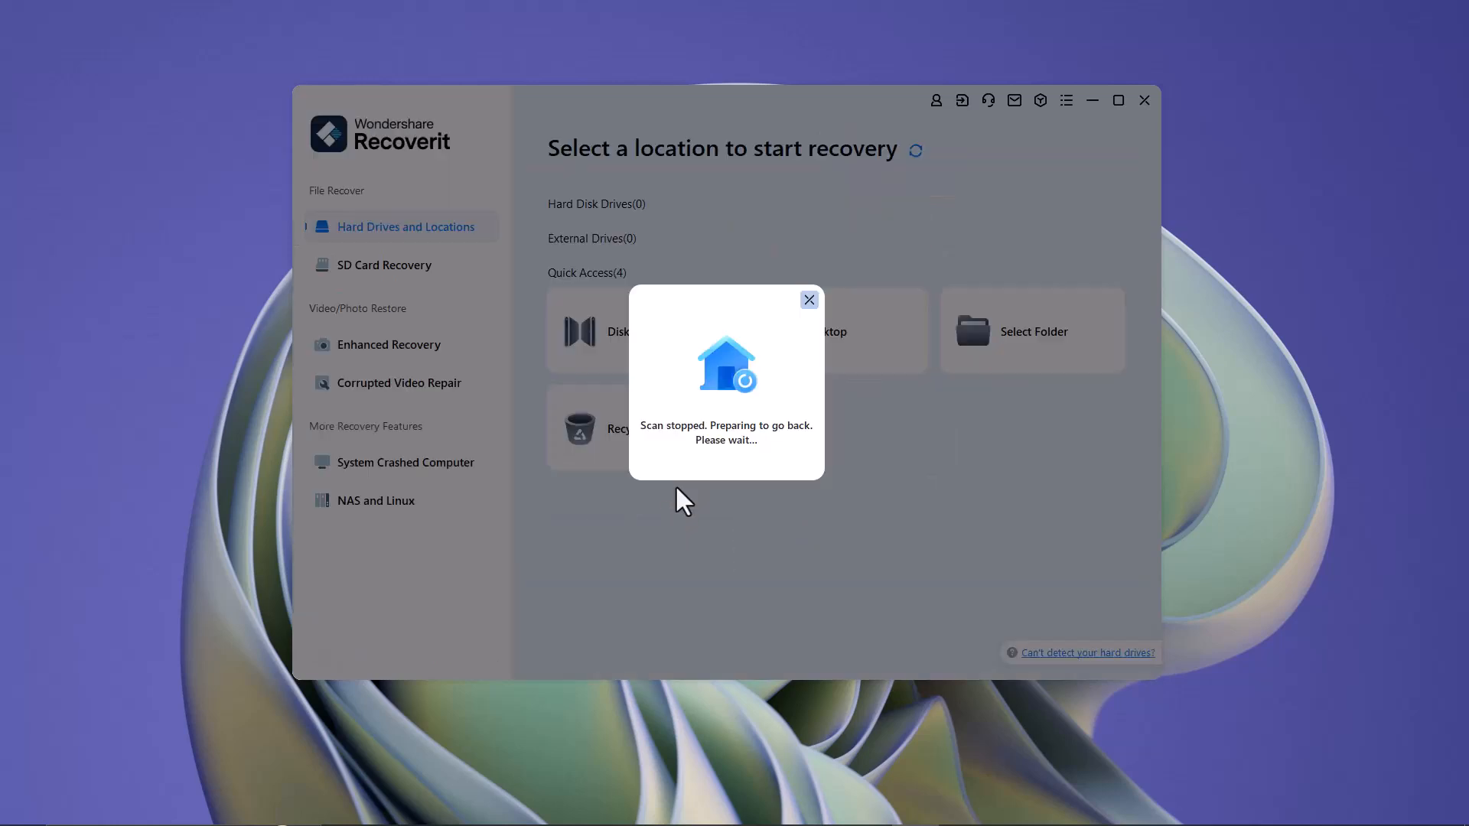
pyautogui.click(808, 300)
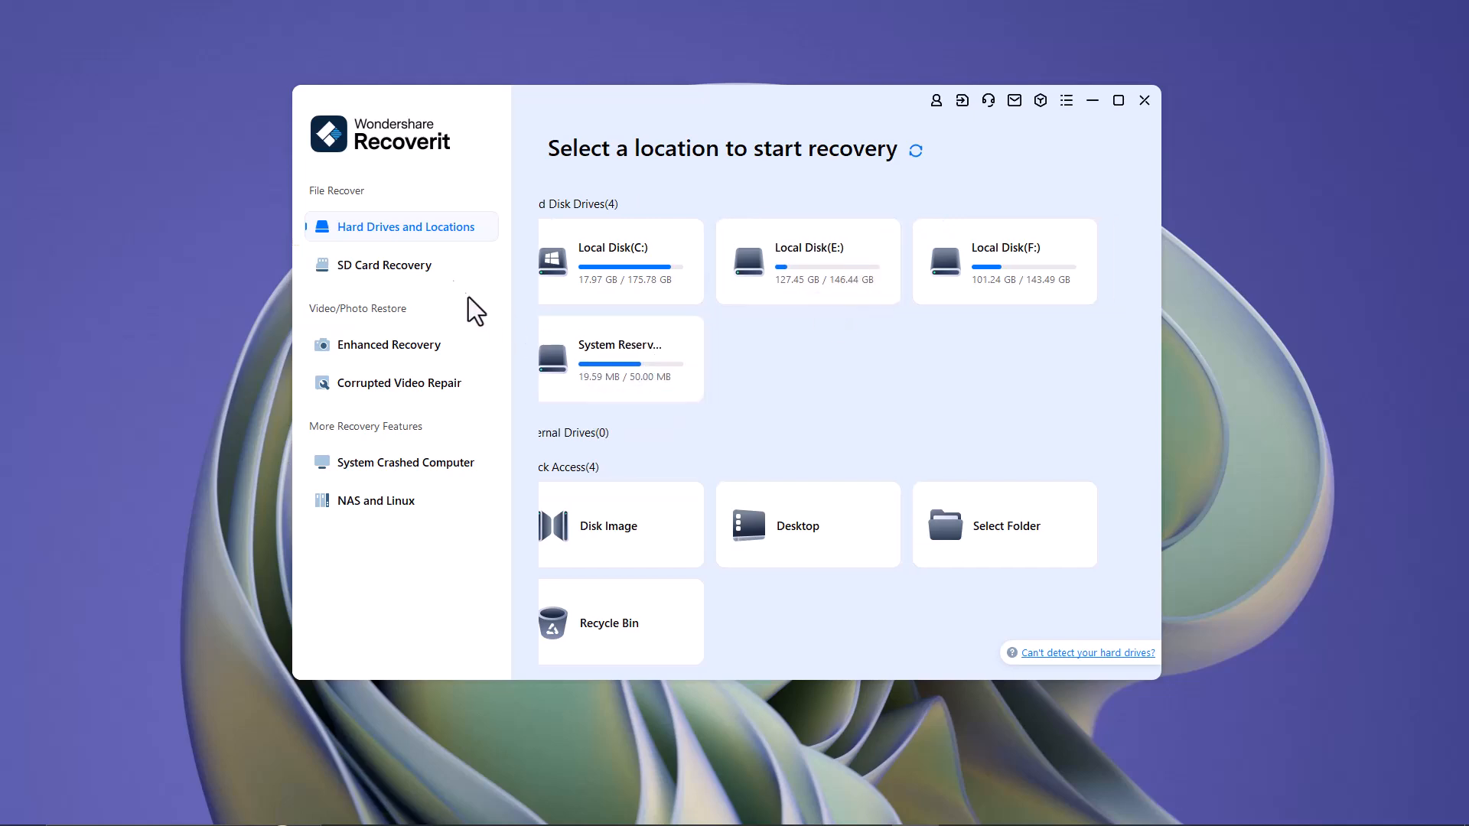
# - View the SD Card Recovery, Enhanced Recovery and crashed-computer rescue pages
pyautogui.click(383, 265)
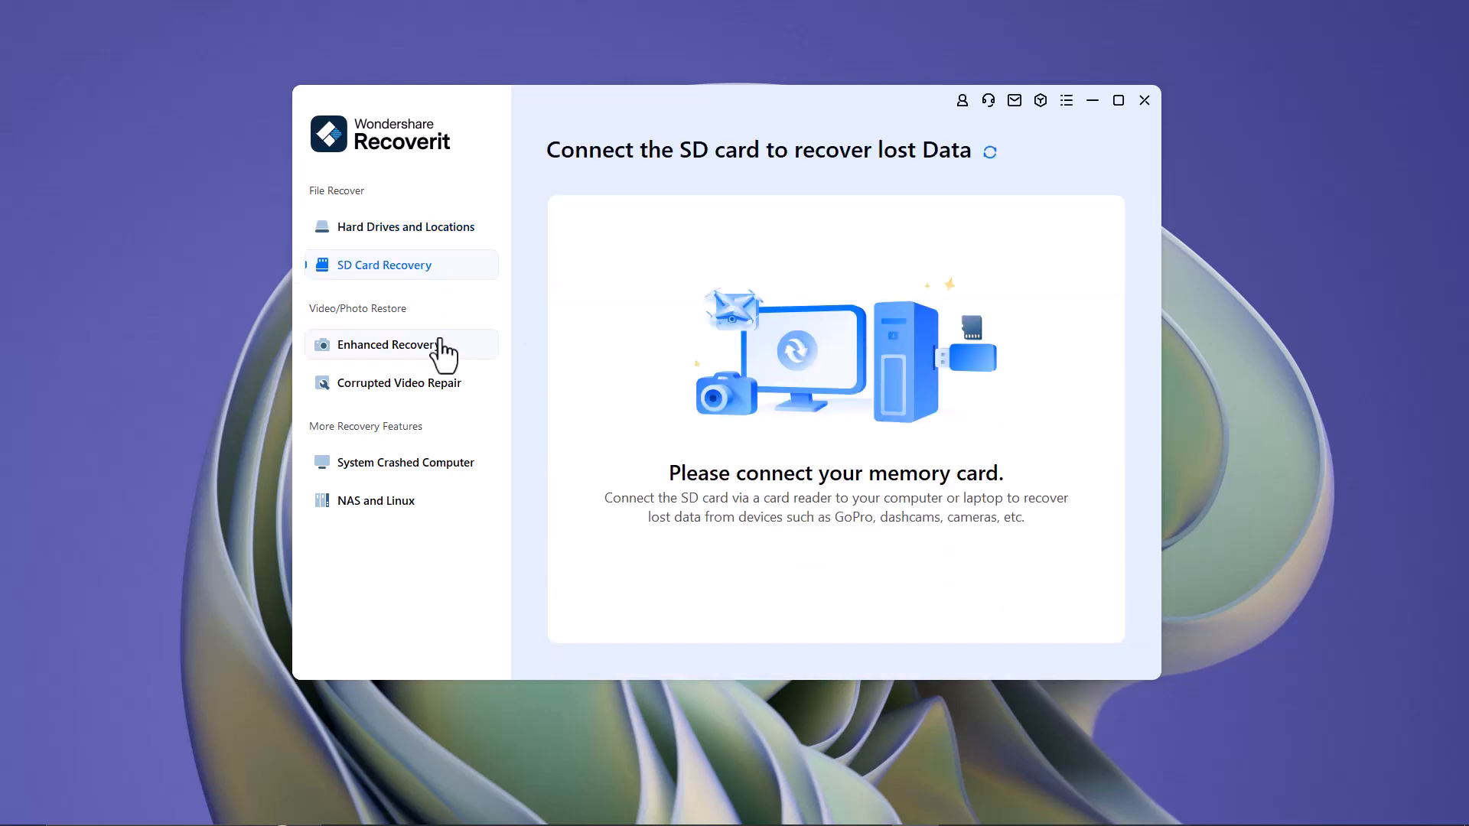
pyautogui.click(388, 345)
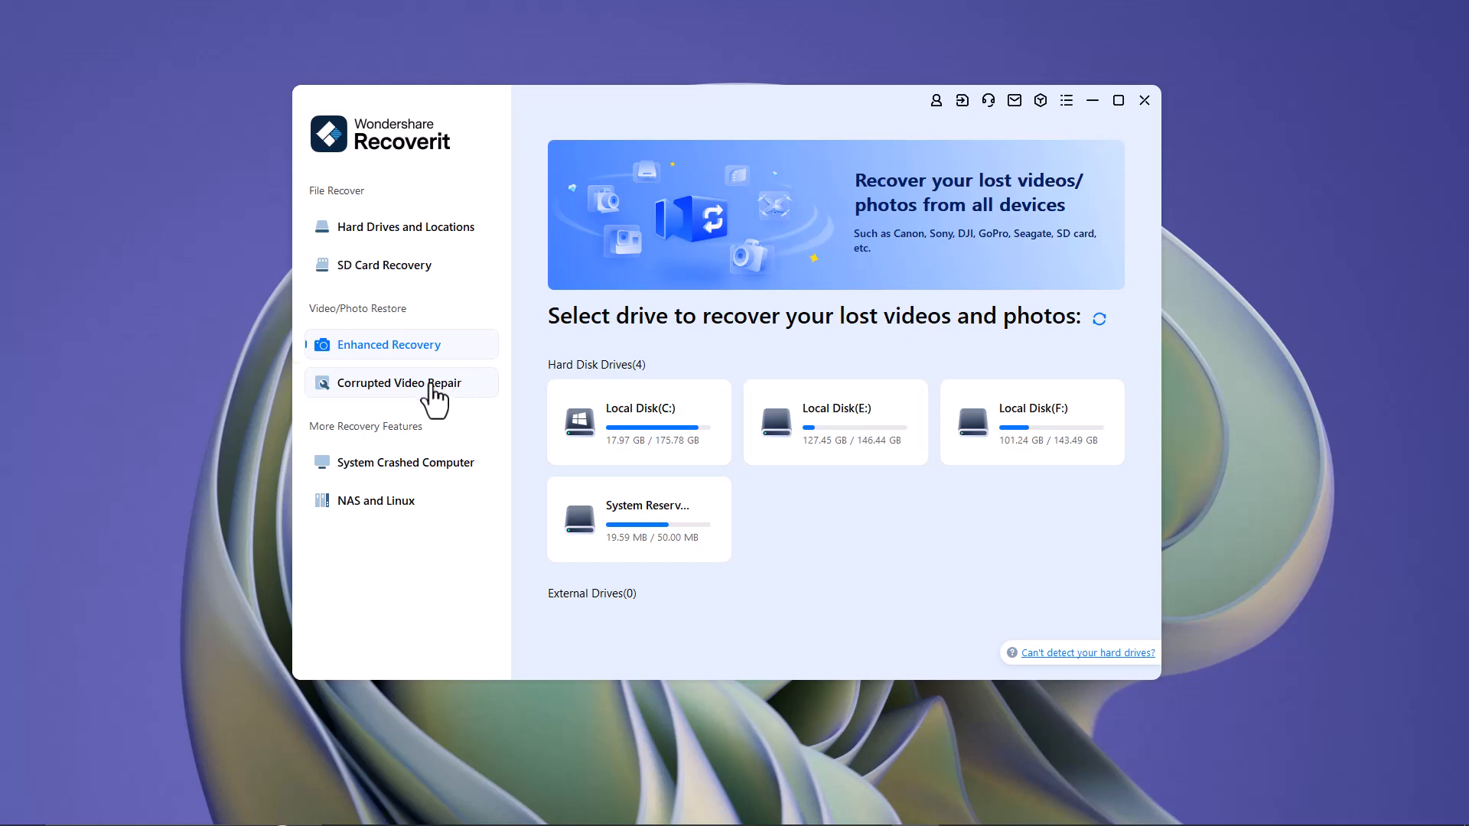
pyautogui.click(406, 462)
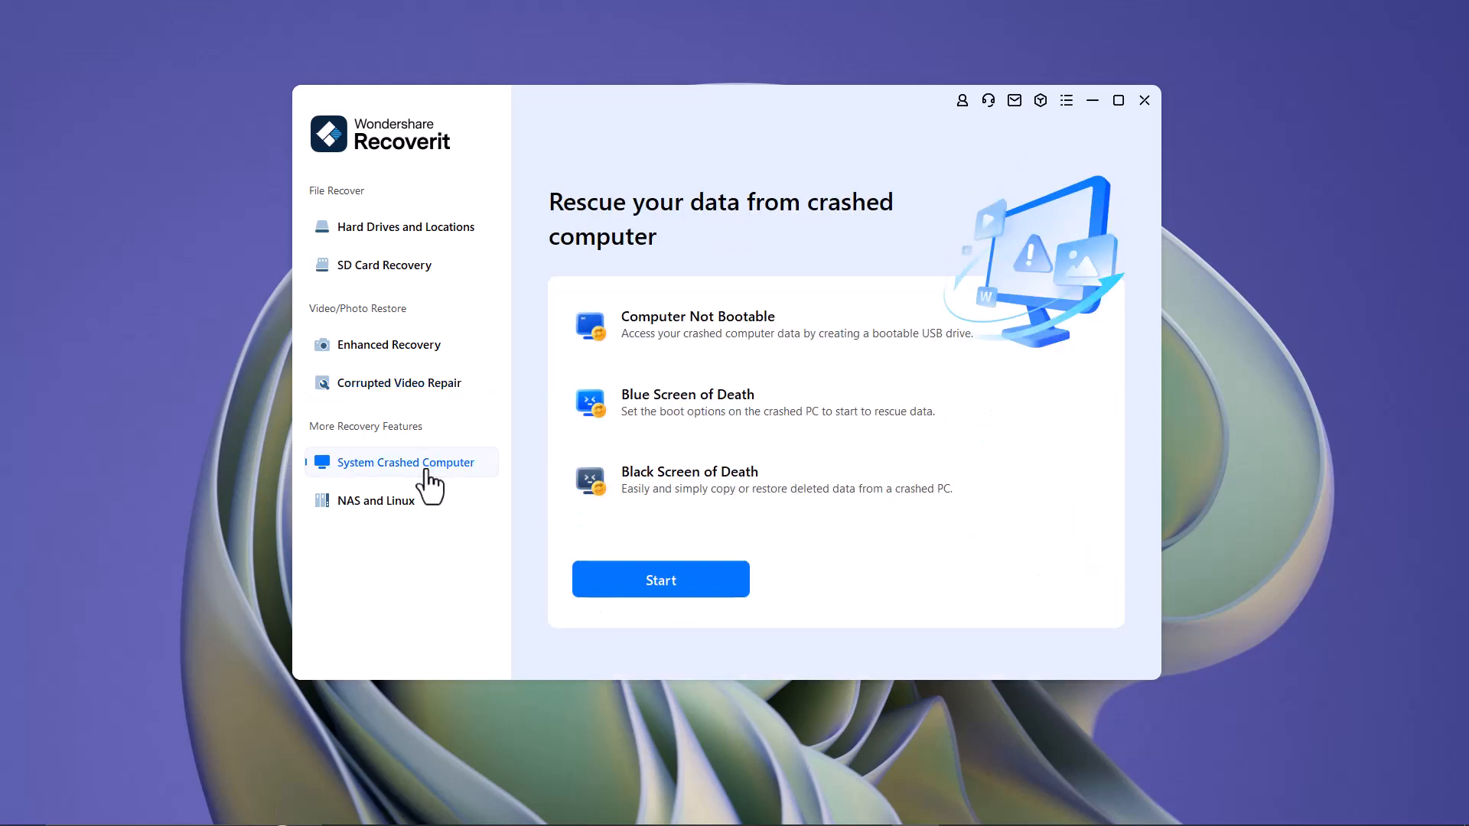
pyautogui.moveTo(392, 531)
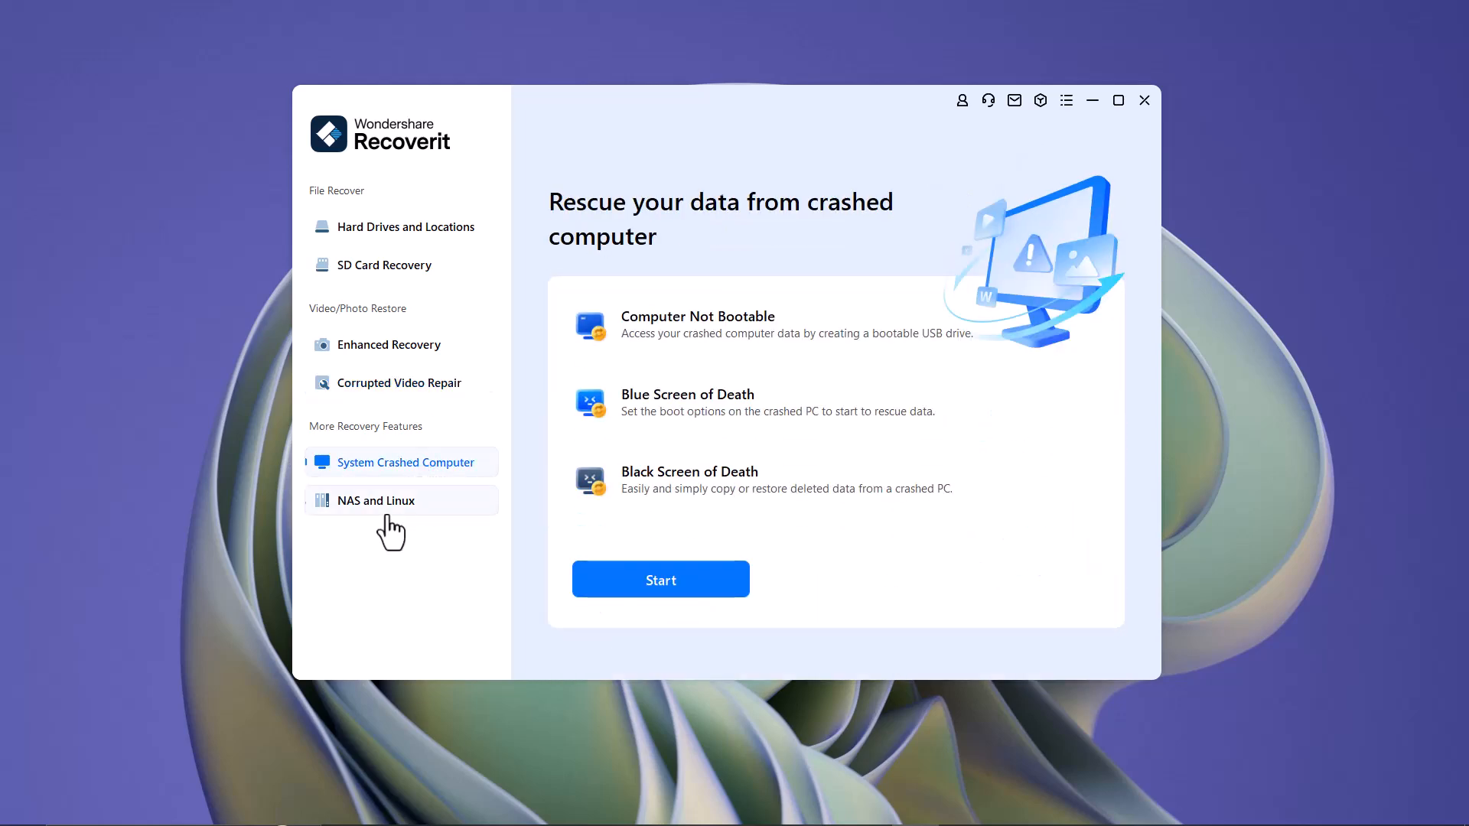